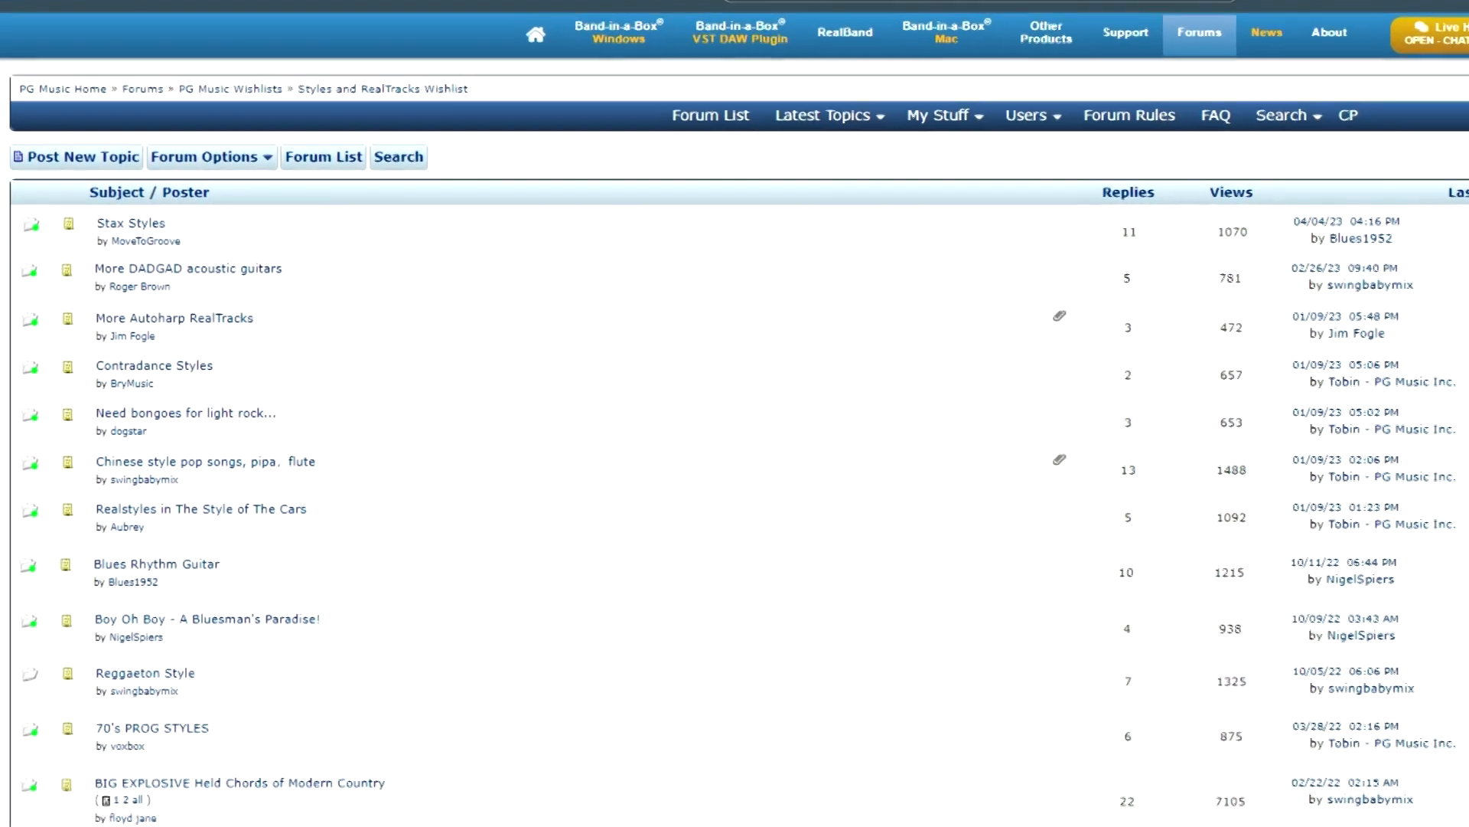
# Step: Switch to the Band-in-a-Box Wishlist forum and browse down its topic list
pyautogui.click(536, 34)
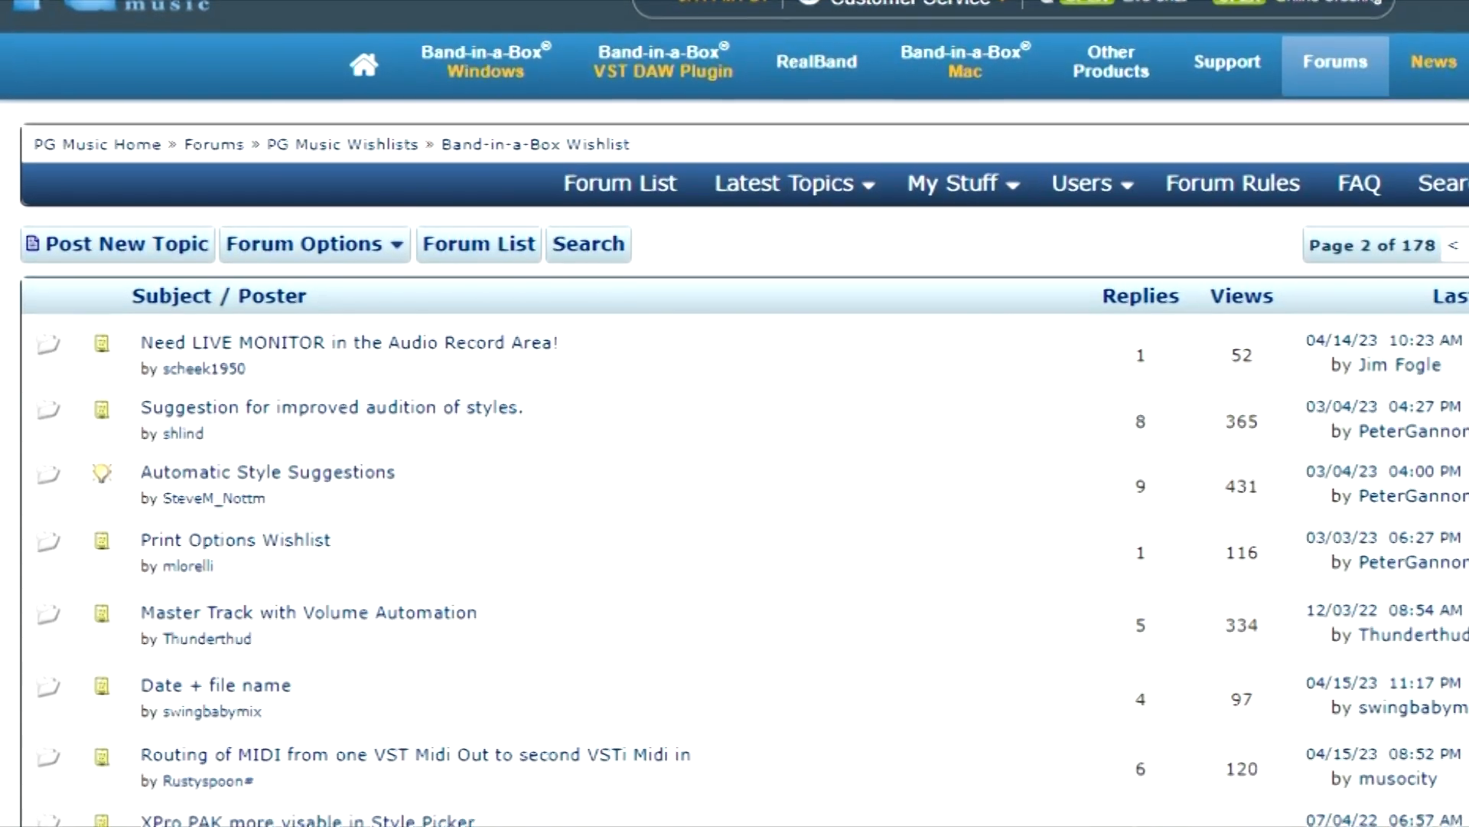
pyautogui.scroll(-3)
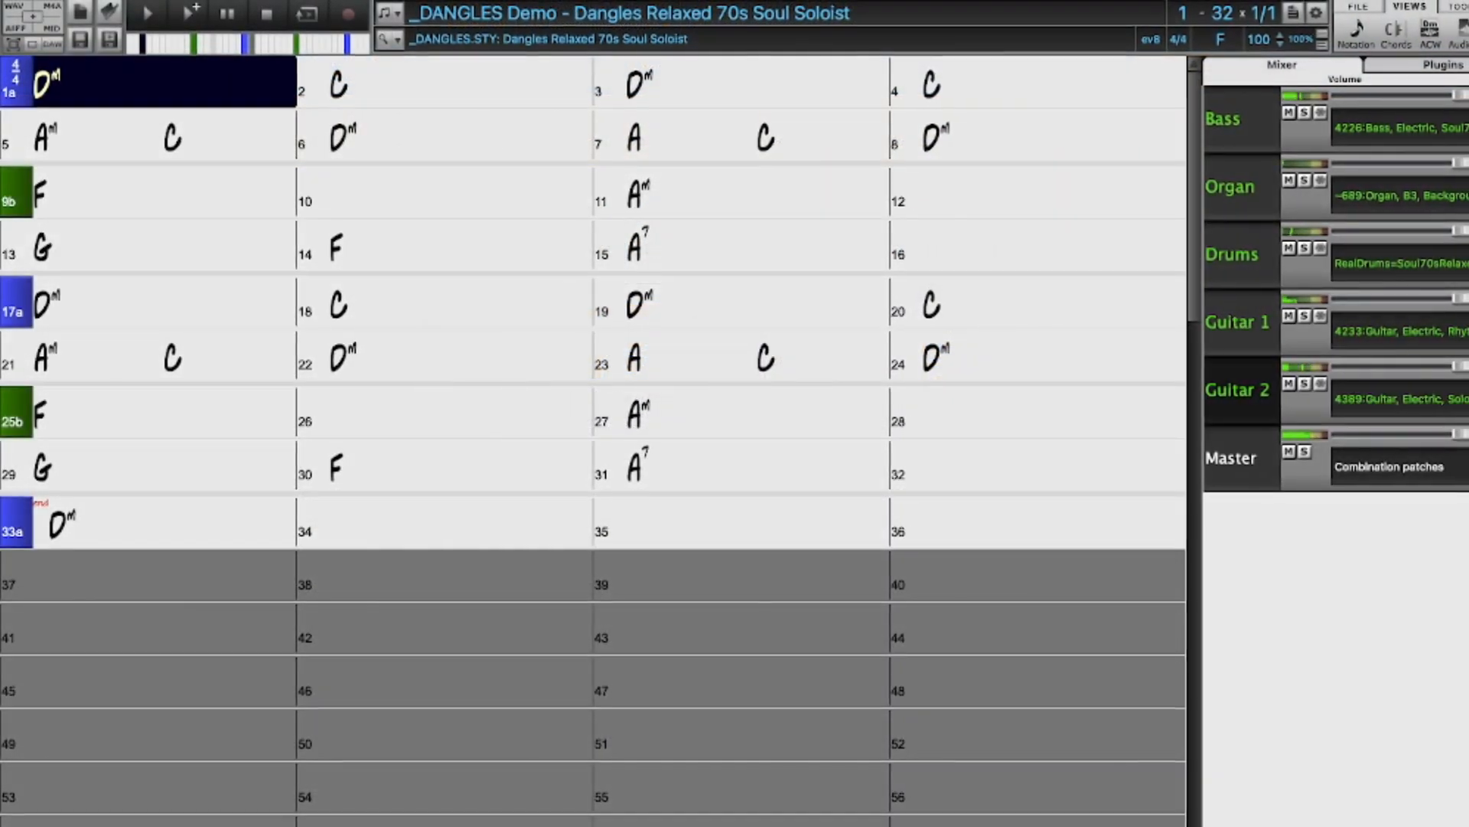
pyautogui.click(454, 86)
pyautogui.write('1')
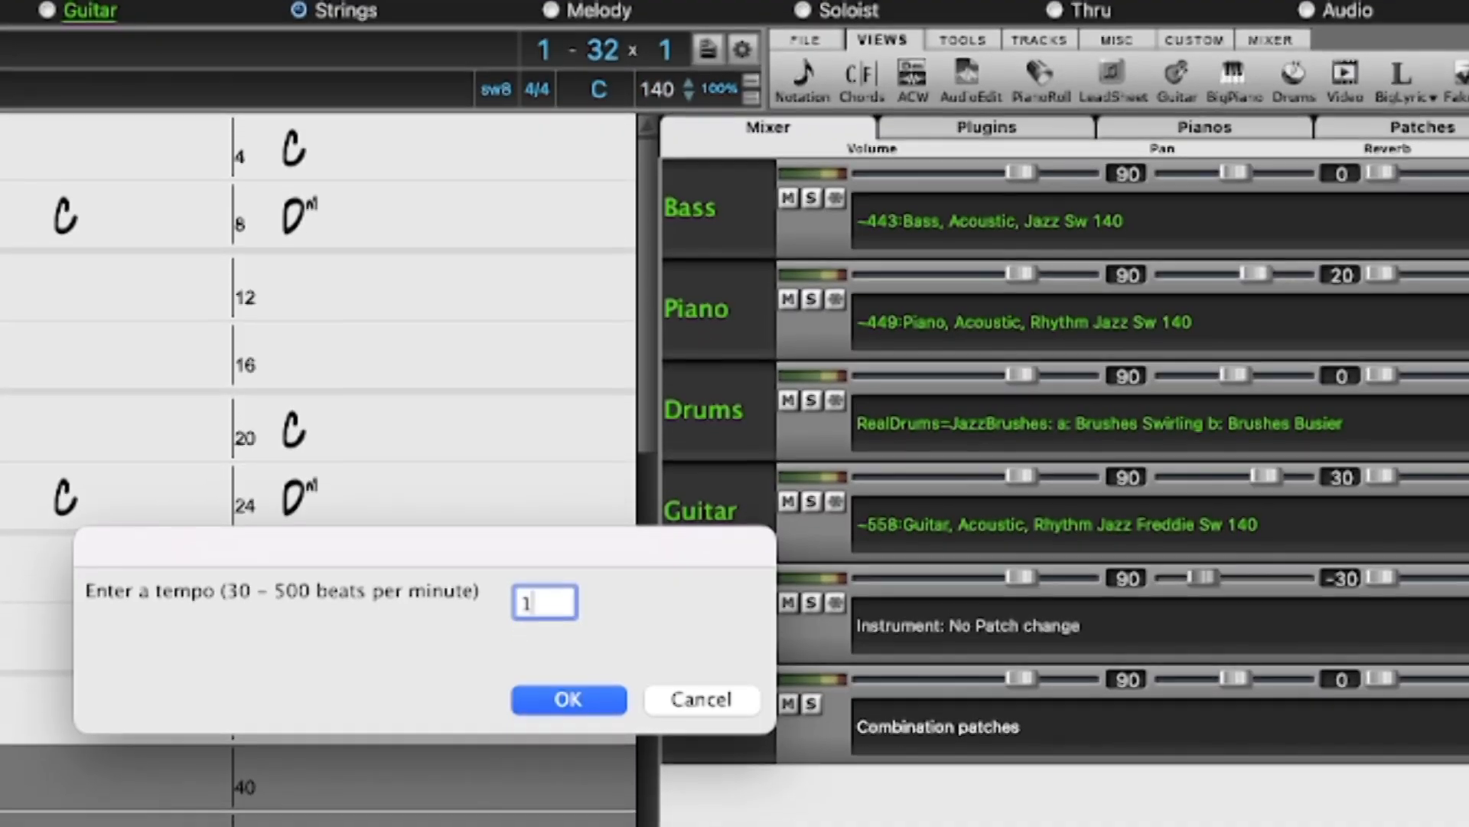
pyautogui.click(566, 698)
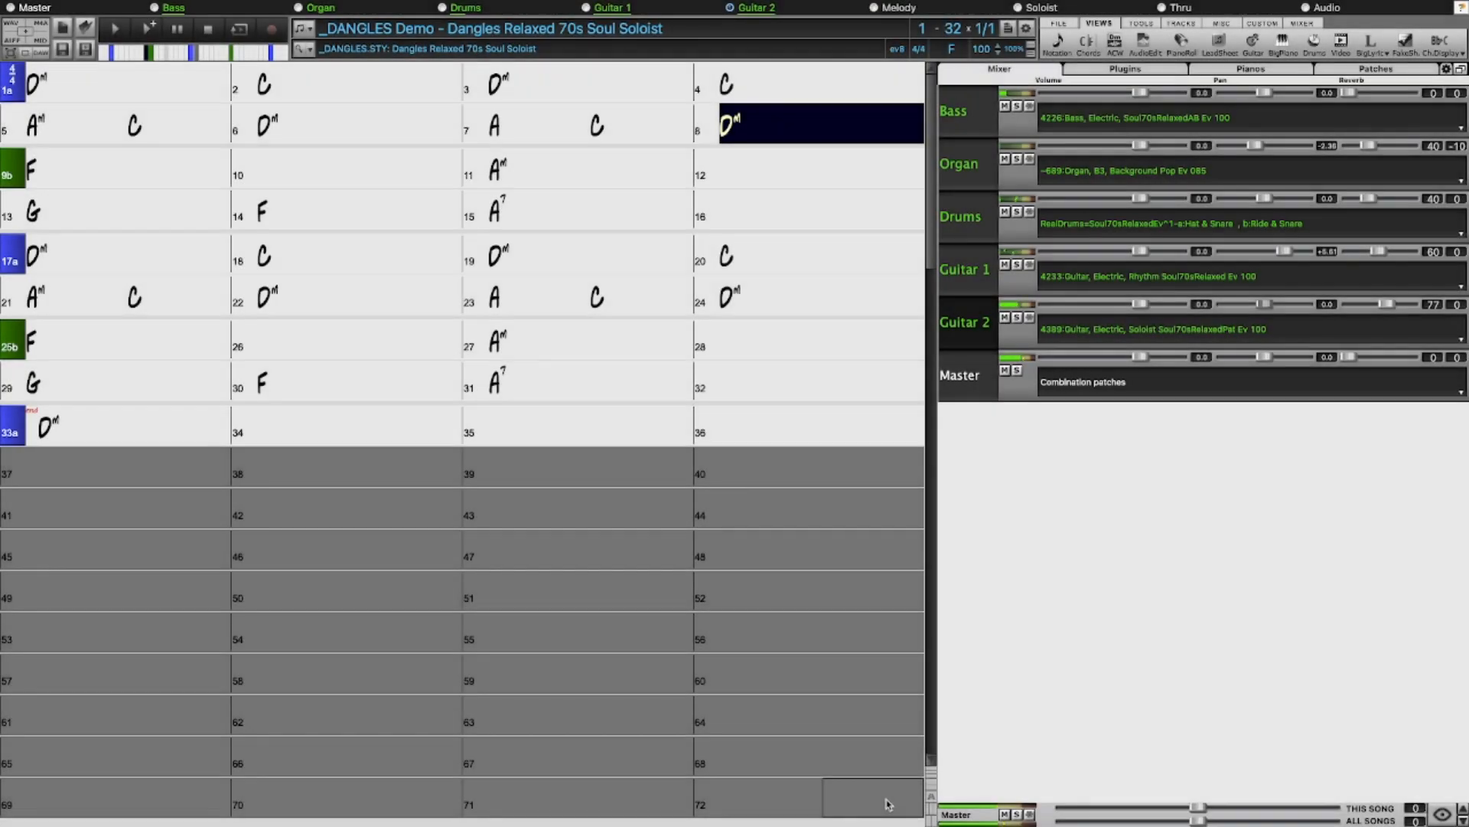
pyautogui.click(111, 167)
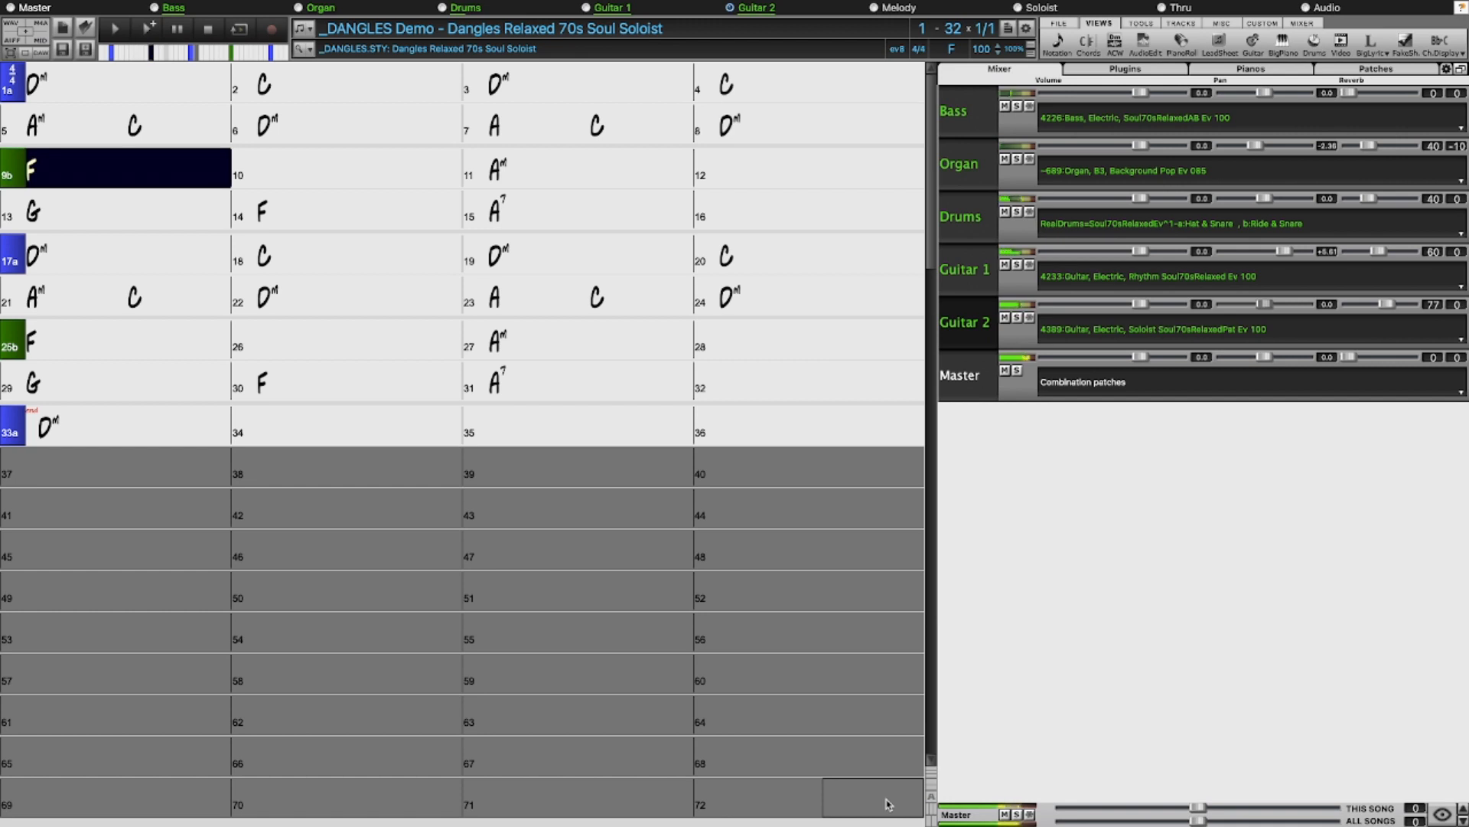
pyautogui.click(358, 169)
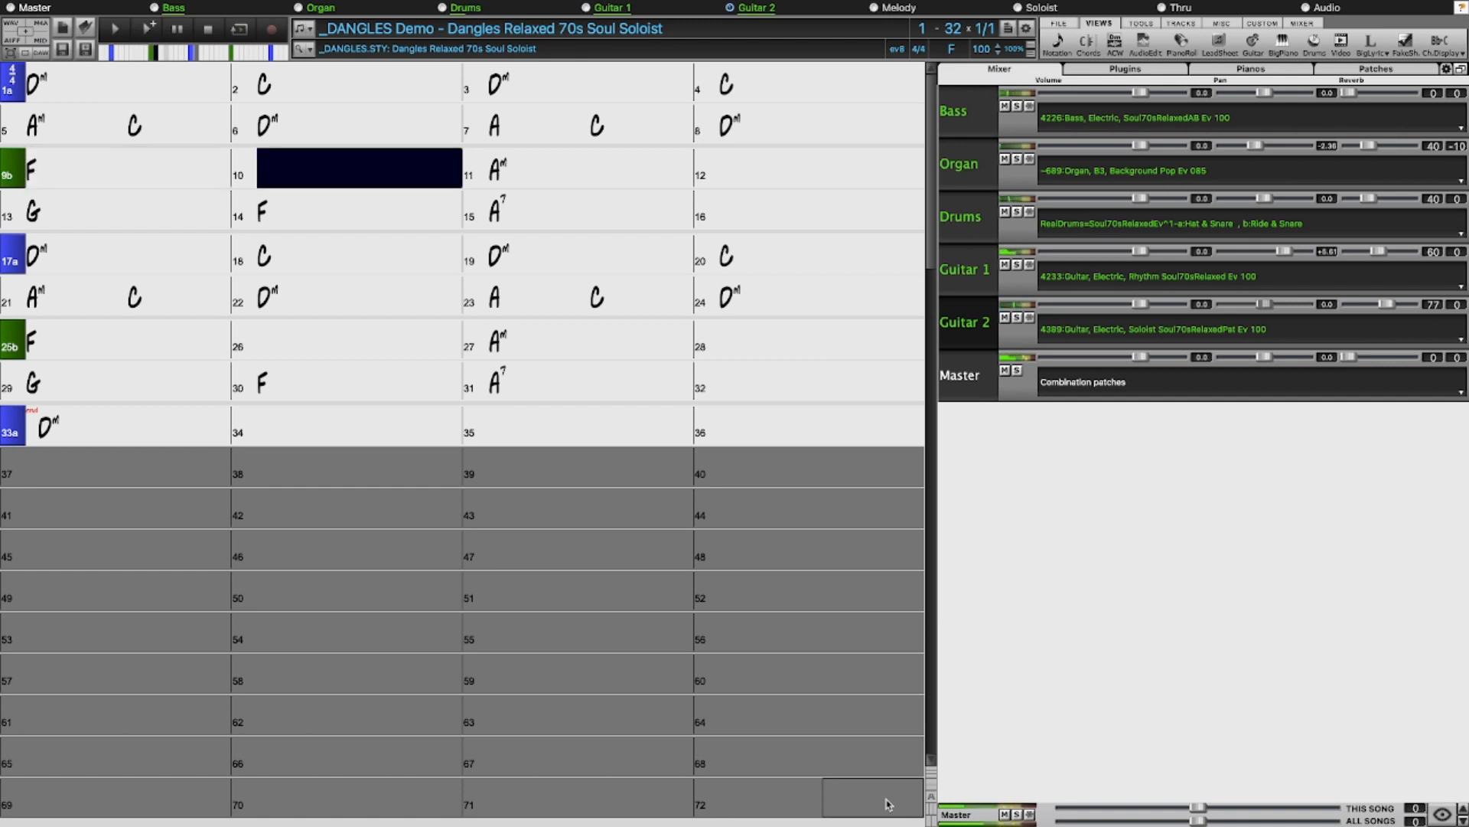
pyautogui.click(591, 168)
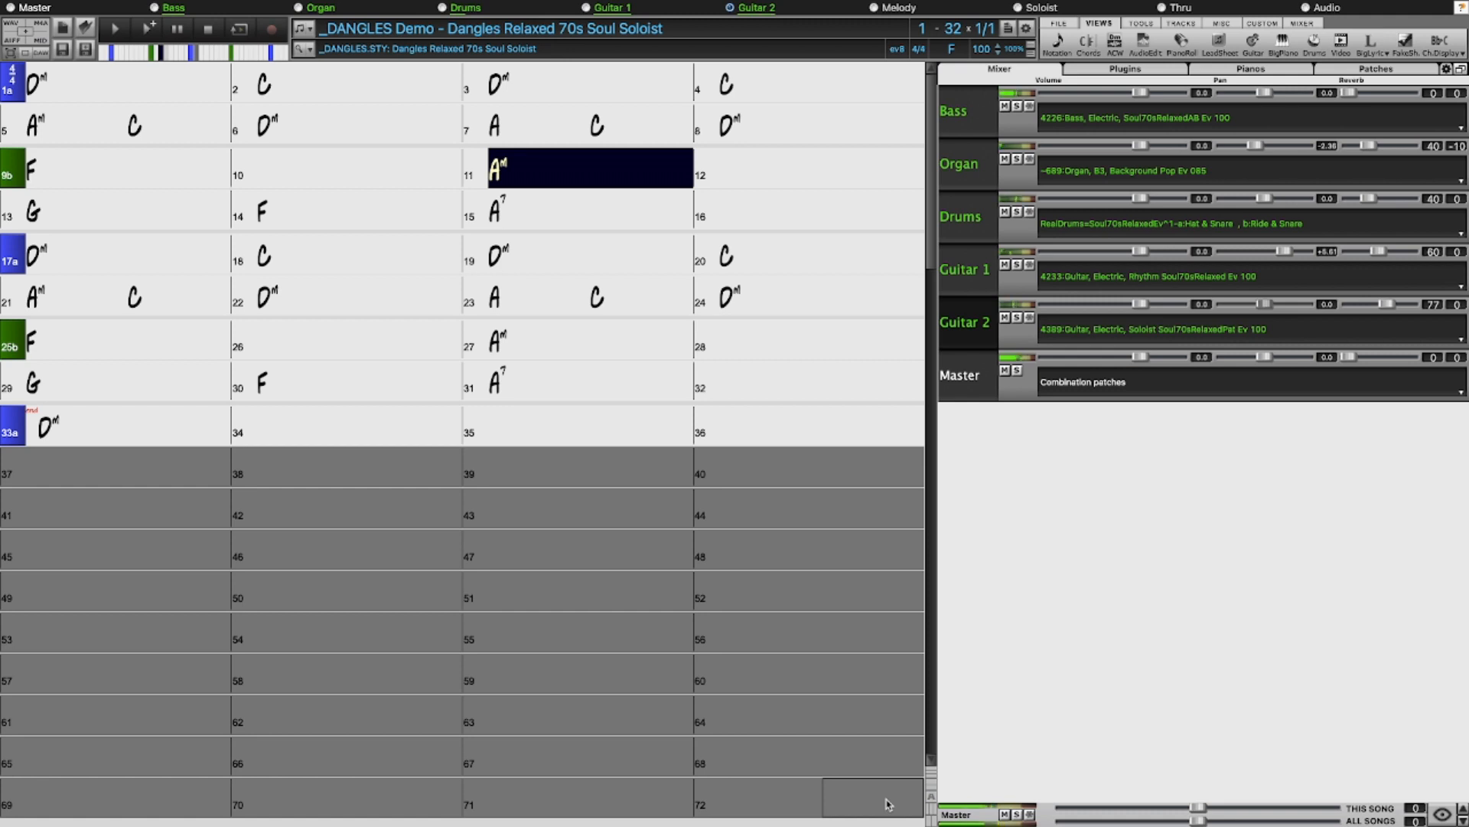
pyautogui.click(820, 169)
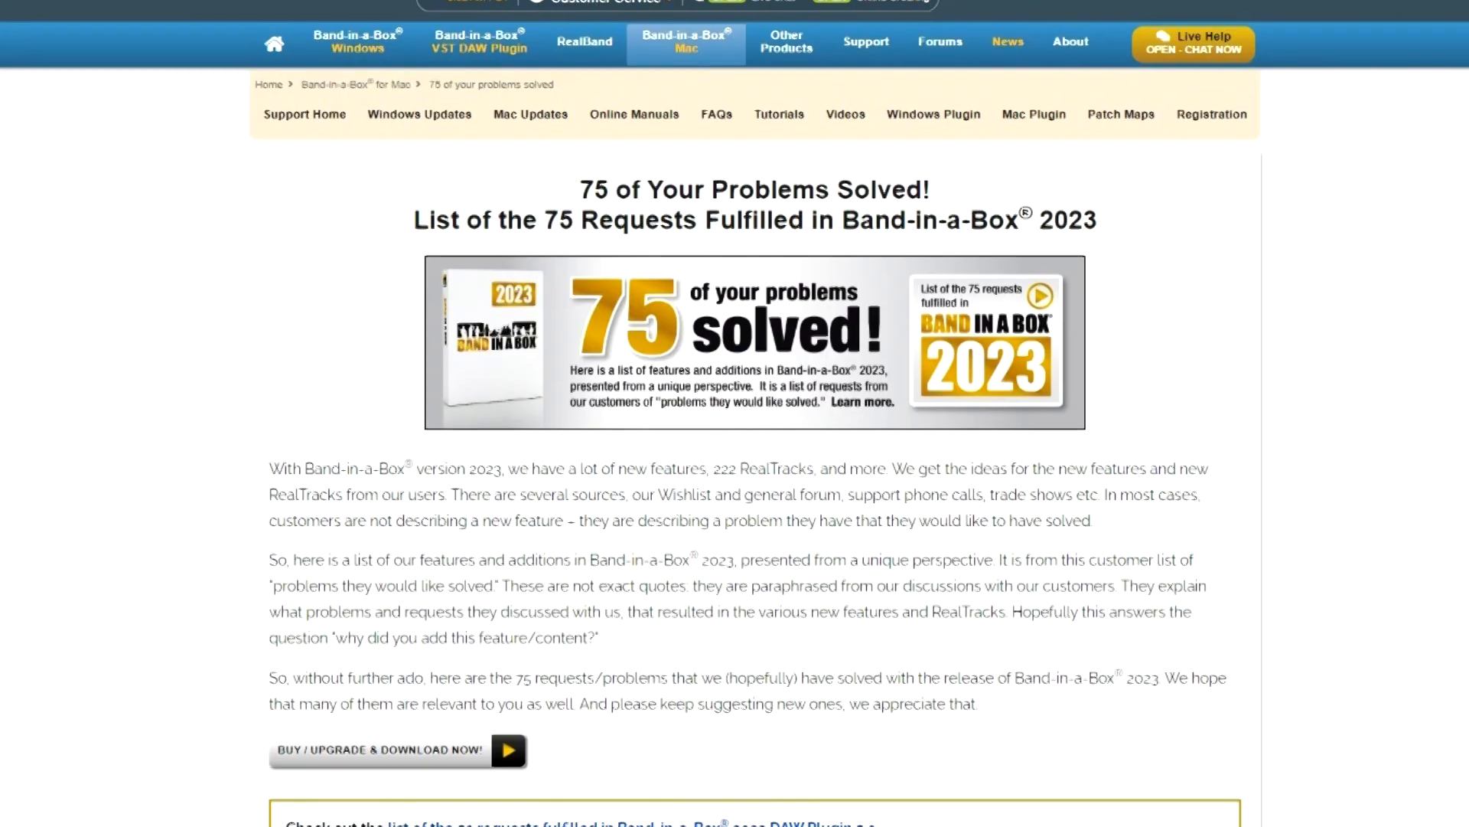
# Step: Scroll down the '75 of Your Problems Solved' page to the first request
pyautogui.scroll(-3)
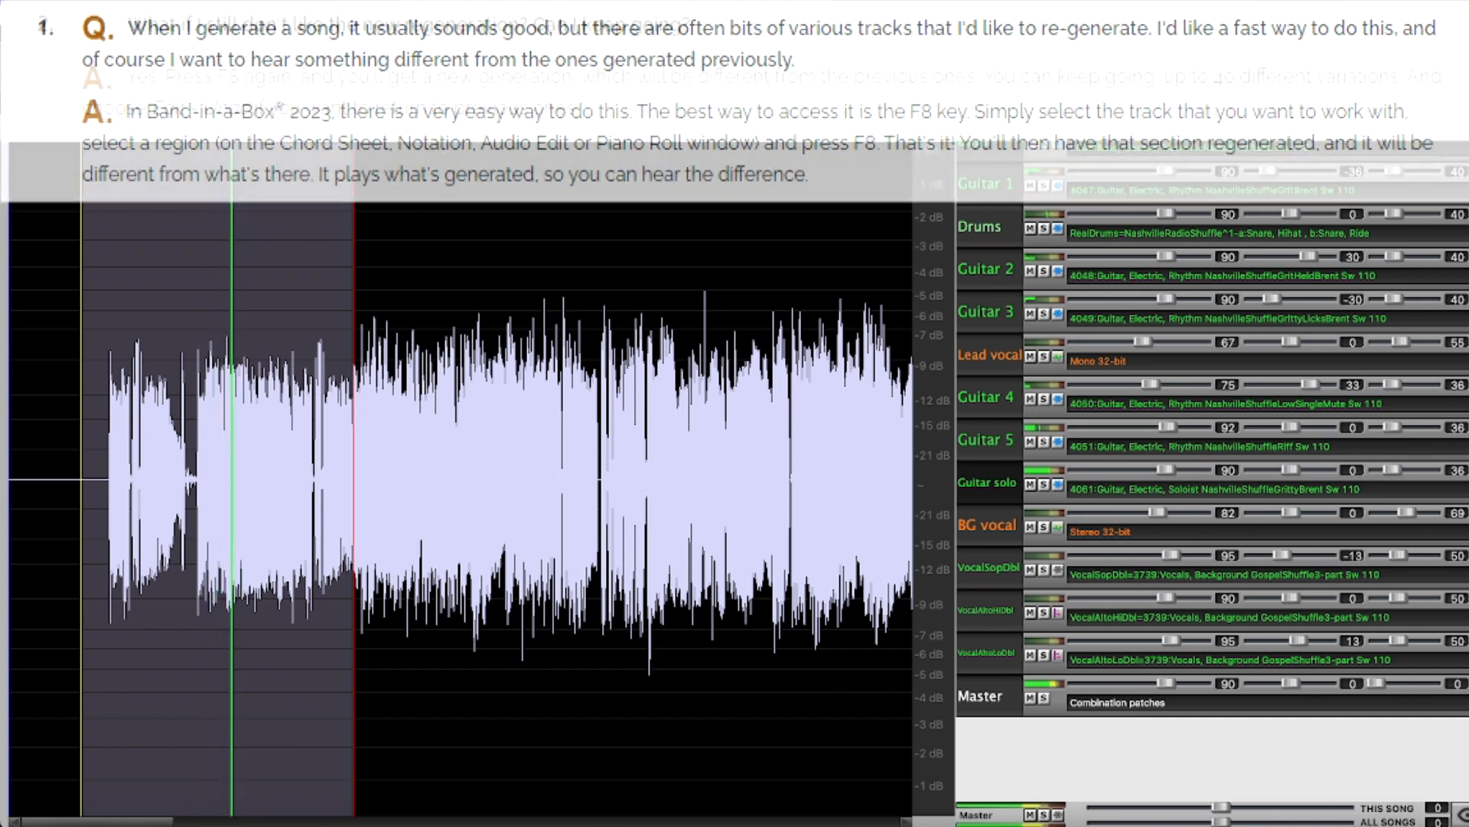
# Step: Scroll on to the next request after the partial track regeneration demo
pyautogui.scroll(-3)
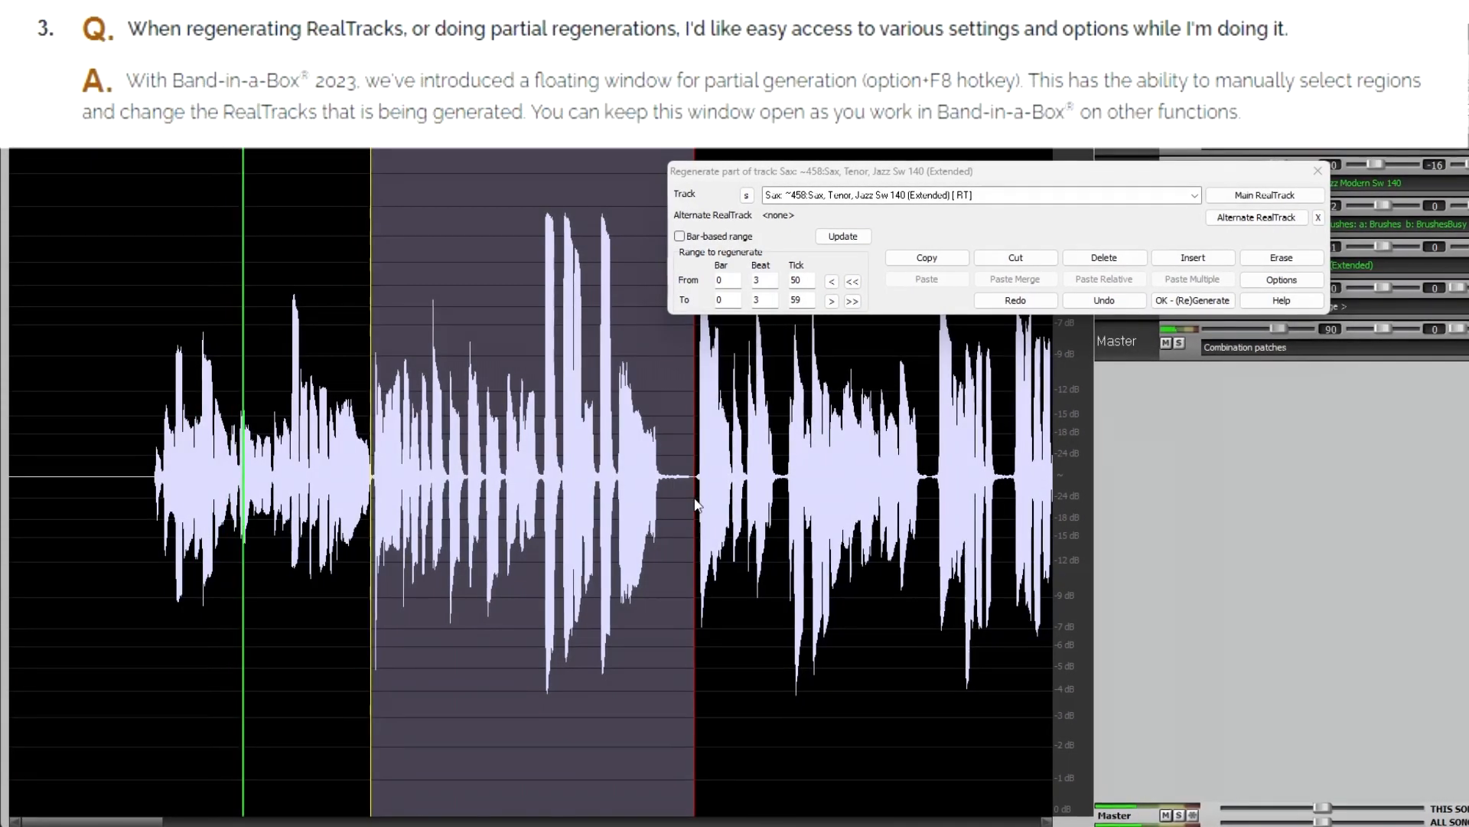
# Step: Regenerate the tenor sax region from bar 3 beat 3 to bar 7 beat 4 four times for new takes
pyautogui.click(1198, 300)
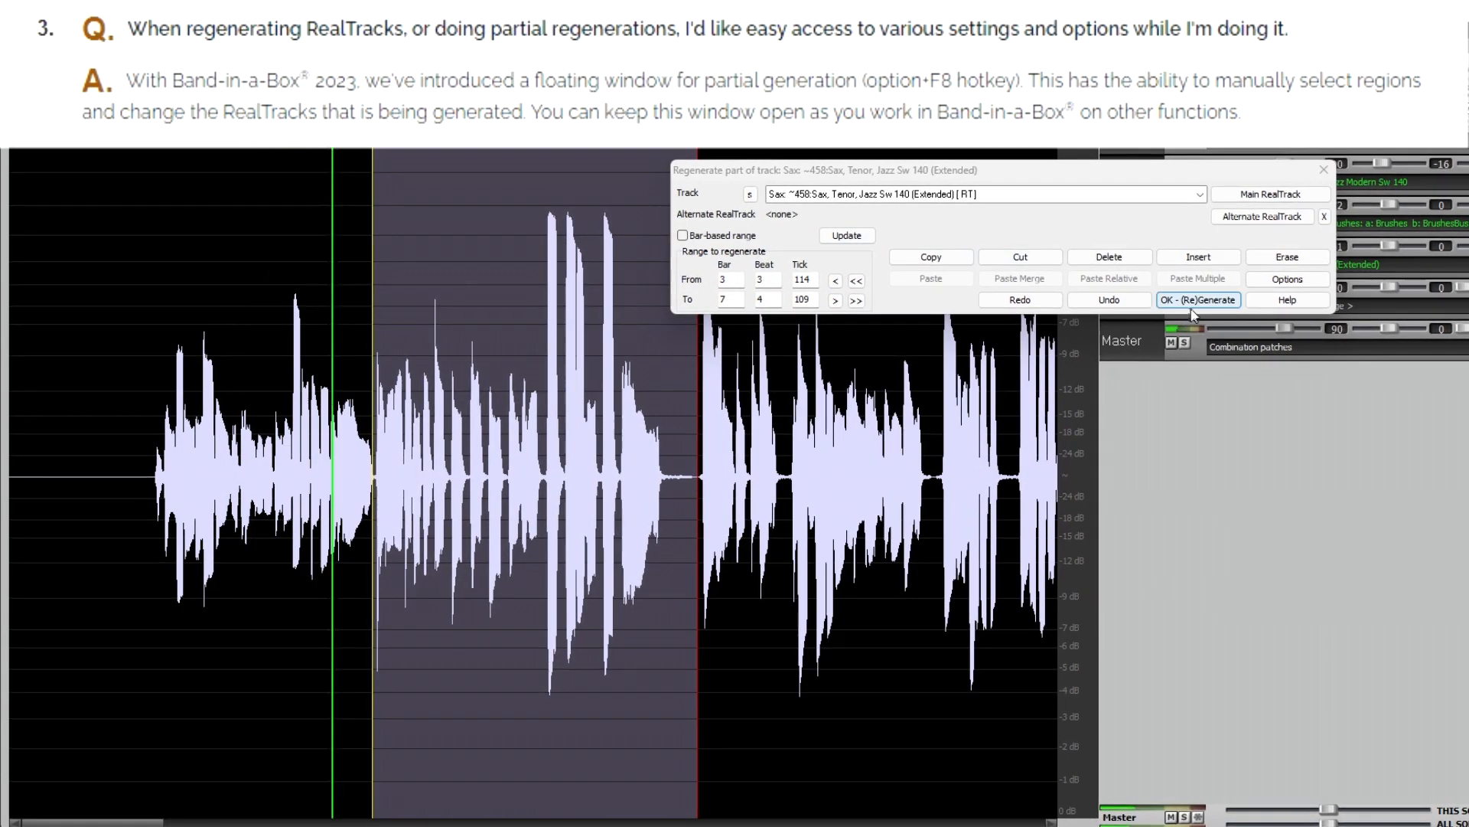
pyautogui.click(1197, 298)
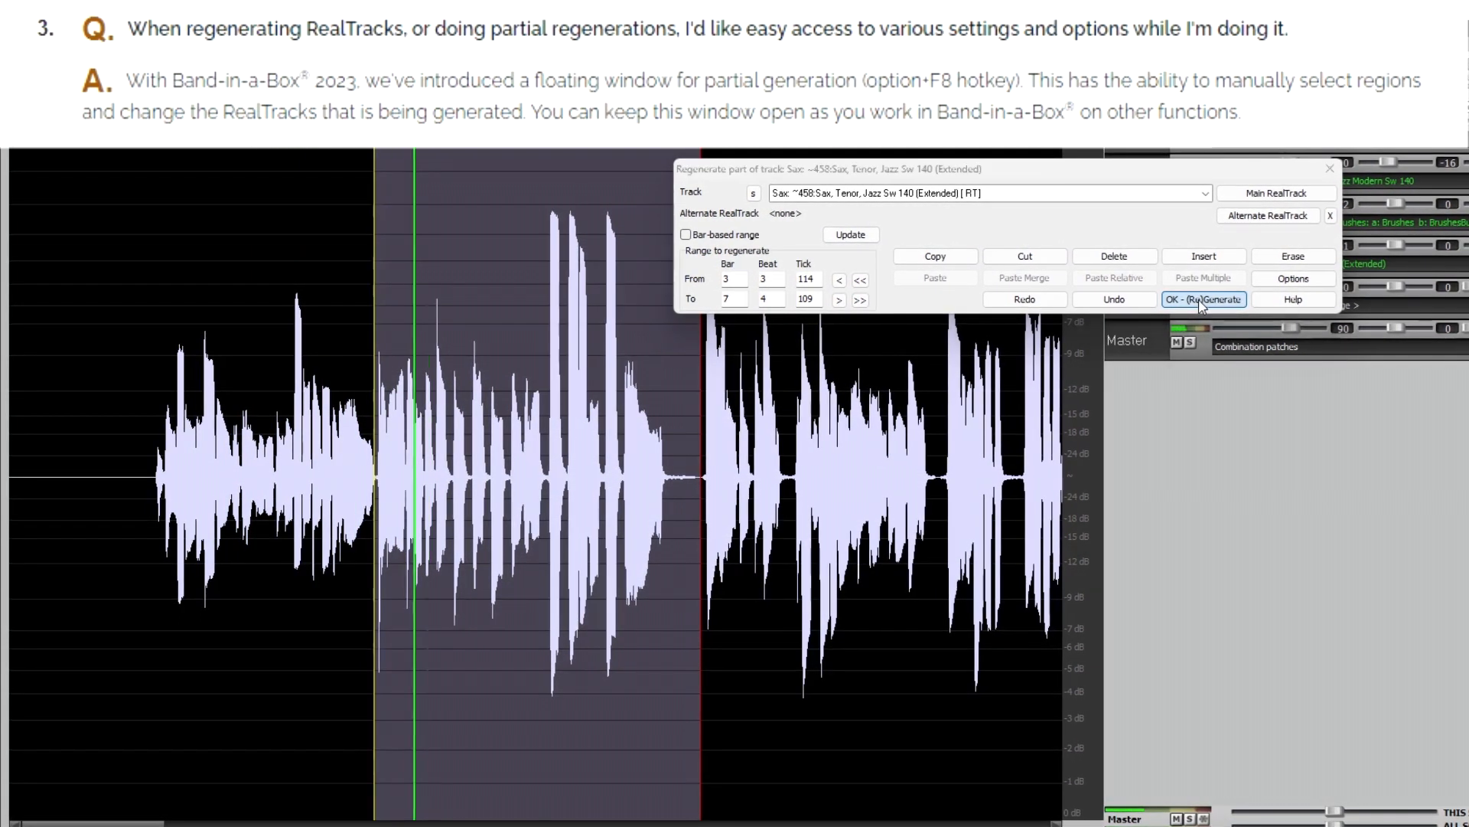
pyautogui.click(1205, 299)
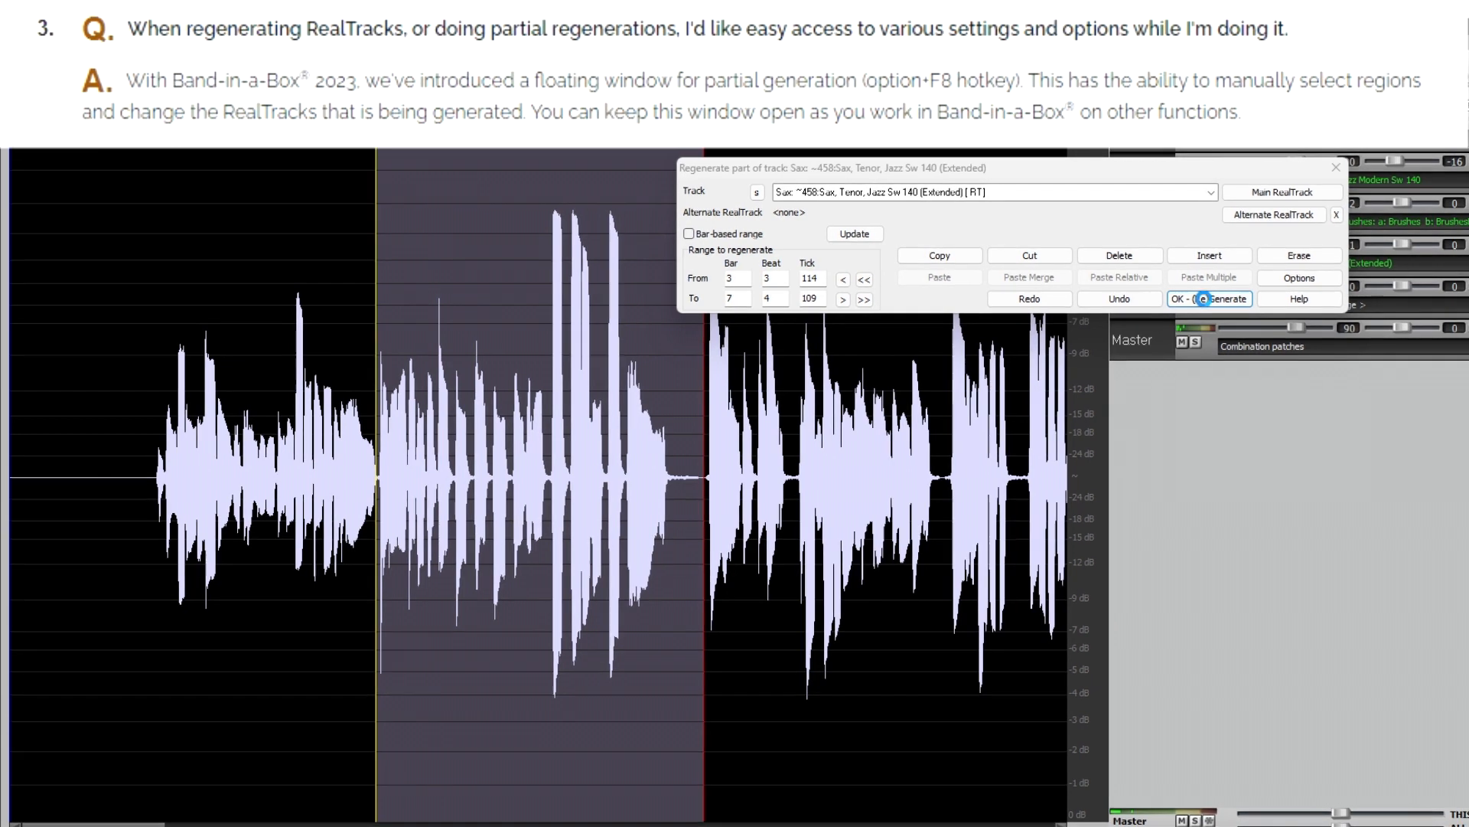
pyautogui.click(1214, 298)
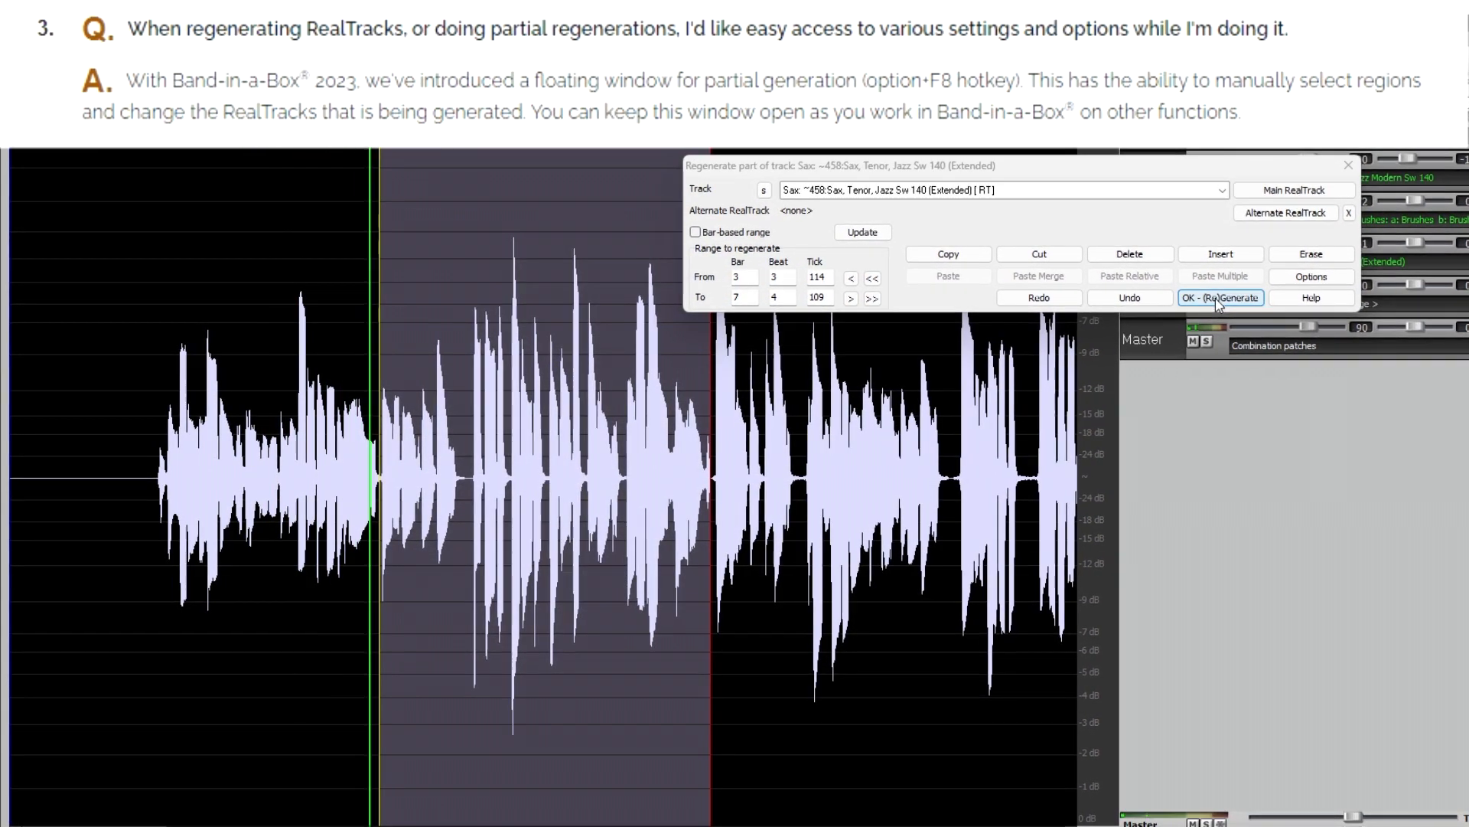
pyautogui.moveTo(1134, 297)
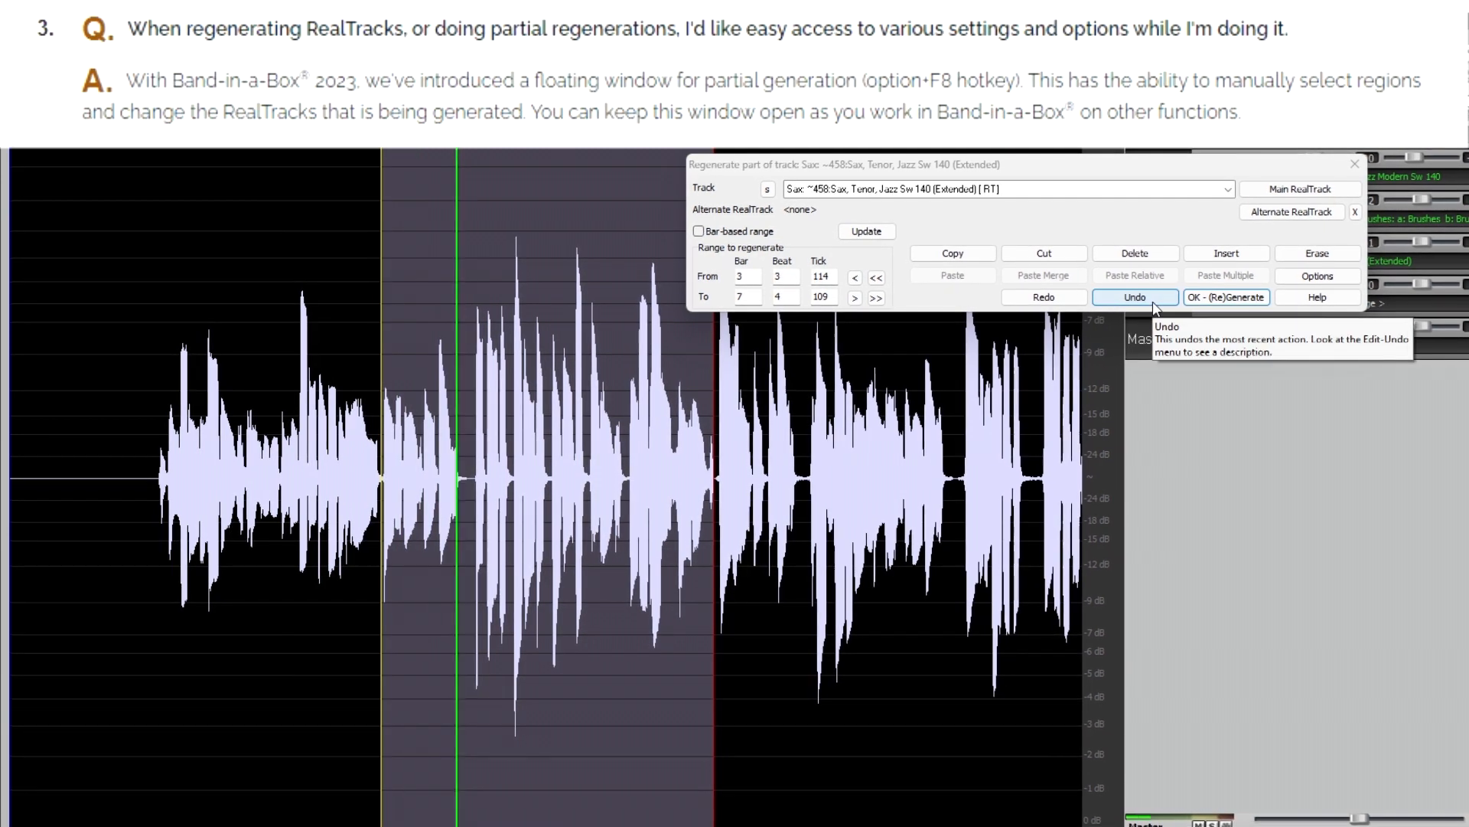
pyautogui.scroll(-3)
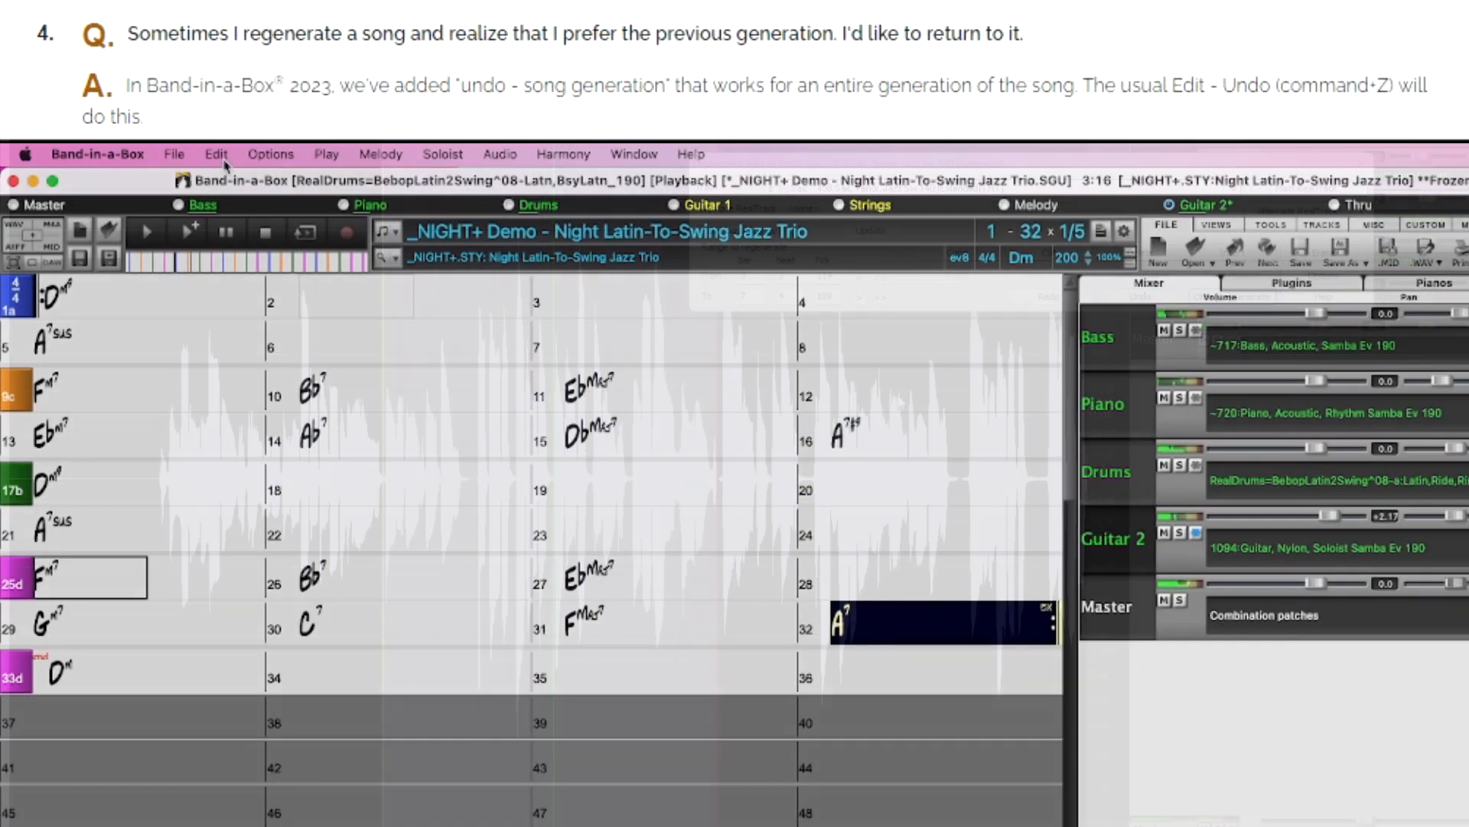
# Step: Bring up the Edit menu showing Undo Tracks Generation at its top
pyautogui.click(216, 153)
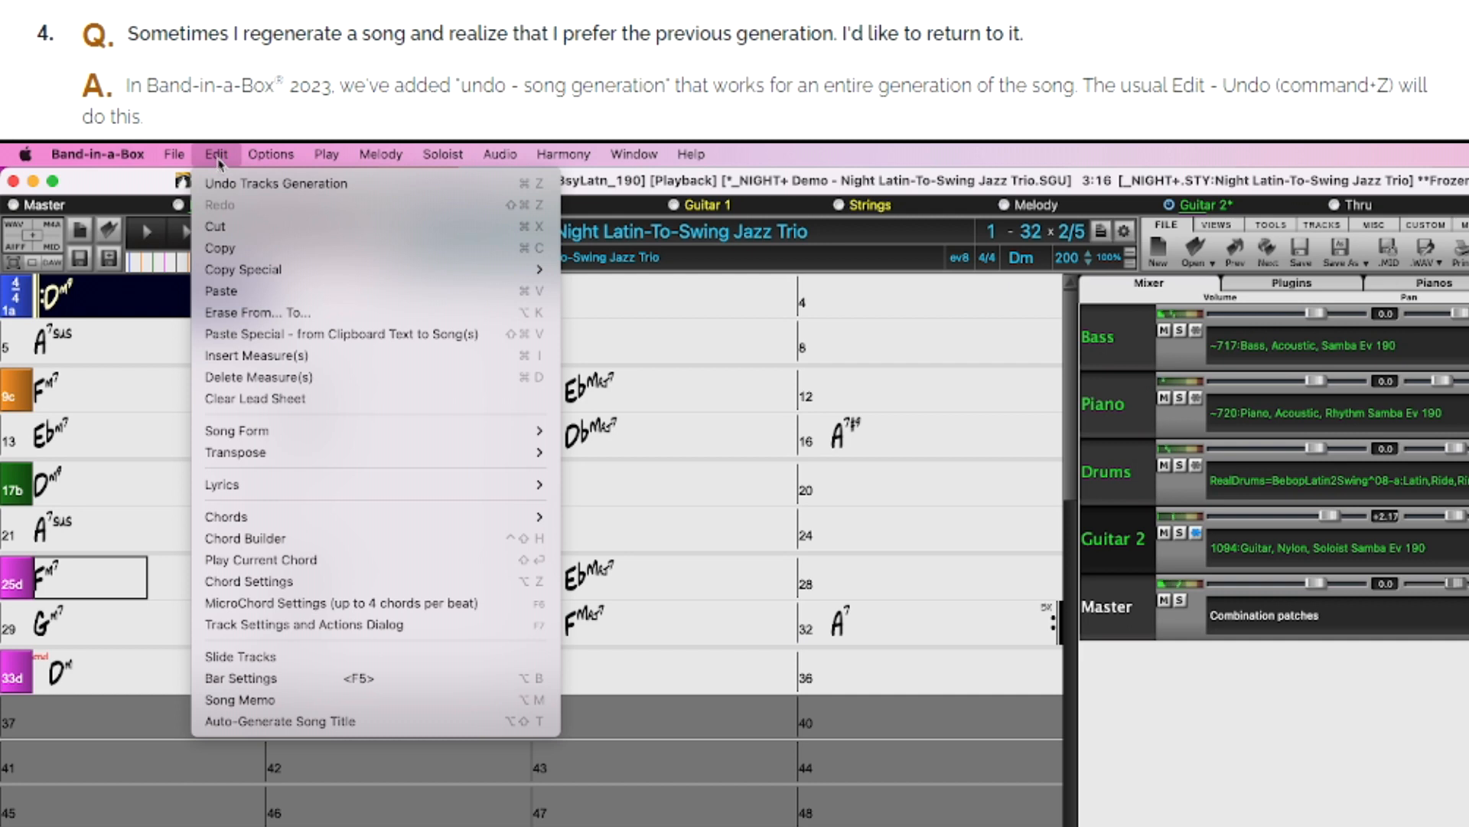
pyautogui.moveTo(274, 183)
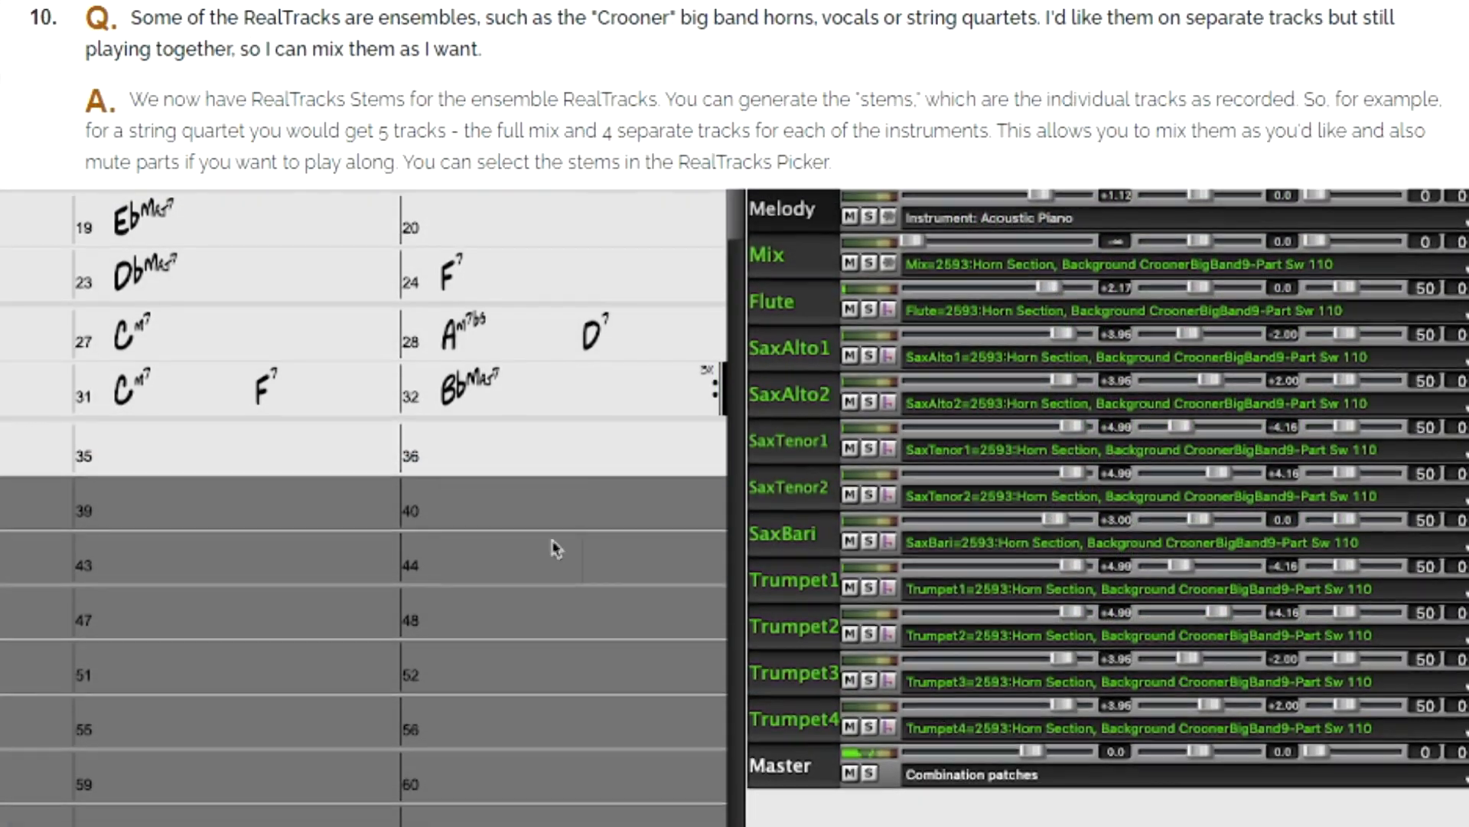
# Step: Include the Cello stem with the String Quartet PopEvenHall stems and generate them onto separate tracks
pyautogui.scroll(-3)
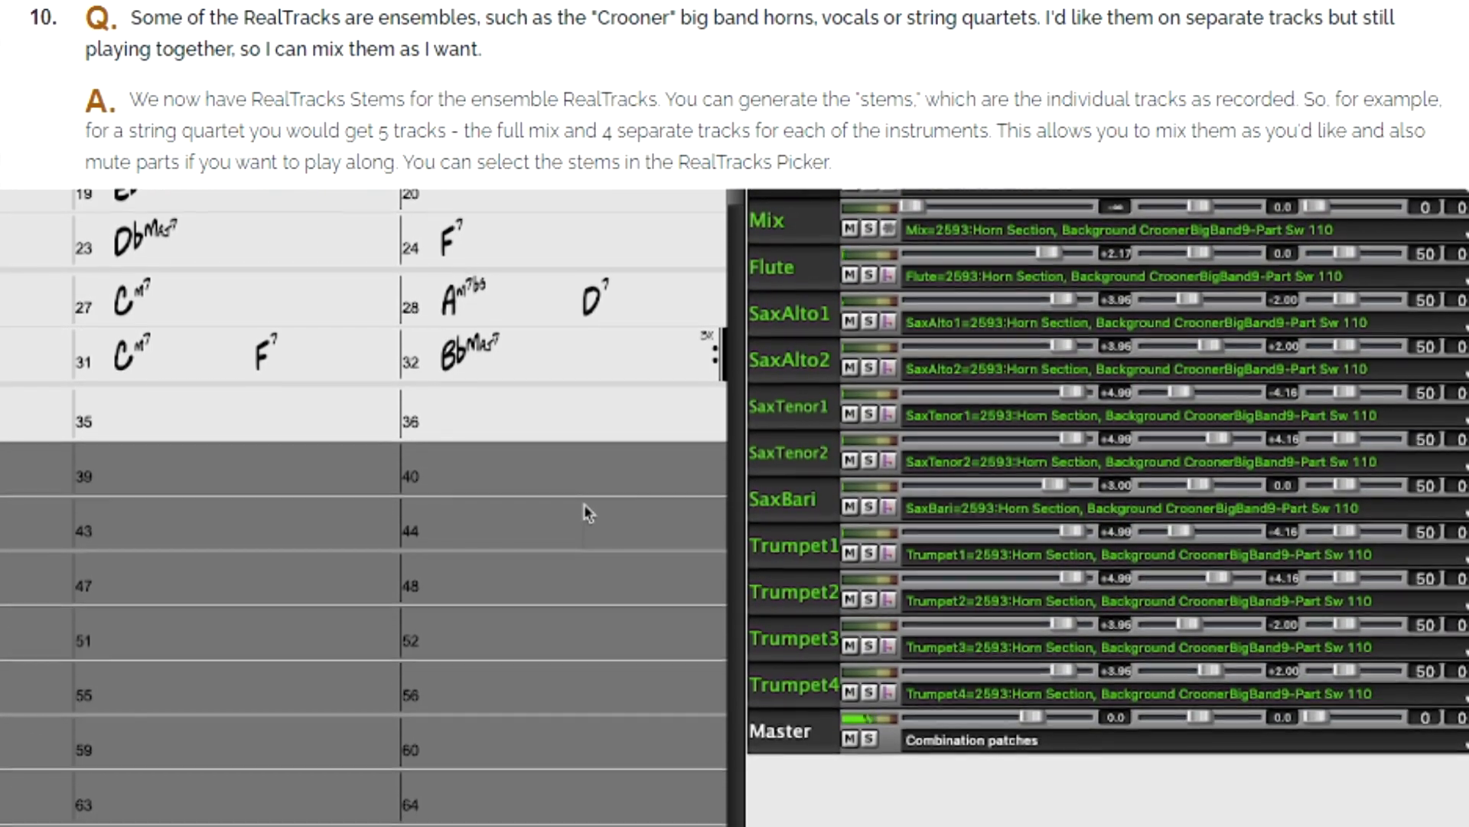
pyautogui.scroll(-3)
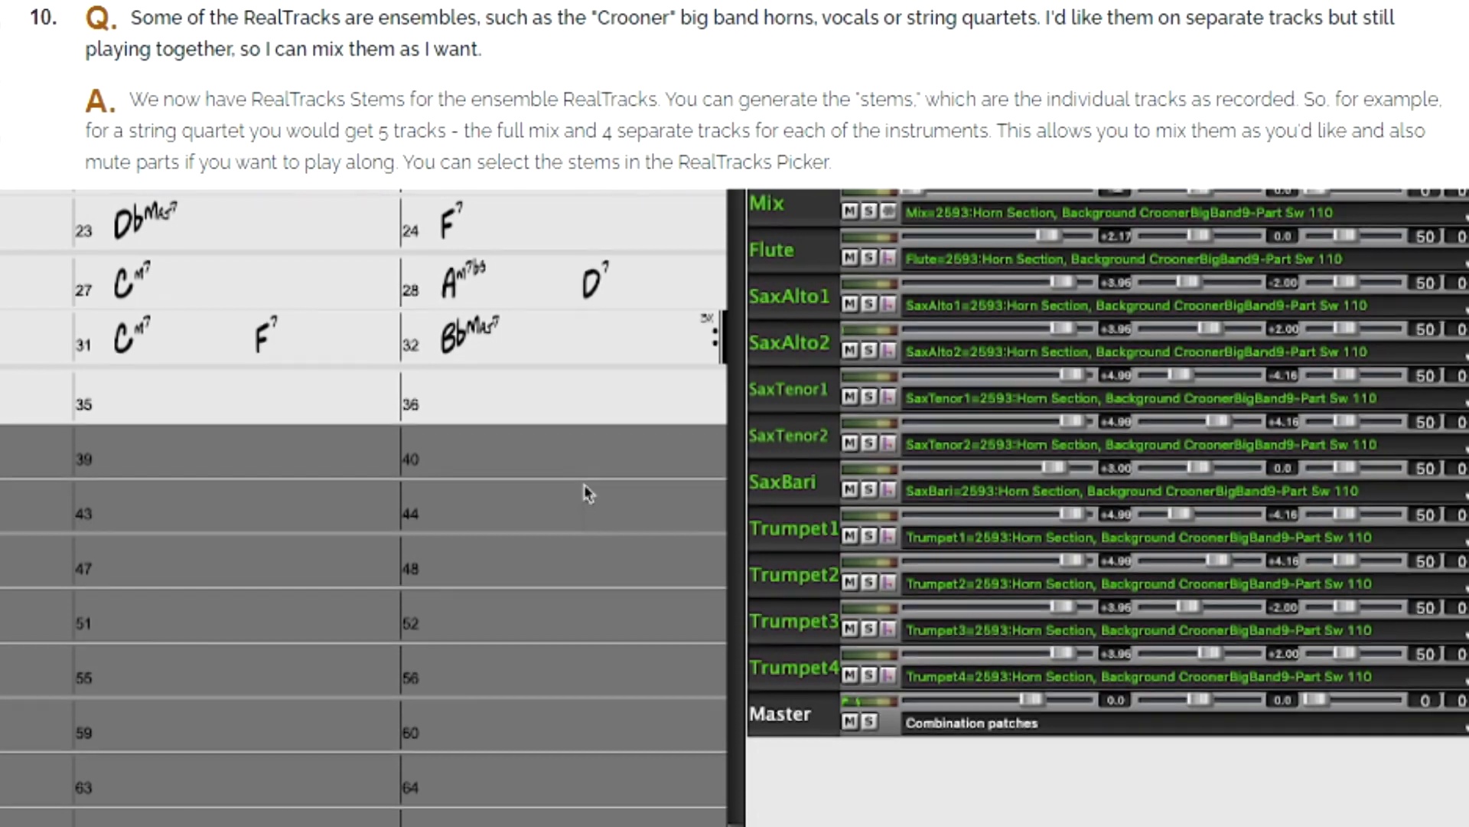
pyautogui.scroll(-3)
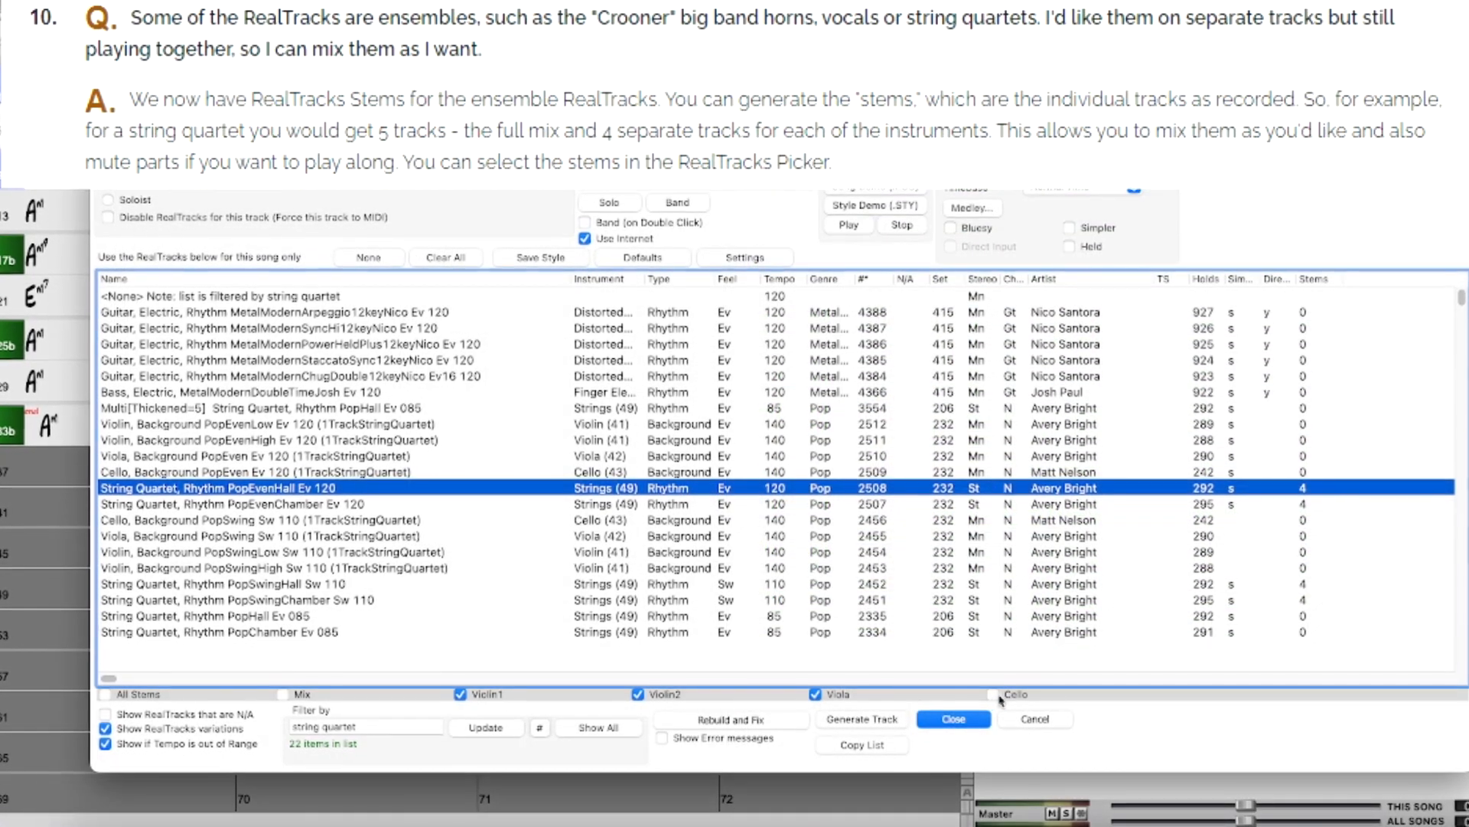
pyautogui.click(995, 692)
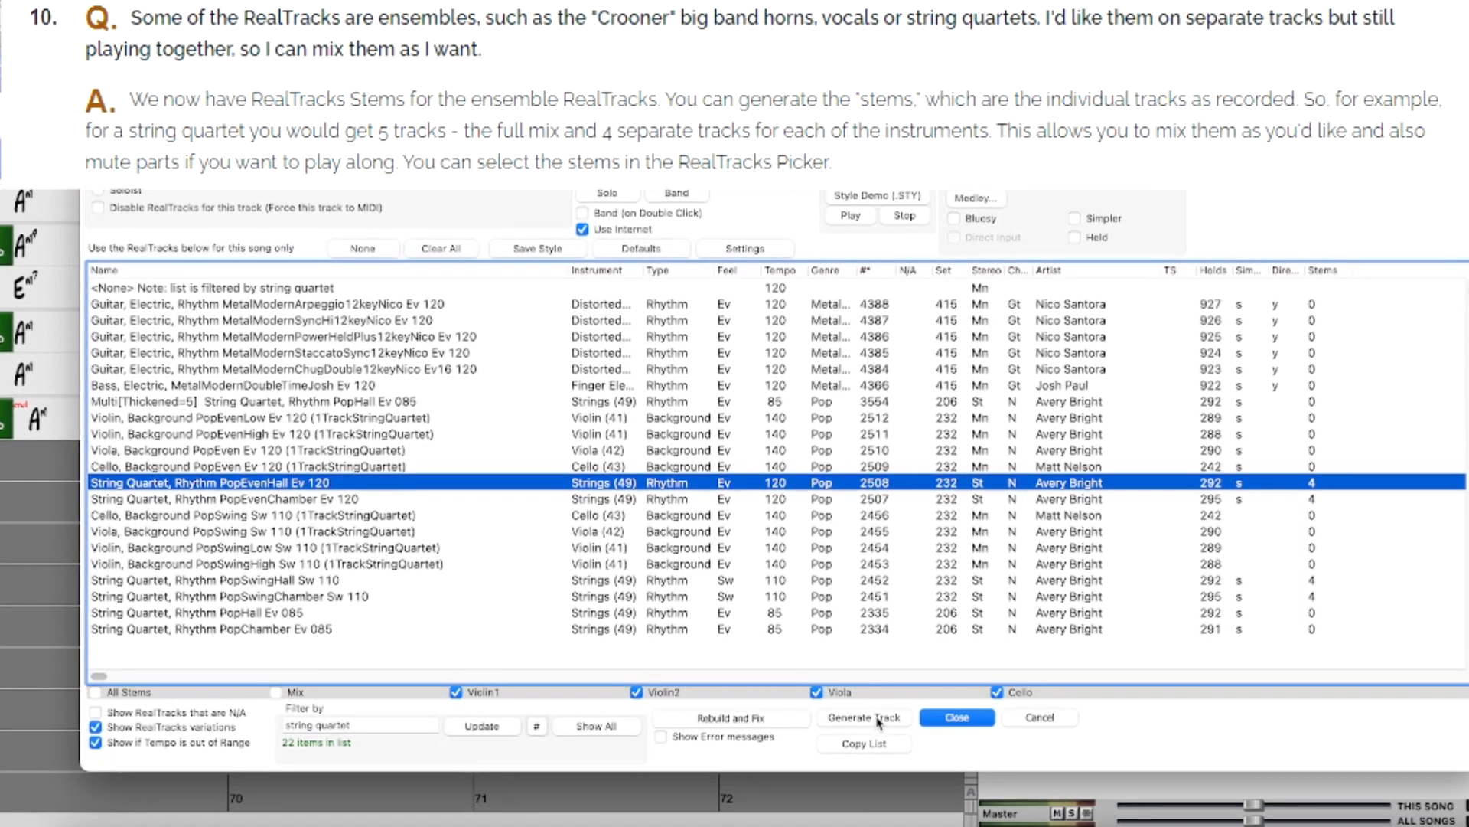
pyautogui.click(955, 717)
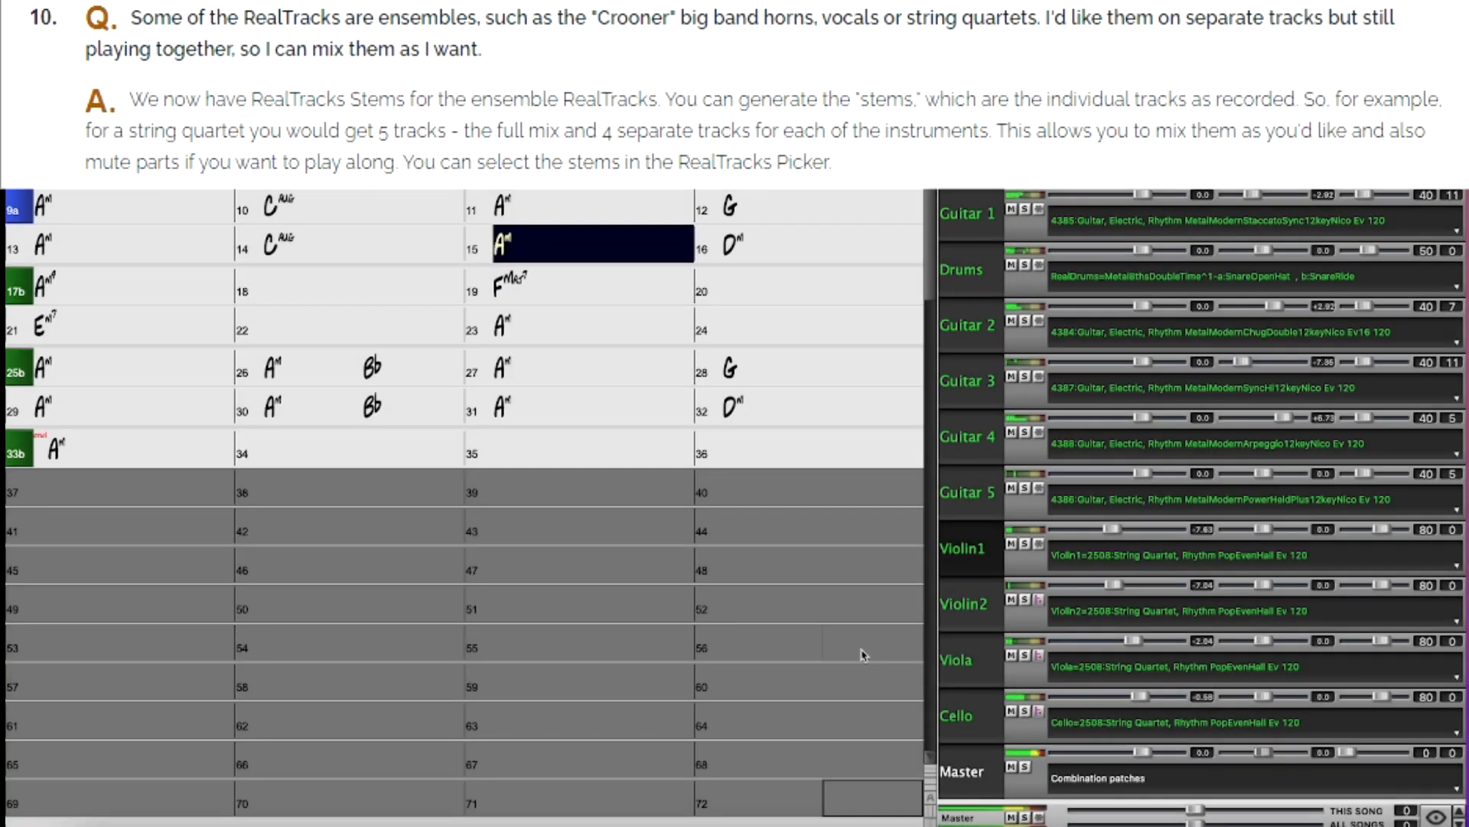
# Step: Solo the string tracks so only Violin1, Violin2, Viola and Cello are audible
pyautogui.click(822, 243)
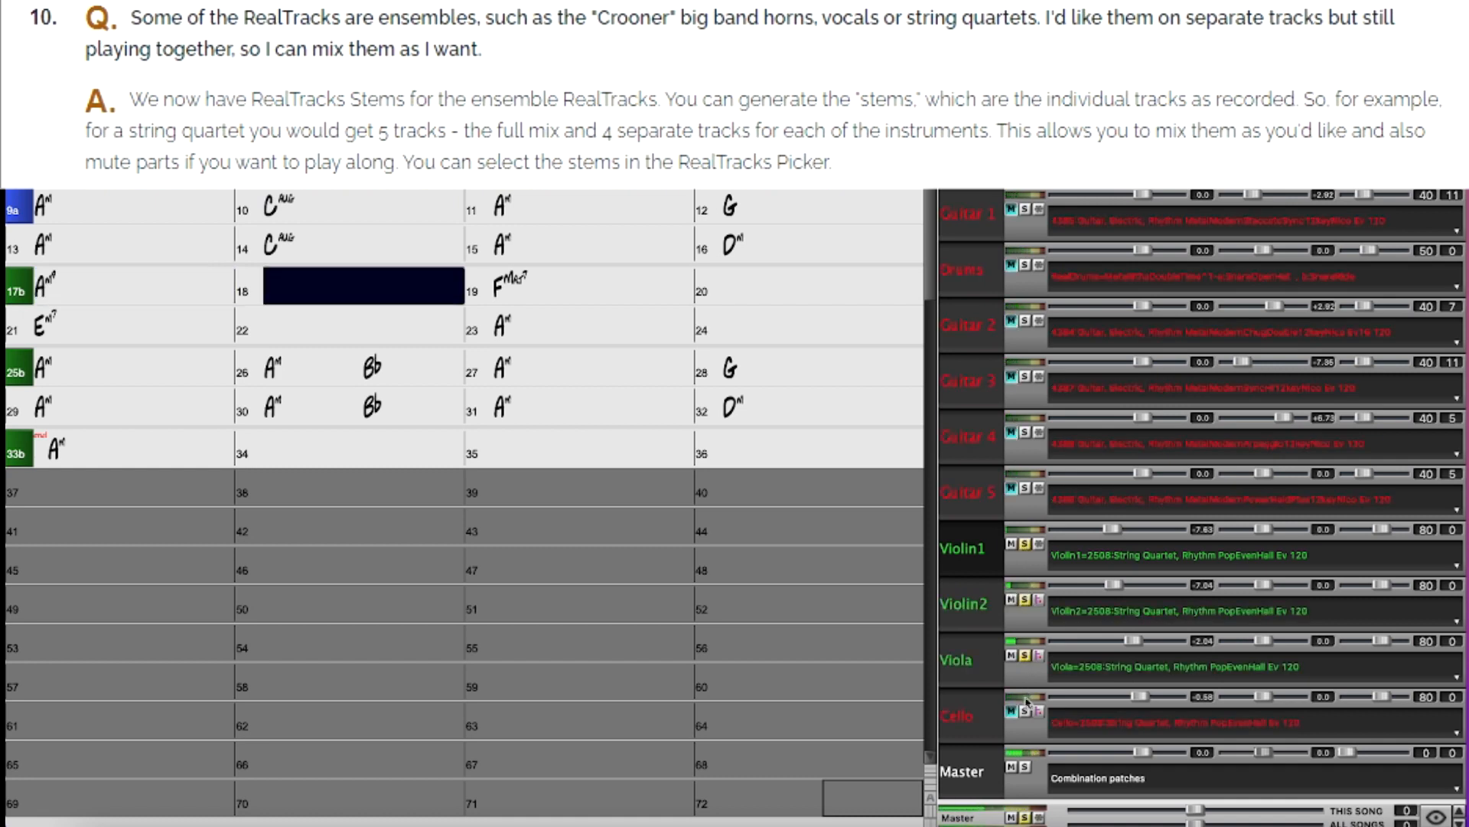
pyautogui.click(592, 286)
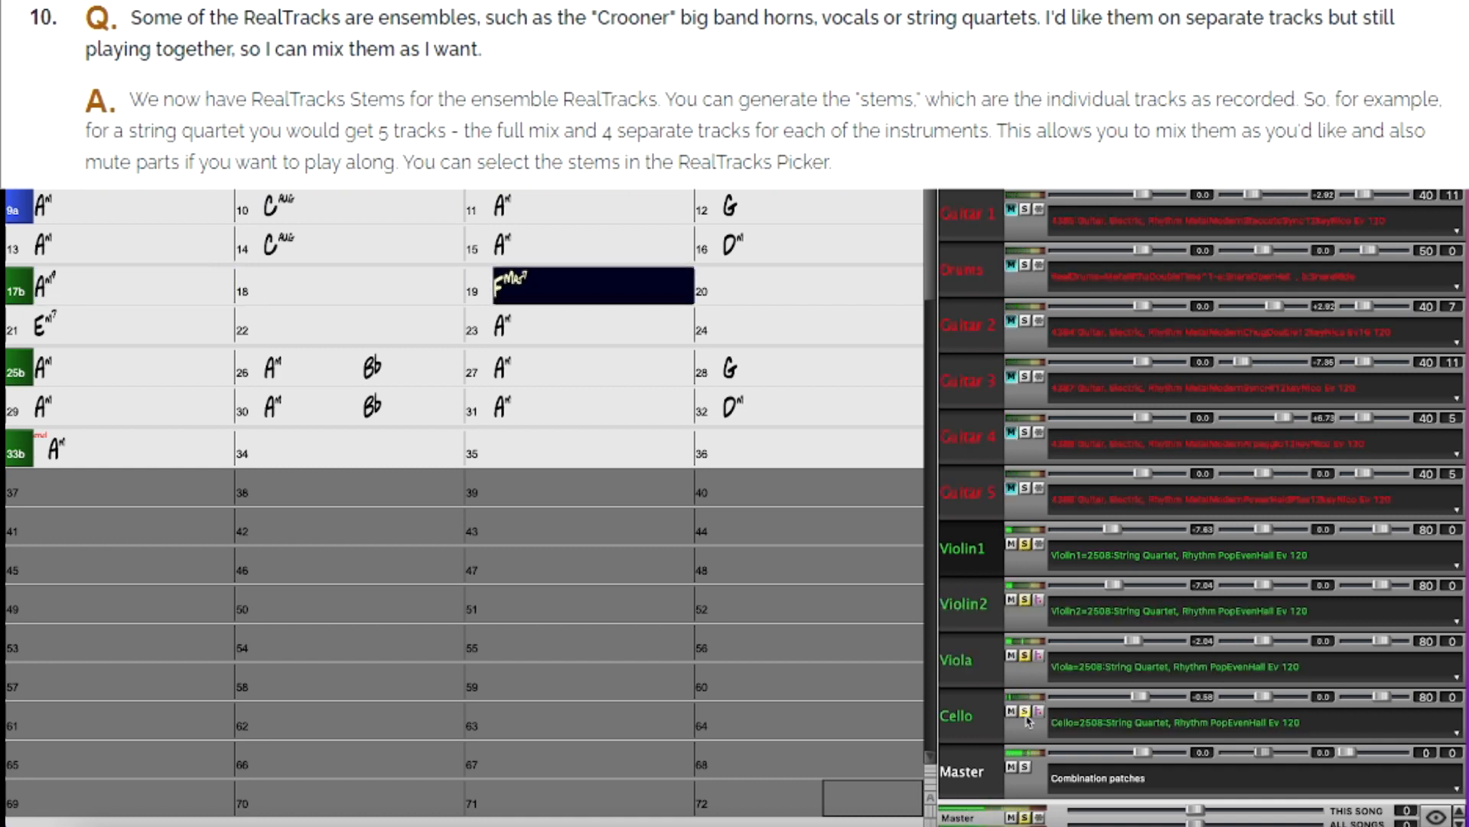
pyautogui.click(823, 286)
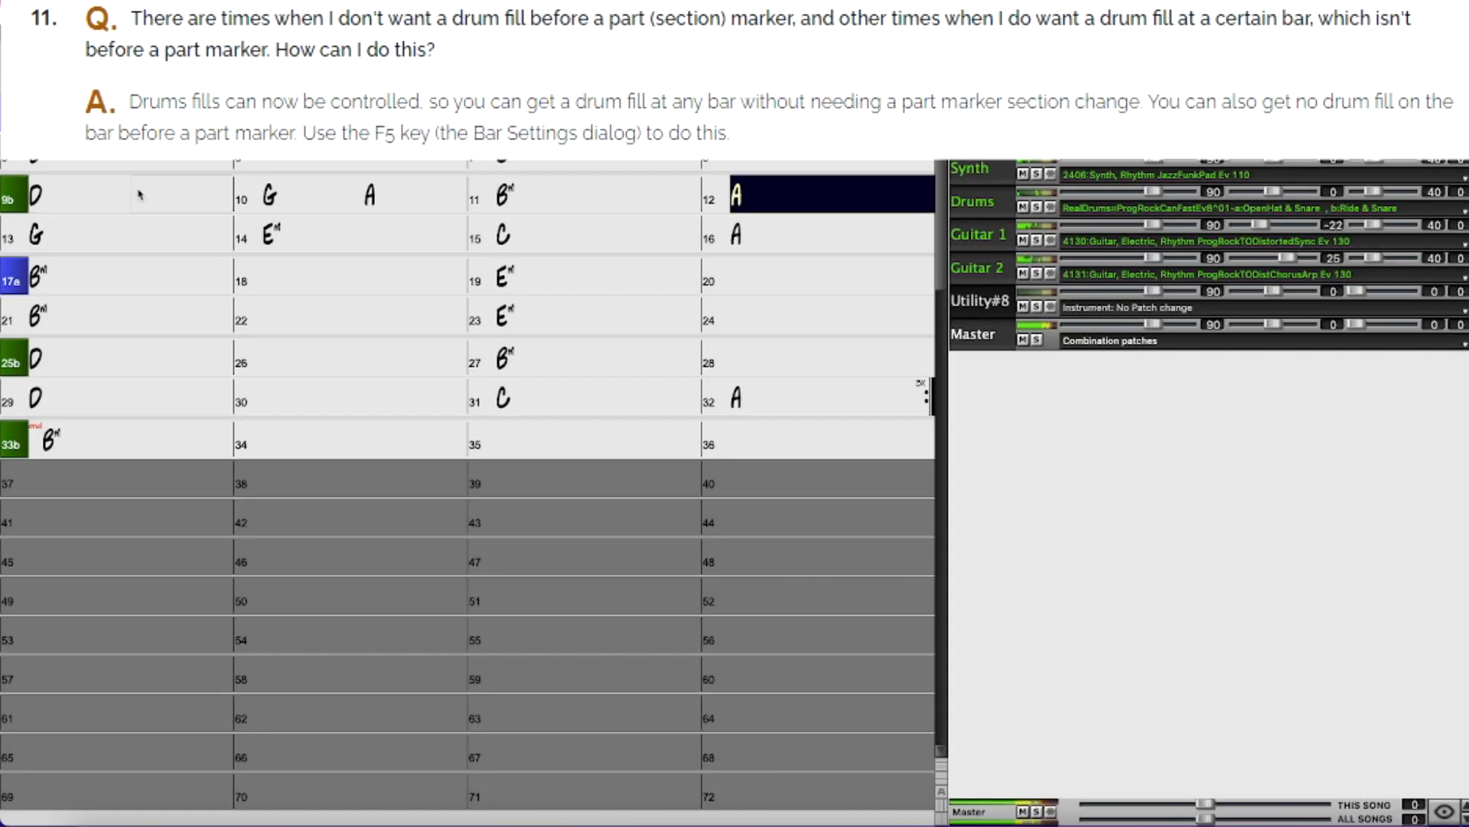
pyautogui.click(364, 233)
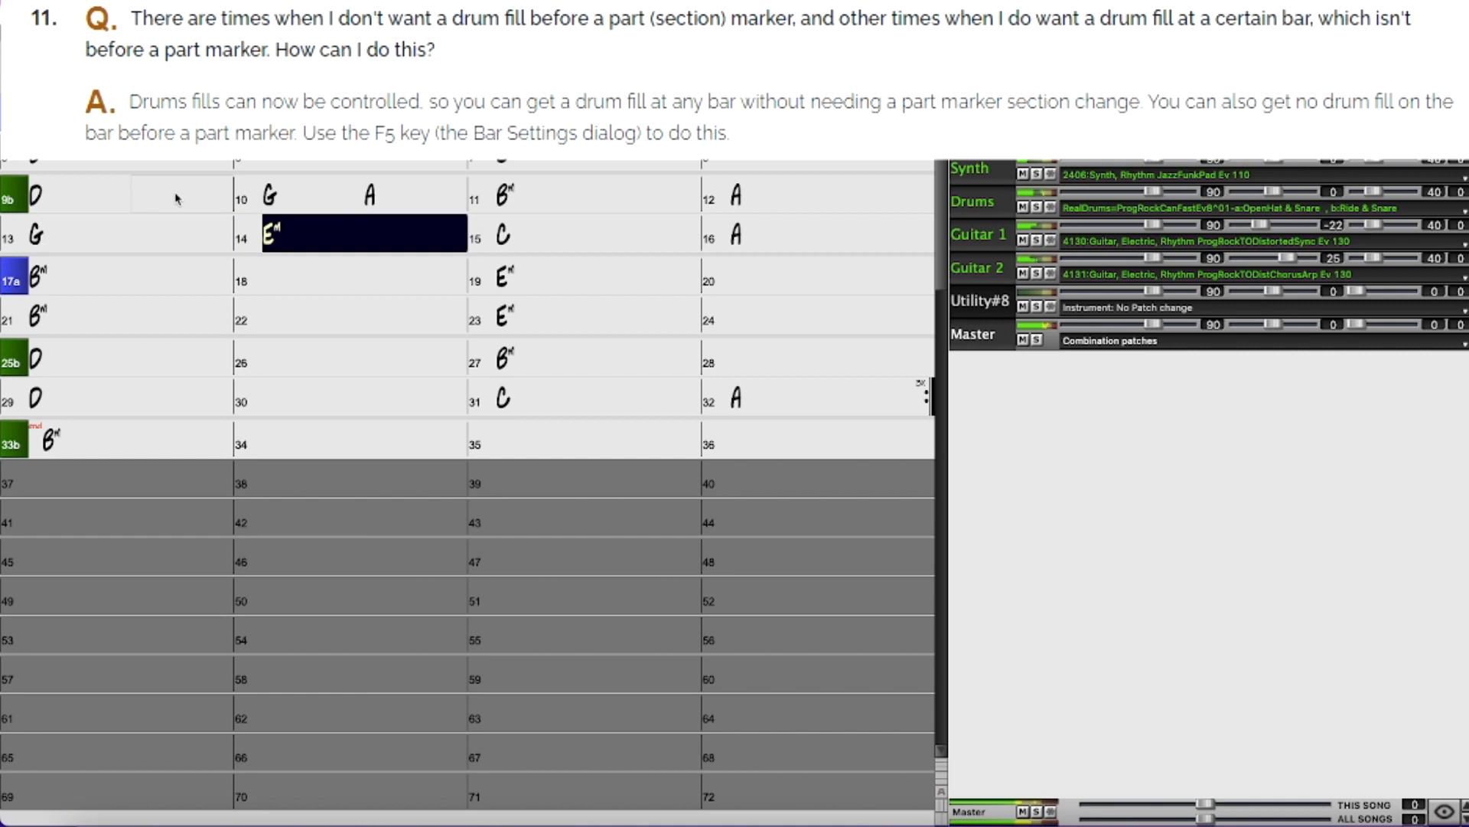
pyautogui.click(599, 234)
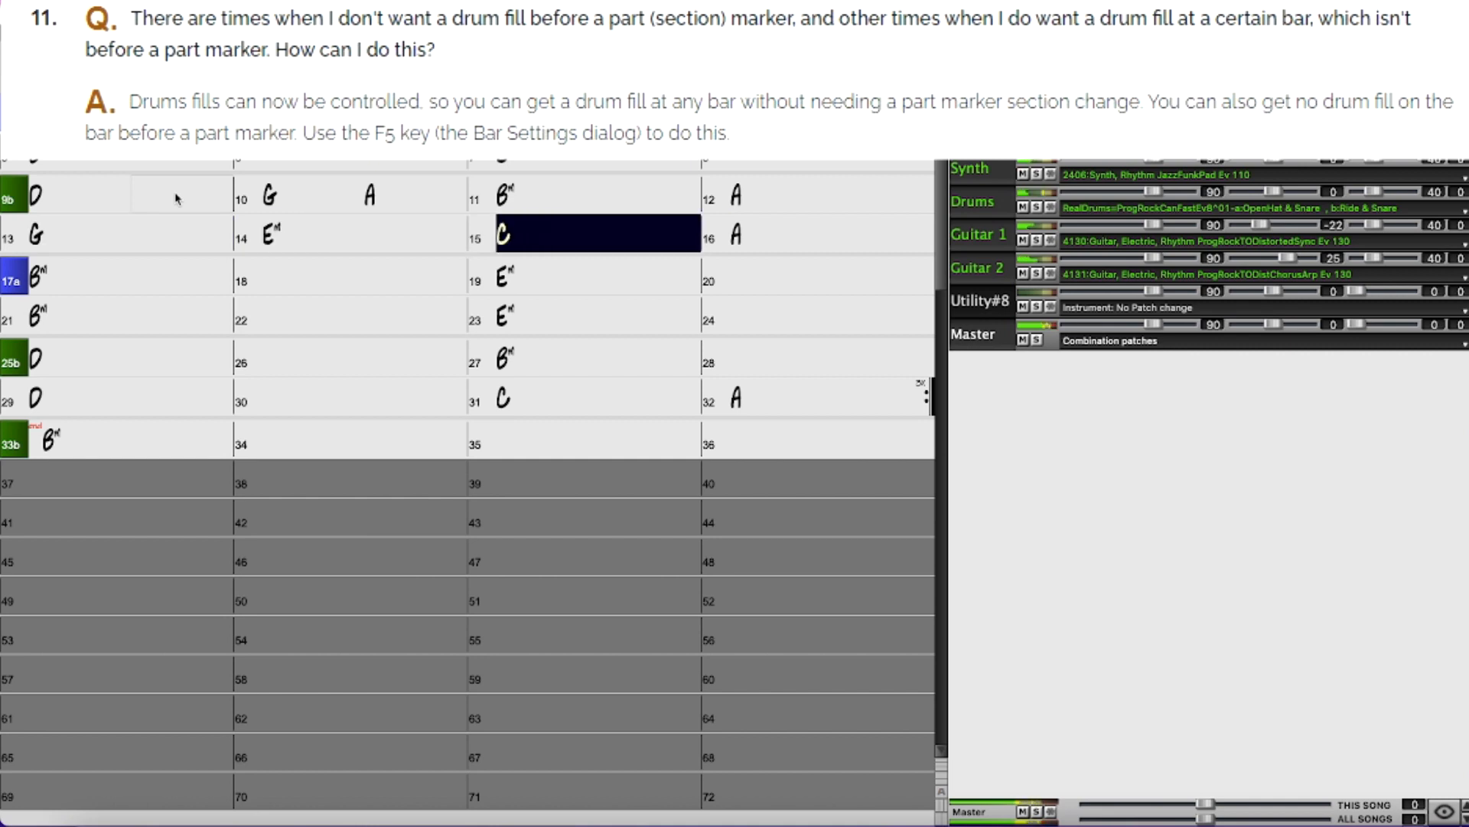
pyautogui.click(807, 233)
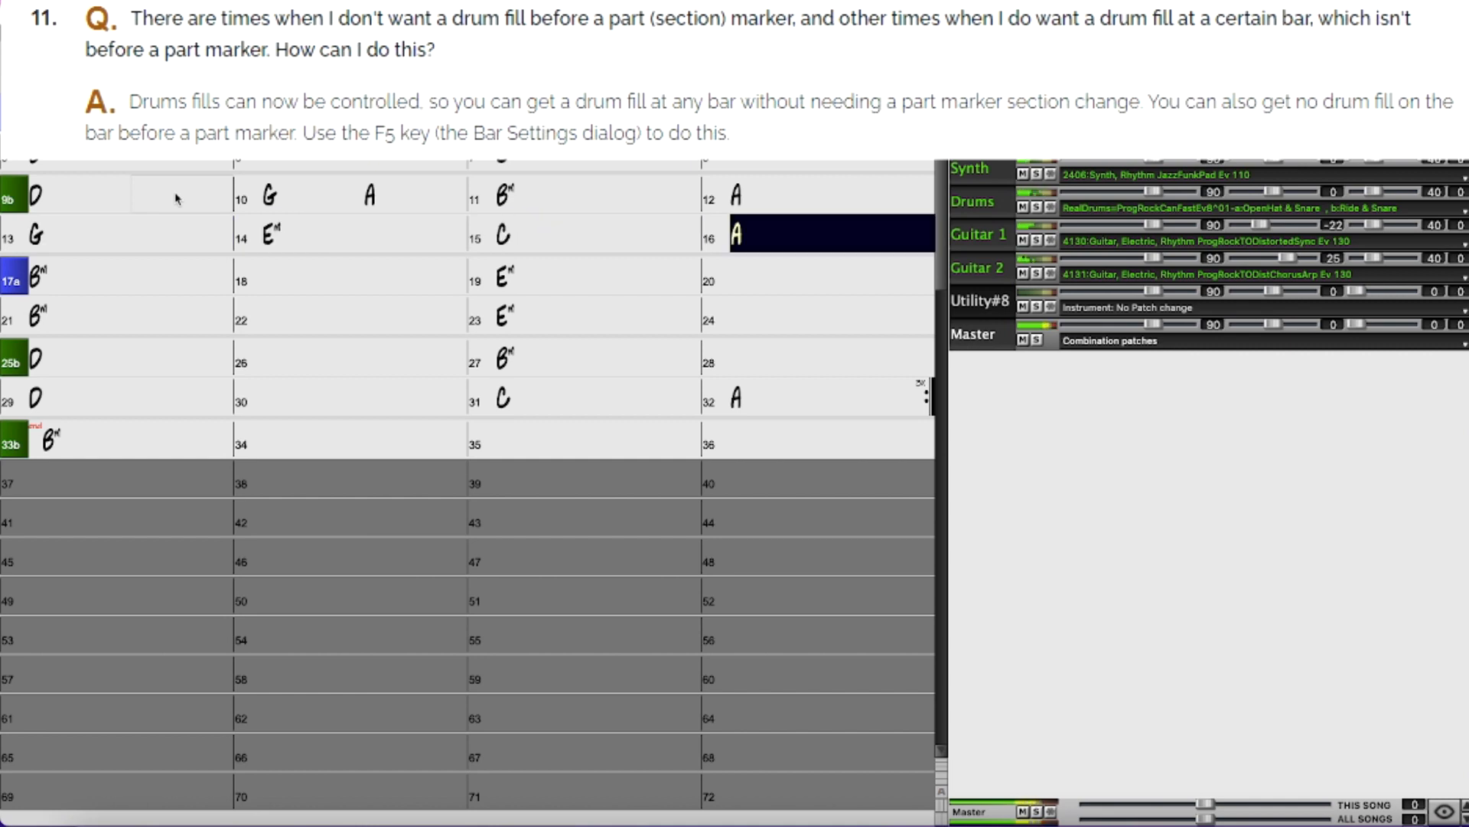
pyautogui.press('f5')
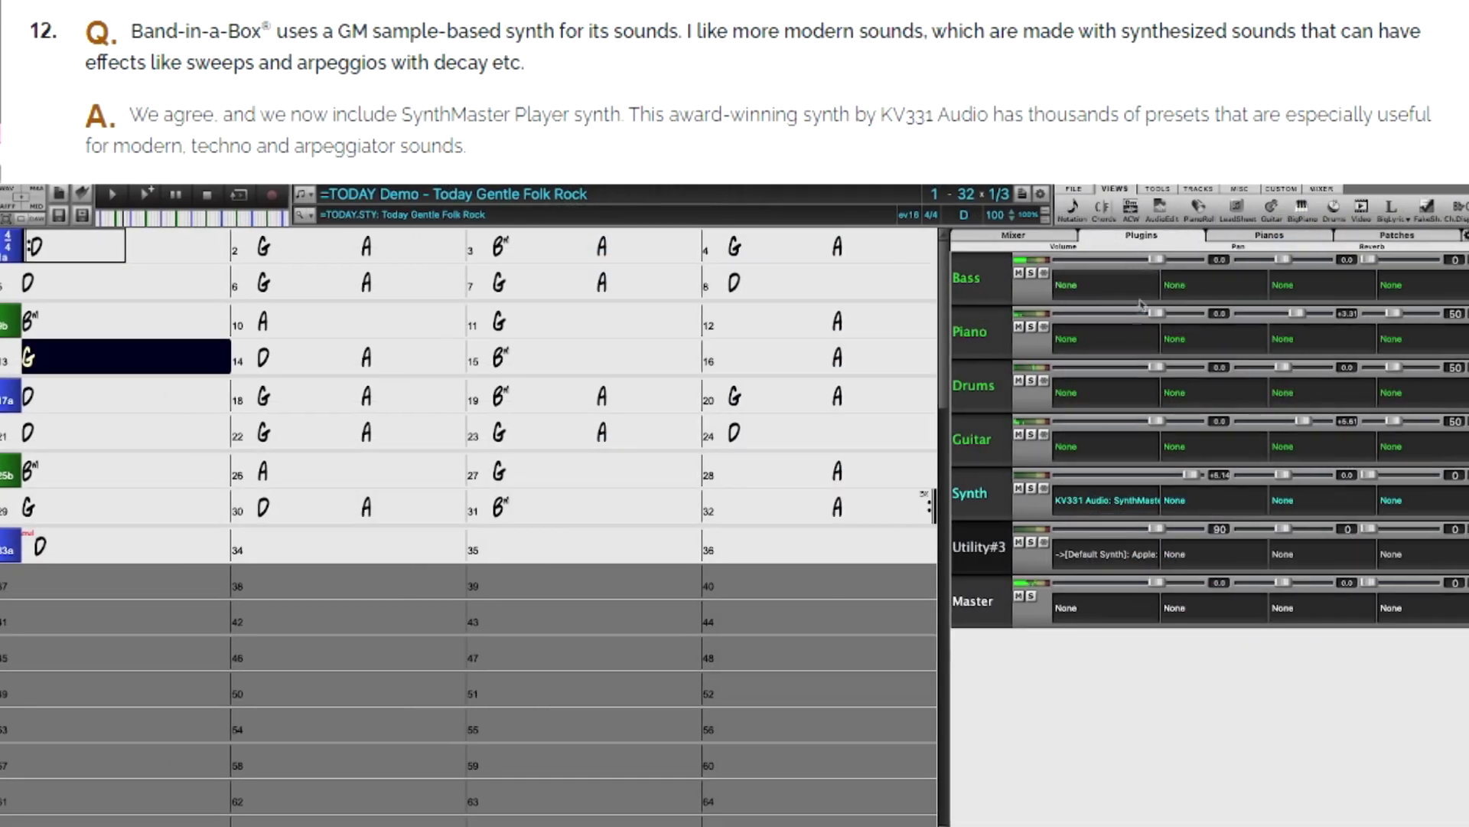
# Step: Show the mixer's Plugins view with KV331 SynthMaster loaded on the Synth track
pyautogui.click(1108, 499)
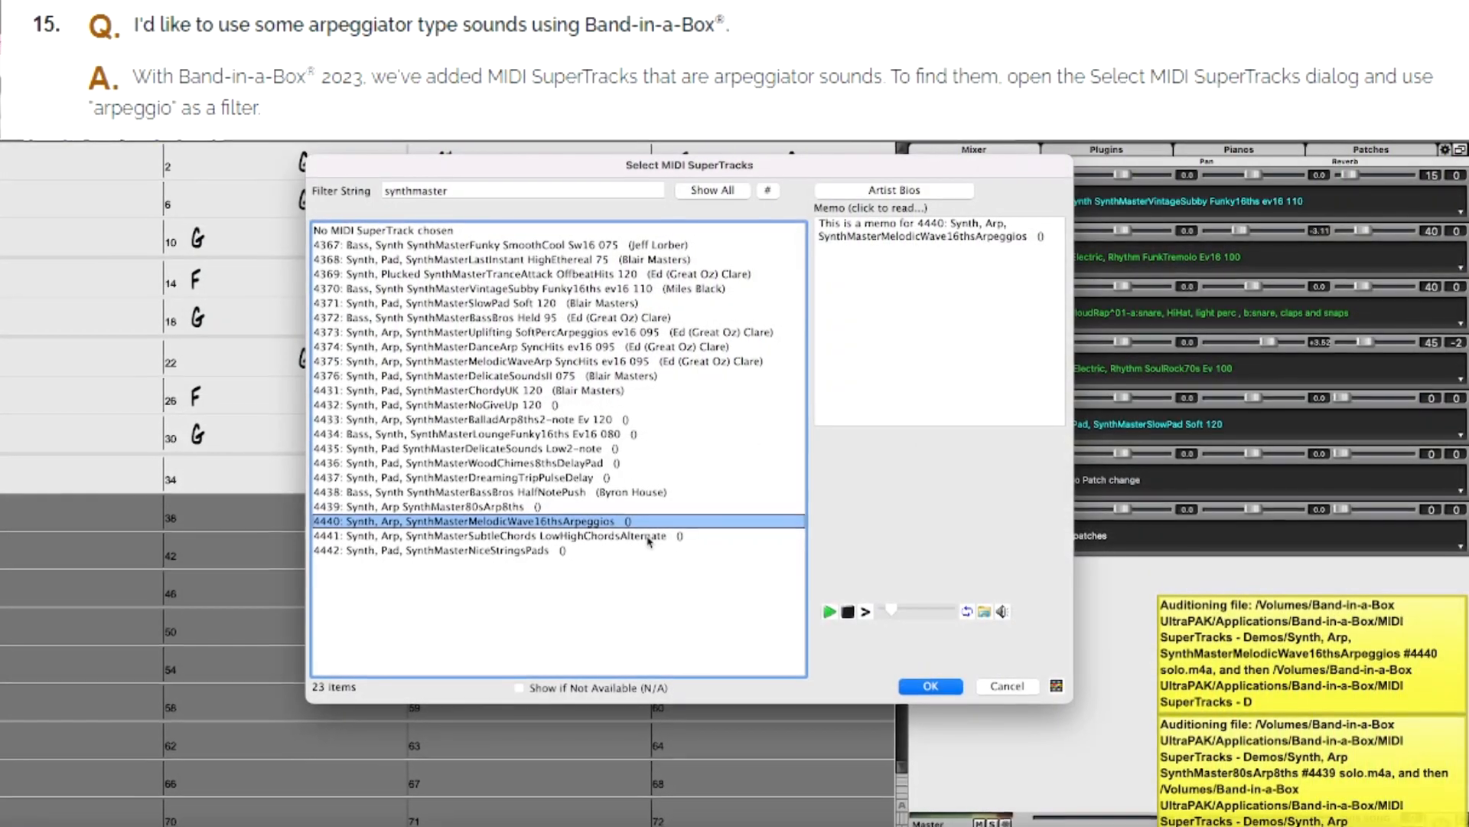
# Step: Audition the 4440 SynthMaster MelodicWave 16ths Arpeggios MIDI SuperTrack demo
pyautogui.click(506, 538)
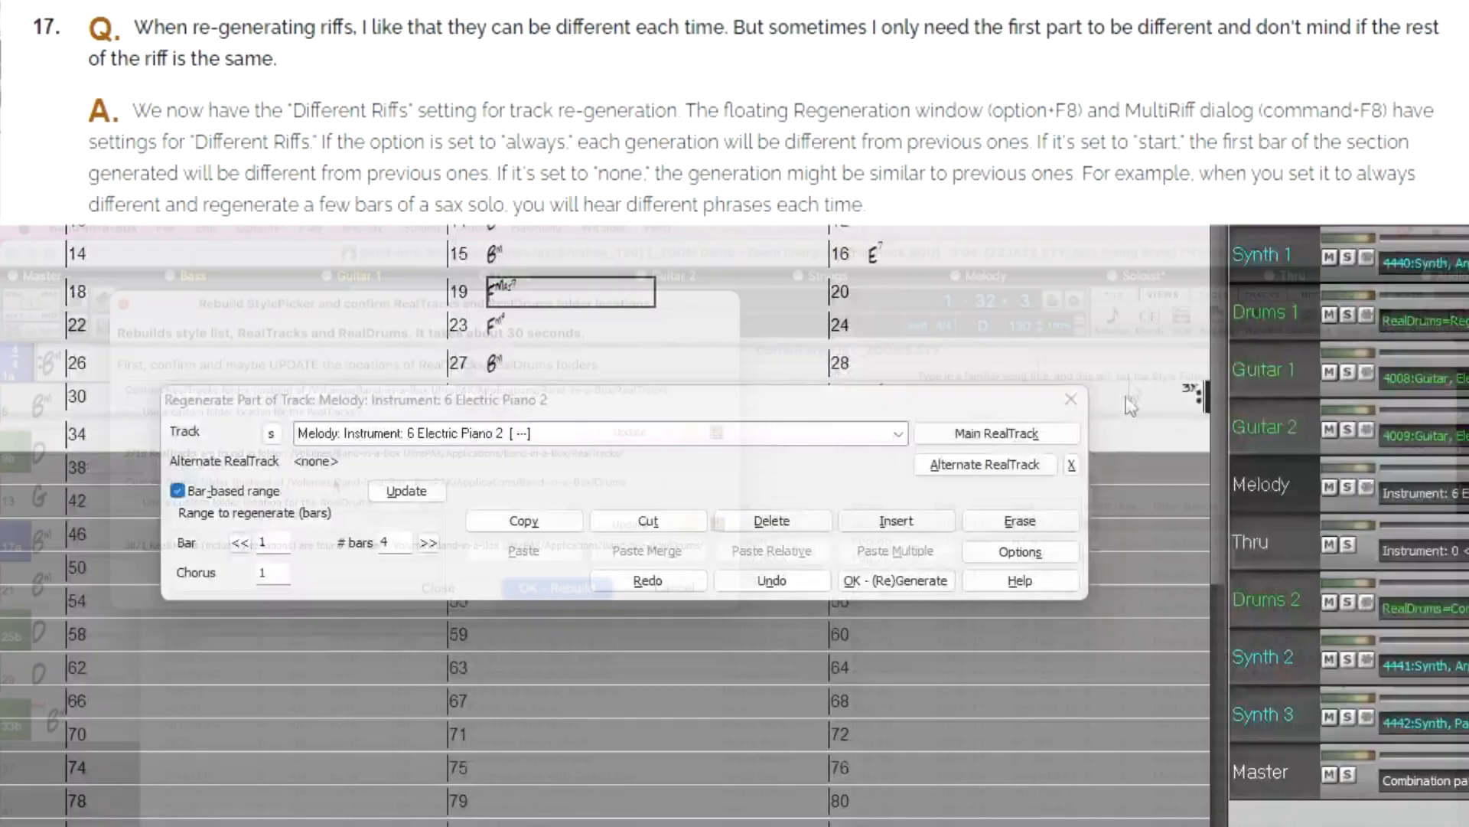
# Step: Show the Partial Regenerate Options with the Different Riffs choices listed, 'Entire riff is different' current
pyautogui.click(1020, 552)
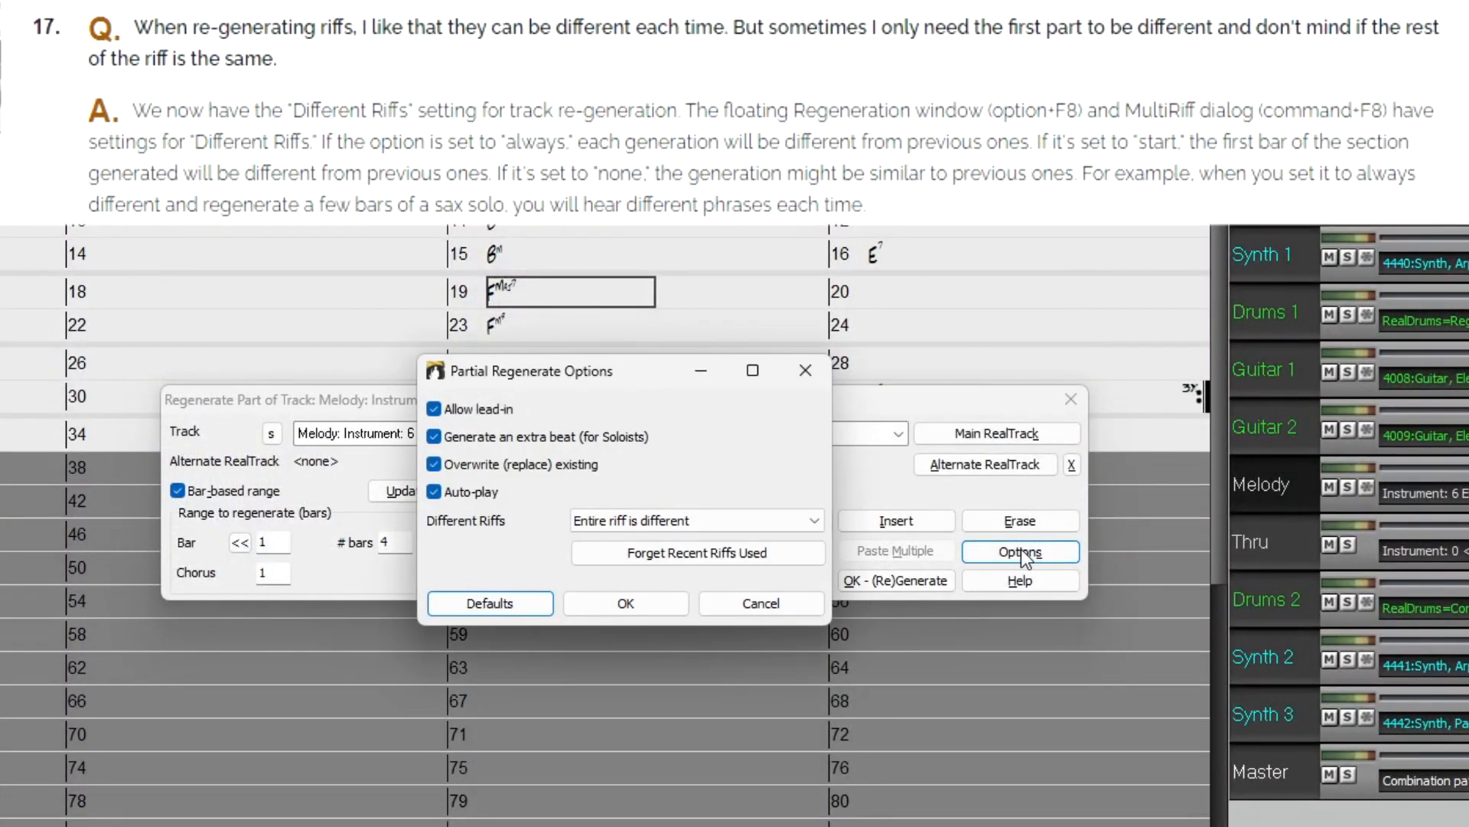
pyautogui.click(695, 520)
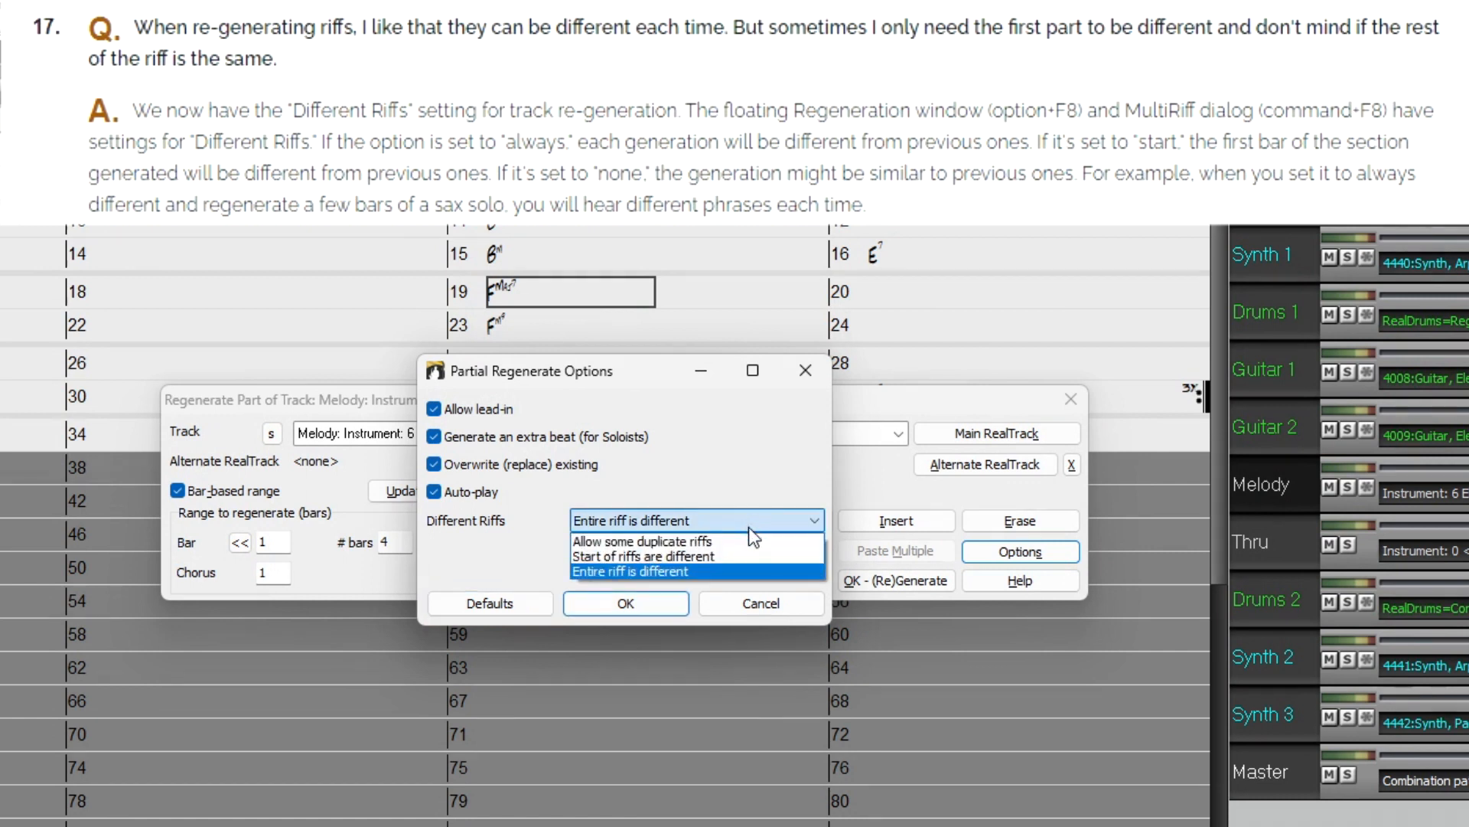
pyautogui.moveTo(782, 581)
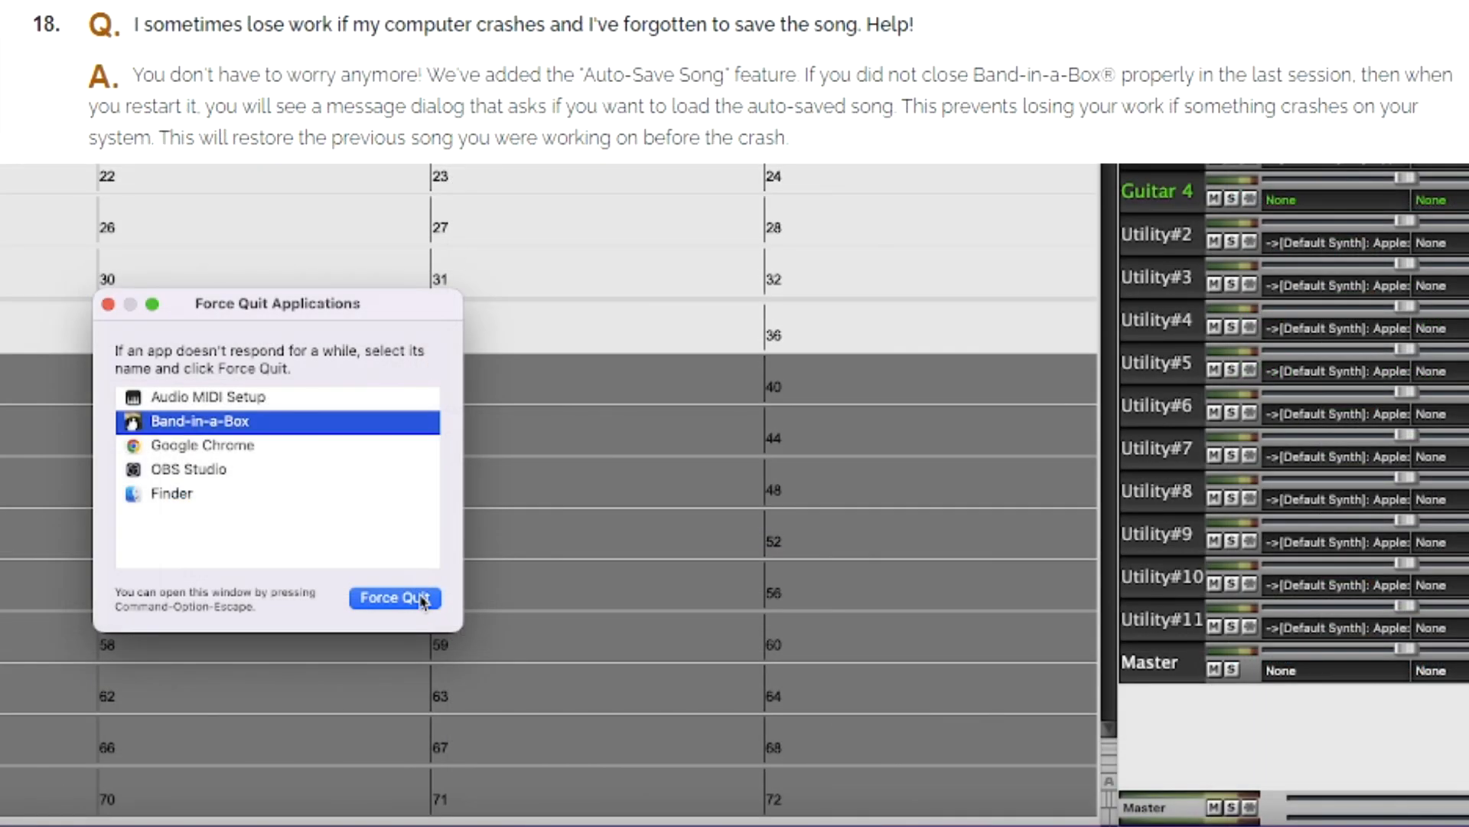
# Step: Force quit Band-in-a-Box despite unsaved changes, then reload the auto-saved song on restart
pyautogui.click(395, 597)
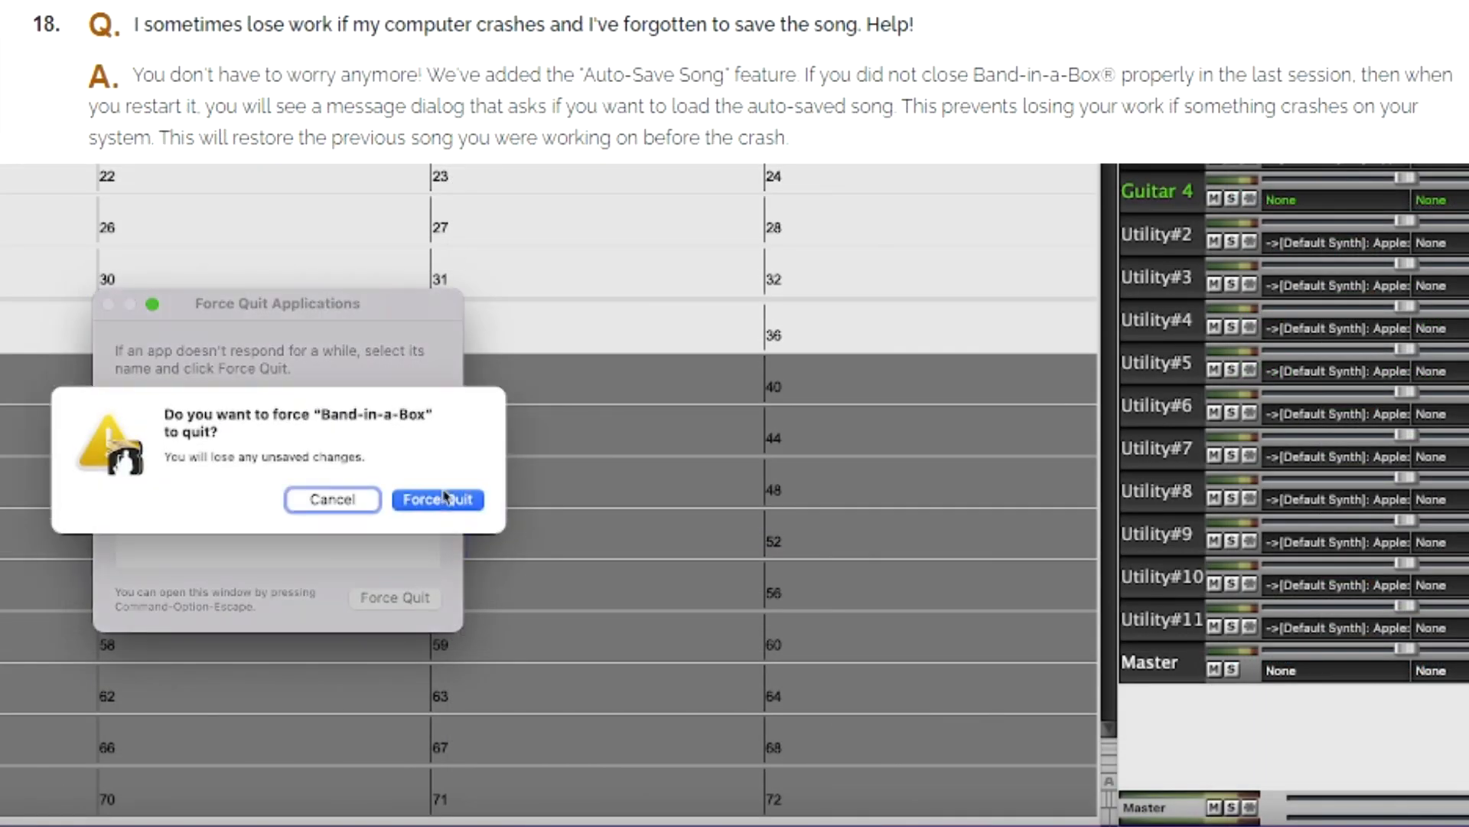
pyautogui.click(437, 499)
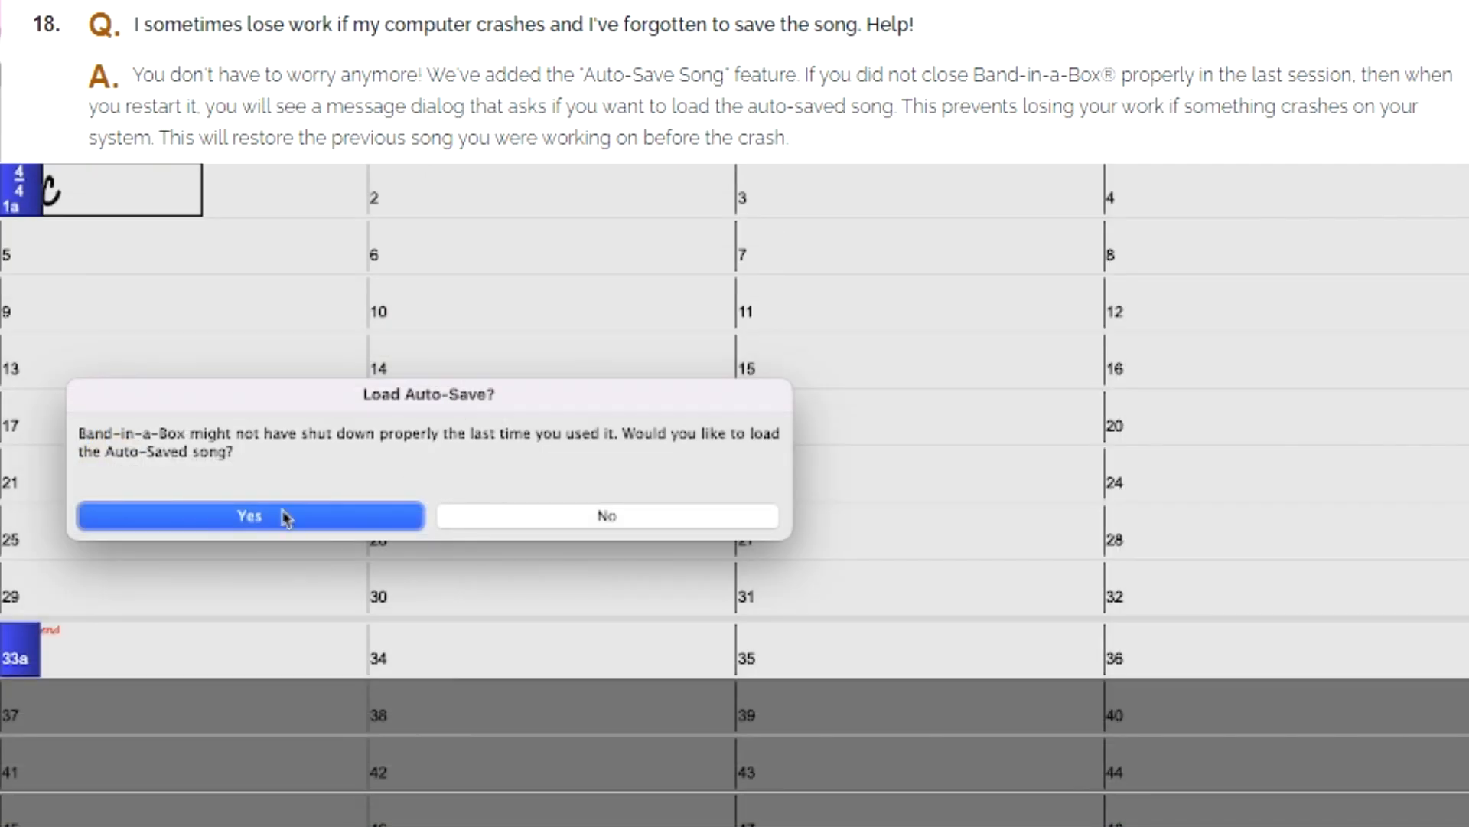
pyautogui.click(249, 516)
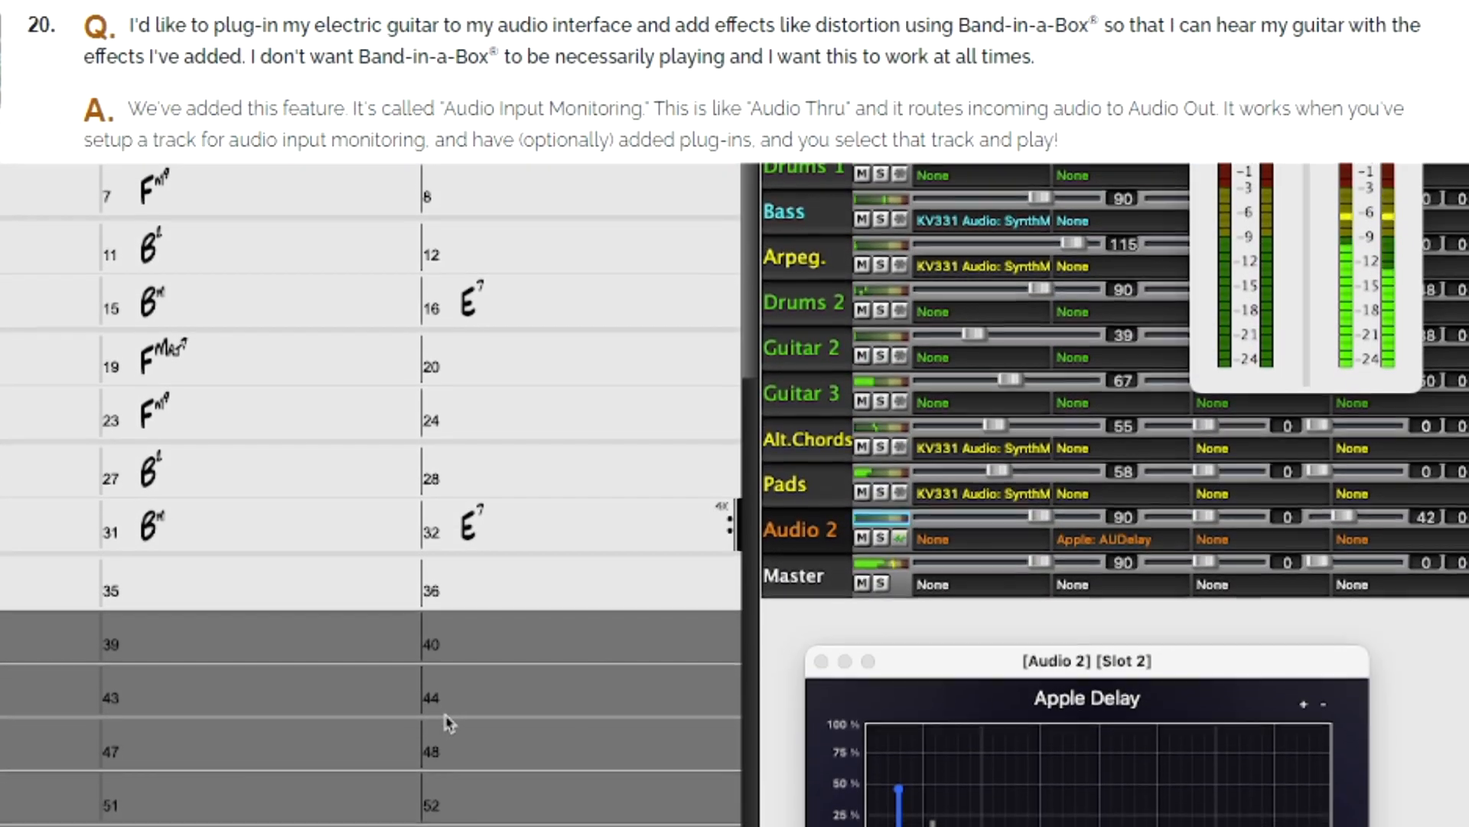
# Step: Scroll the mixer down to the Audio 2 track with the Apple AUDelay plugin loaded
pyautogui.scroll(-3)
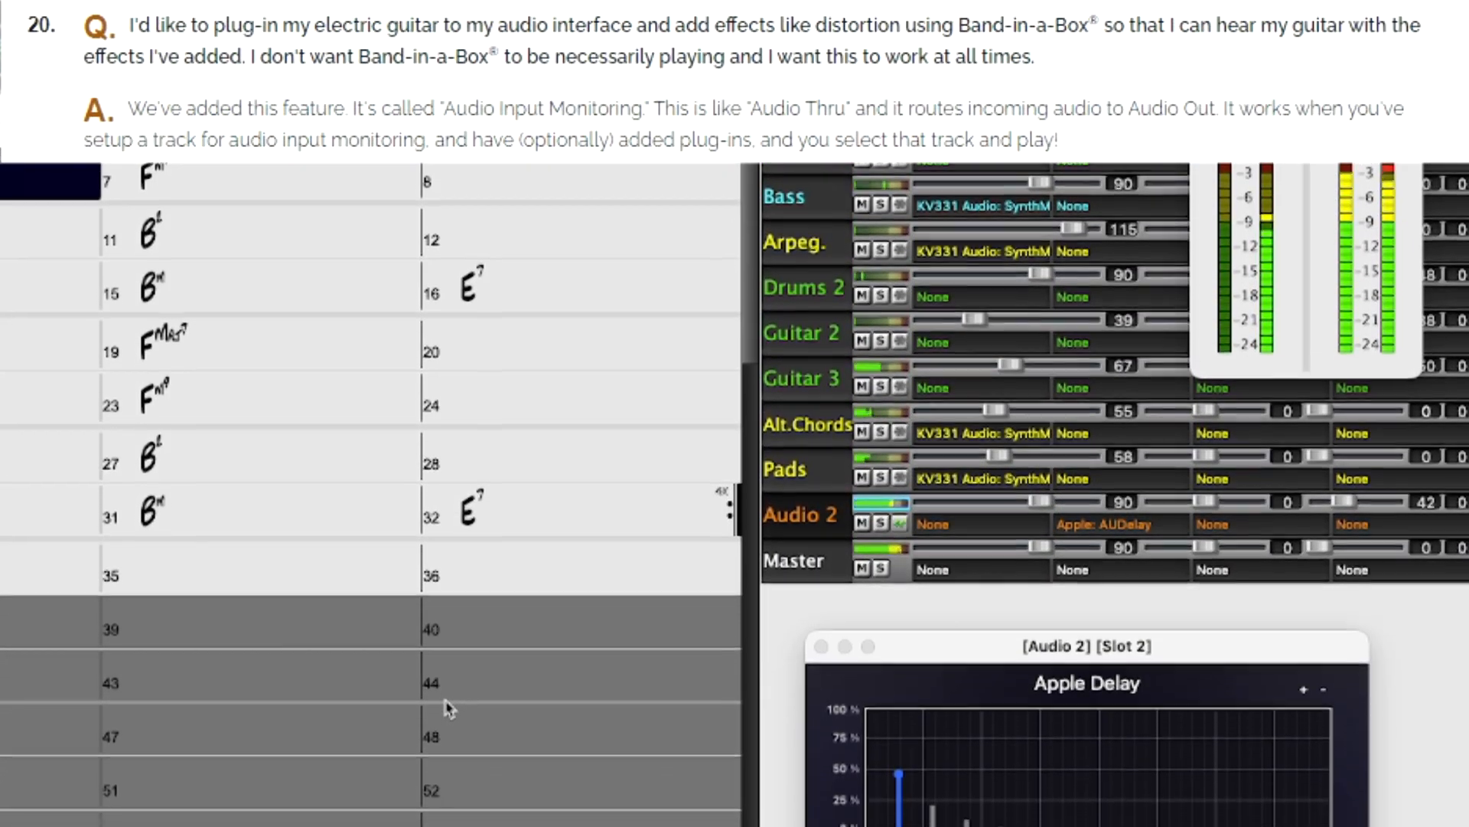
pyautogui.scroll(-3)
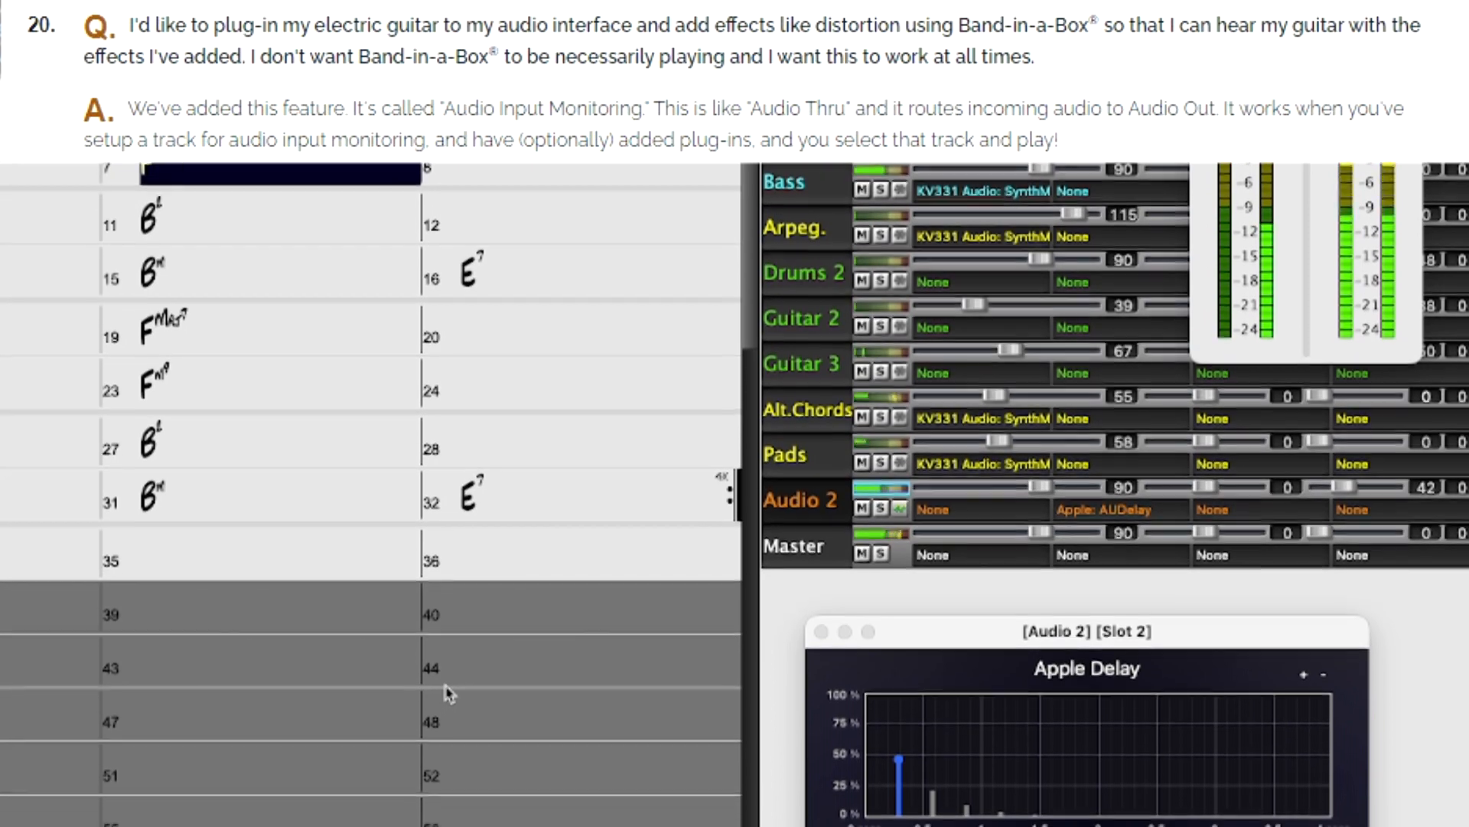
pyautogui.scroll(-3)
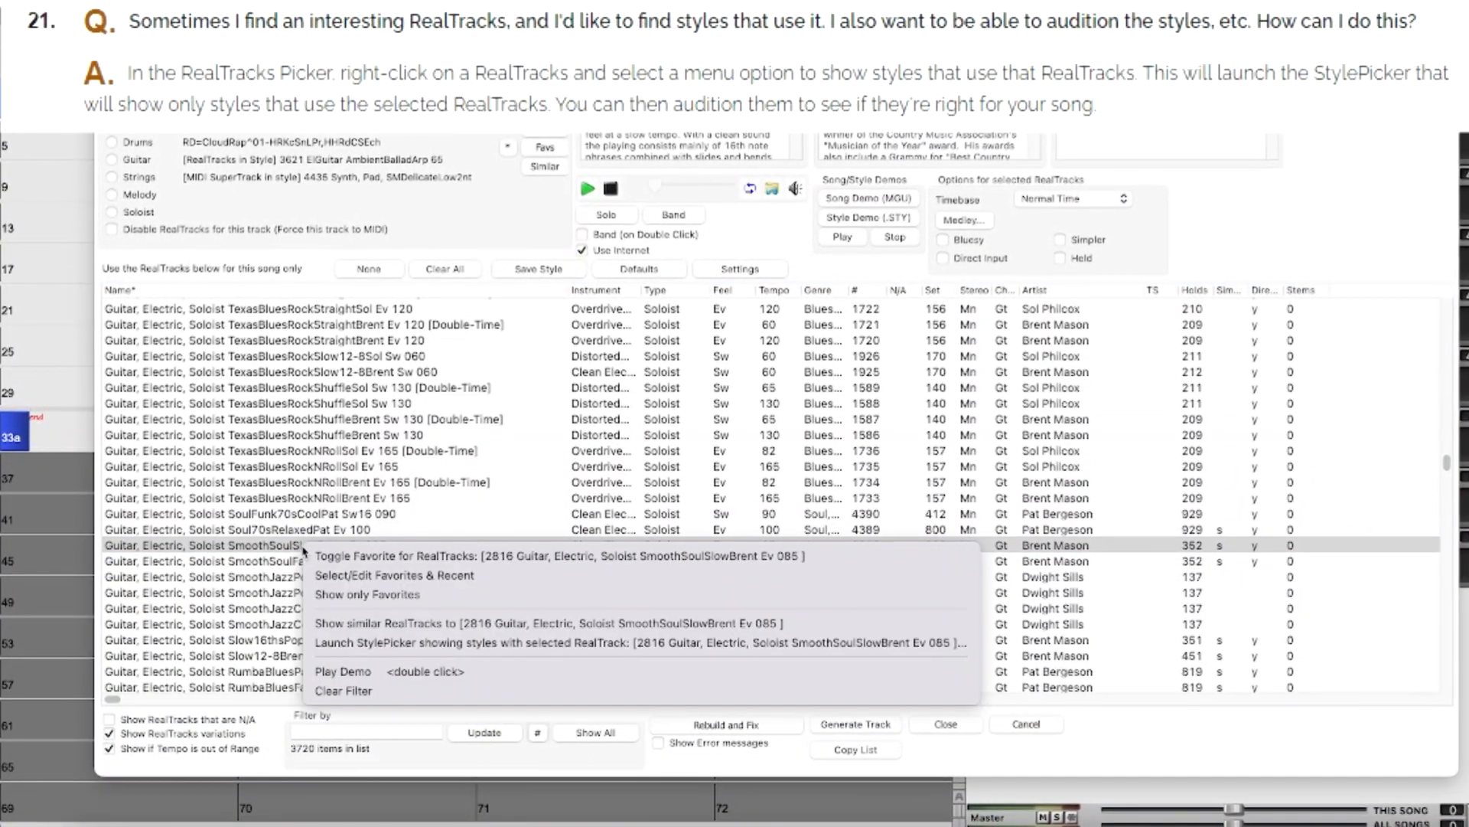
pyautogui.moveTo(562, 552)
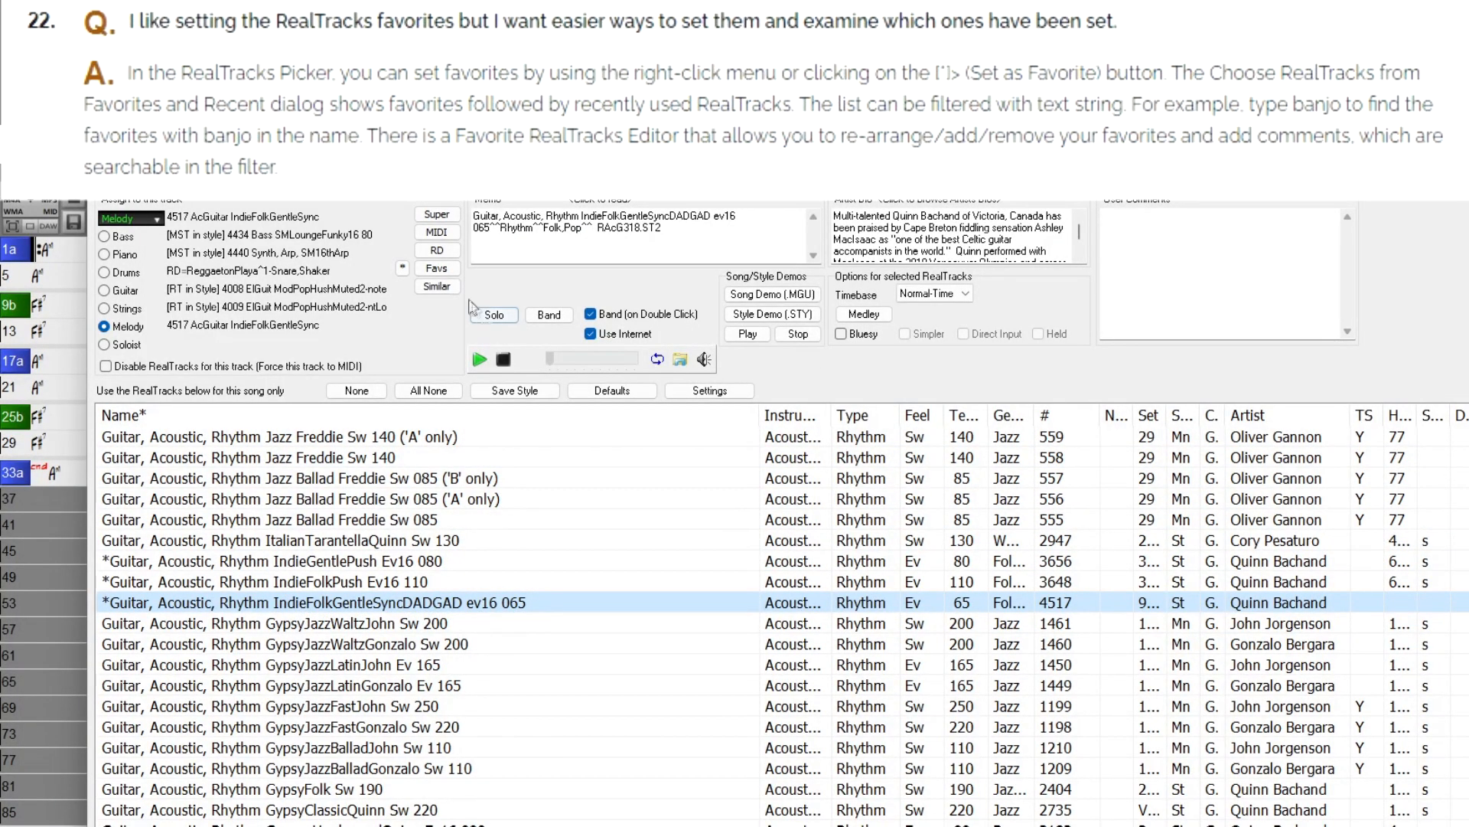
# Step: Show RealTracks similar to the 2672 Pedal Steel HawaiianSwing track in the Picker
pyautogui.click(436, 268)
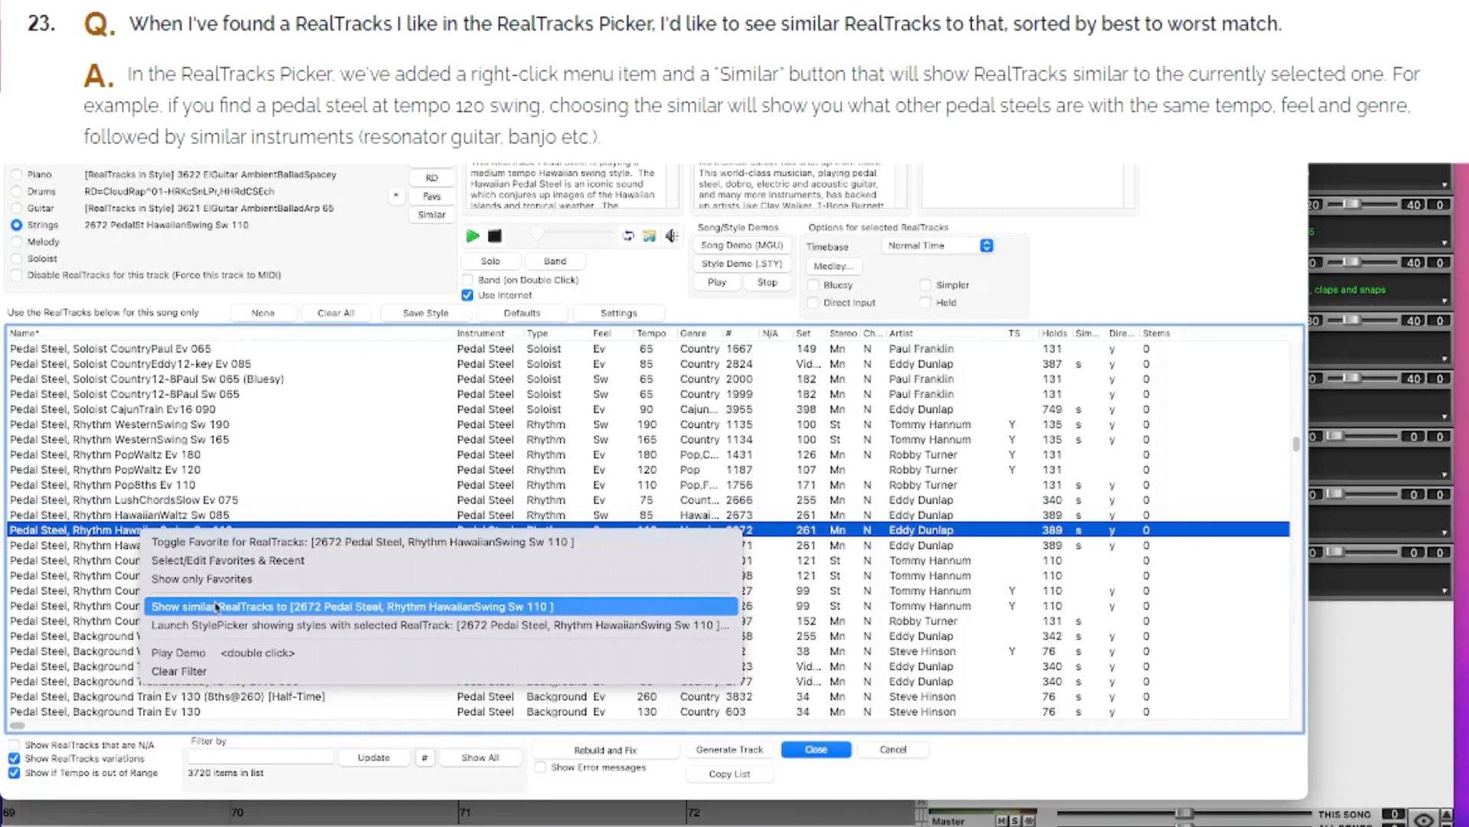
pyautogui.moveTo(282, 609)
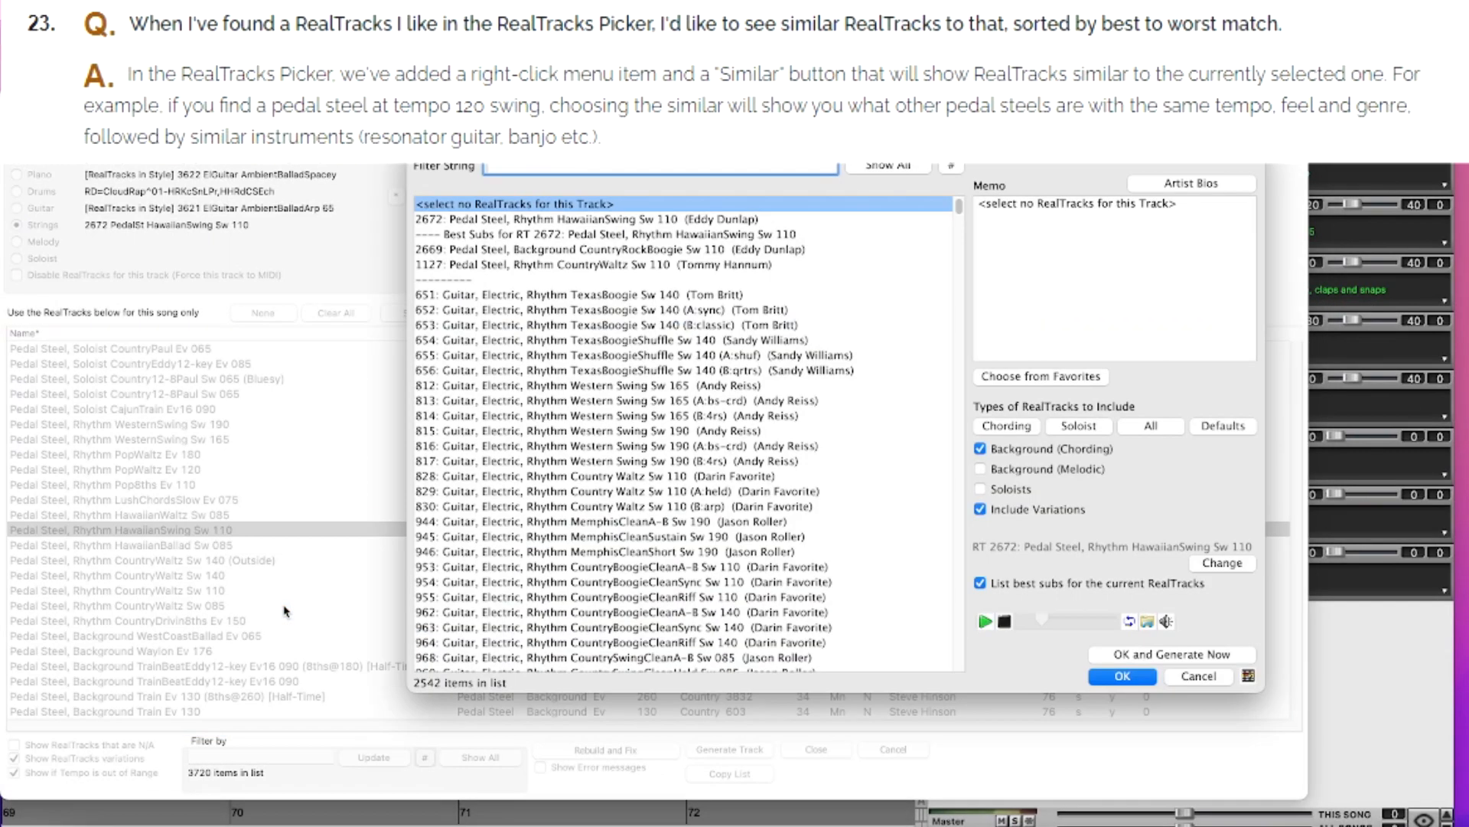
pyautogui.moveTo(756, 241)
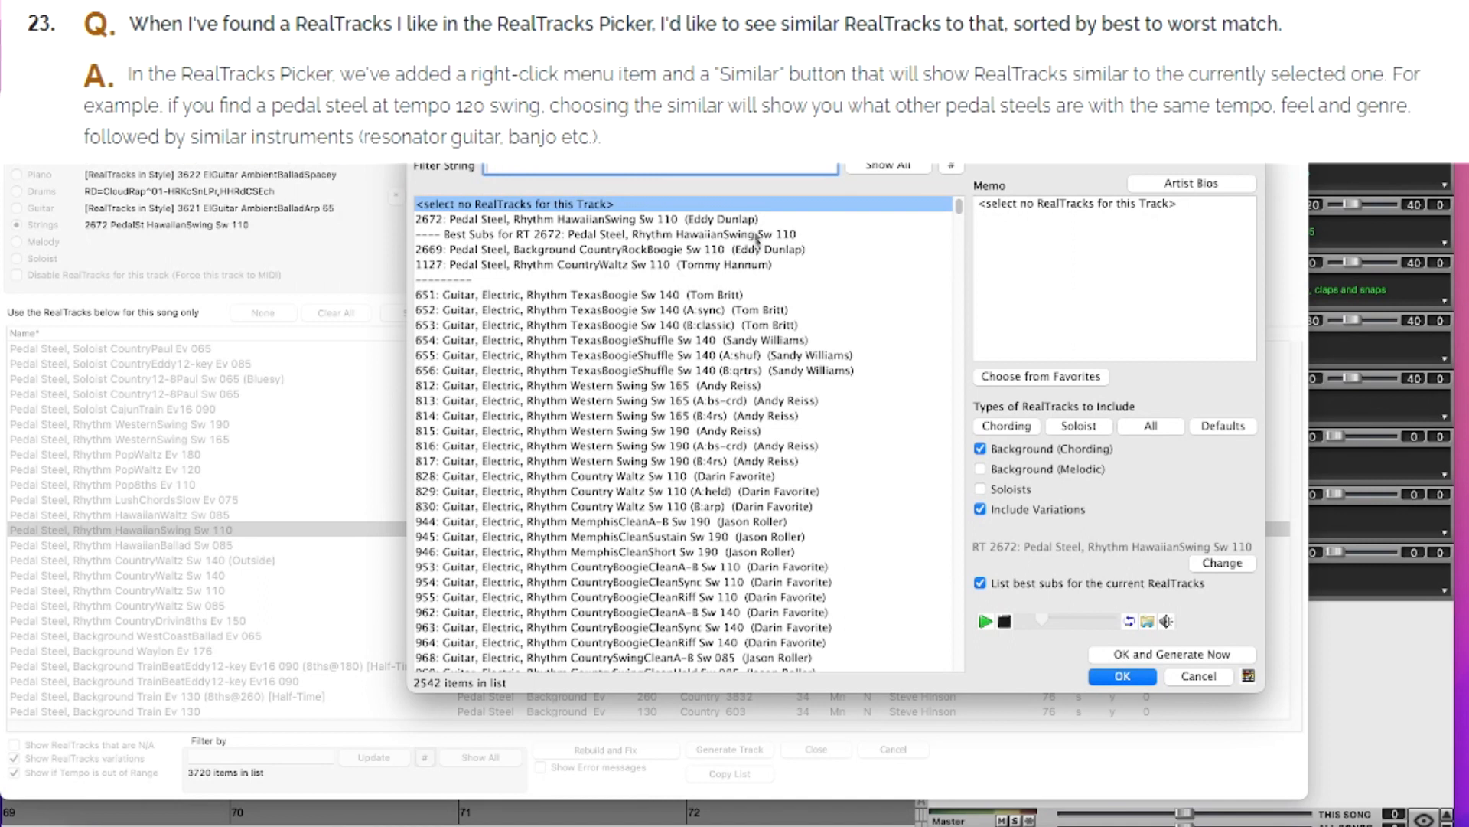
pyautogui.moveTo(682, 366)
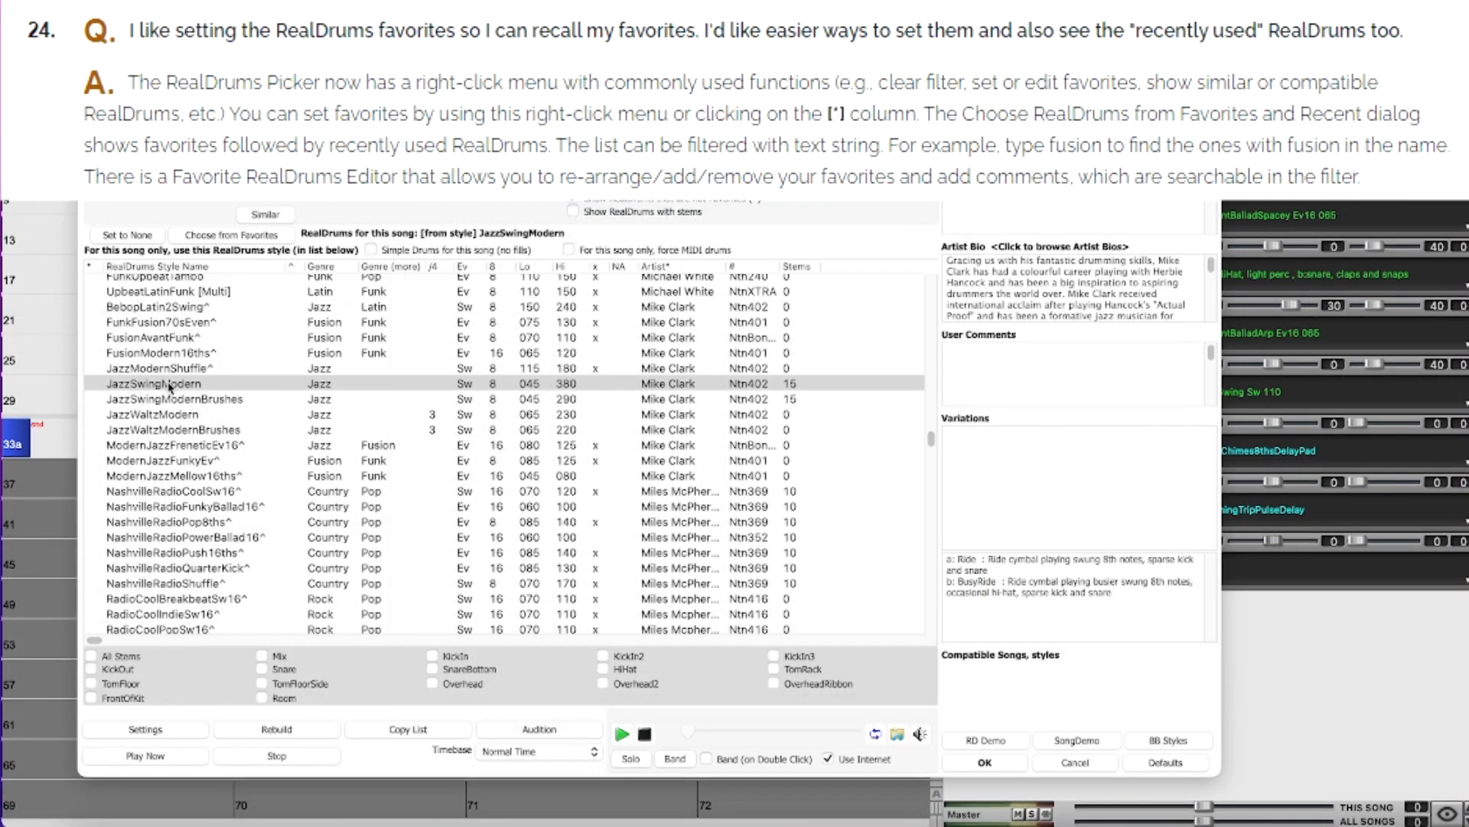
# Step: Filter both the RealDrums and RealTracks pickers to entries with Stems Available
pyautogui.rightClick(168, 382)
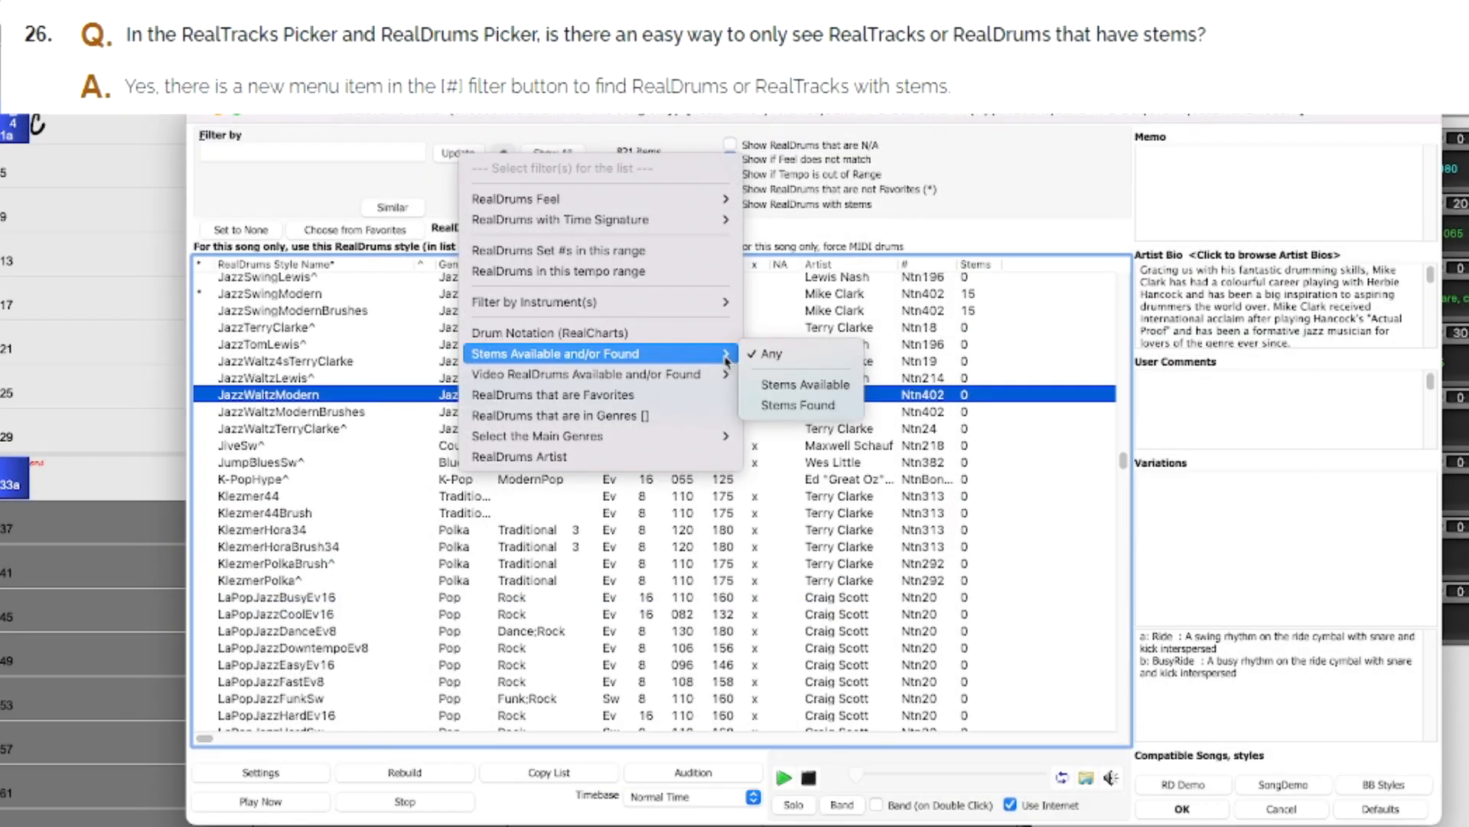
pyautogui.click(804, 383)
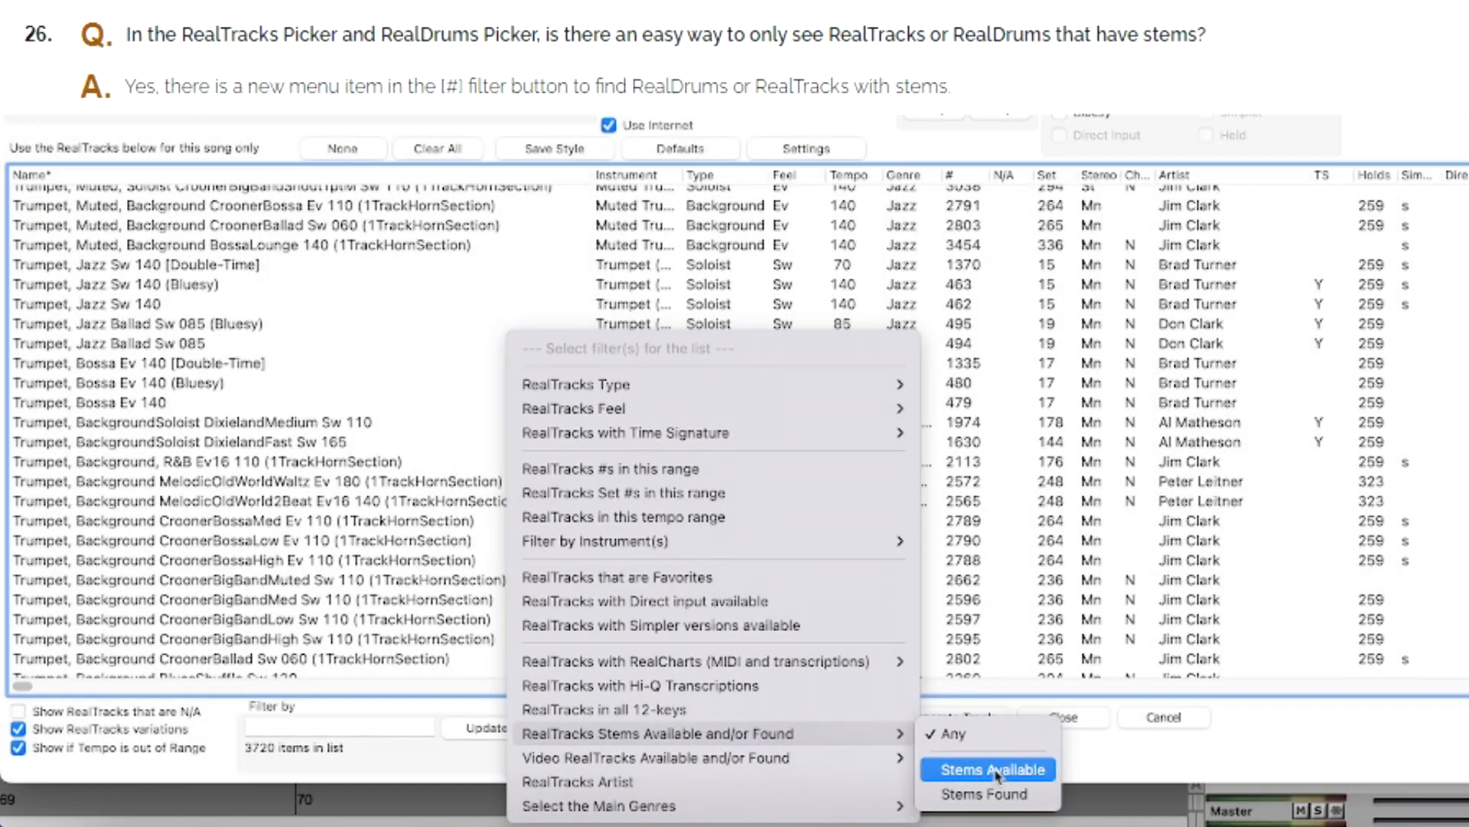
pyautogui.click(987, 768)
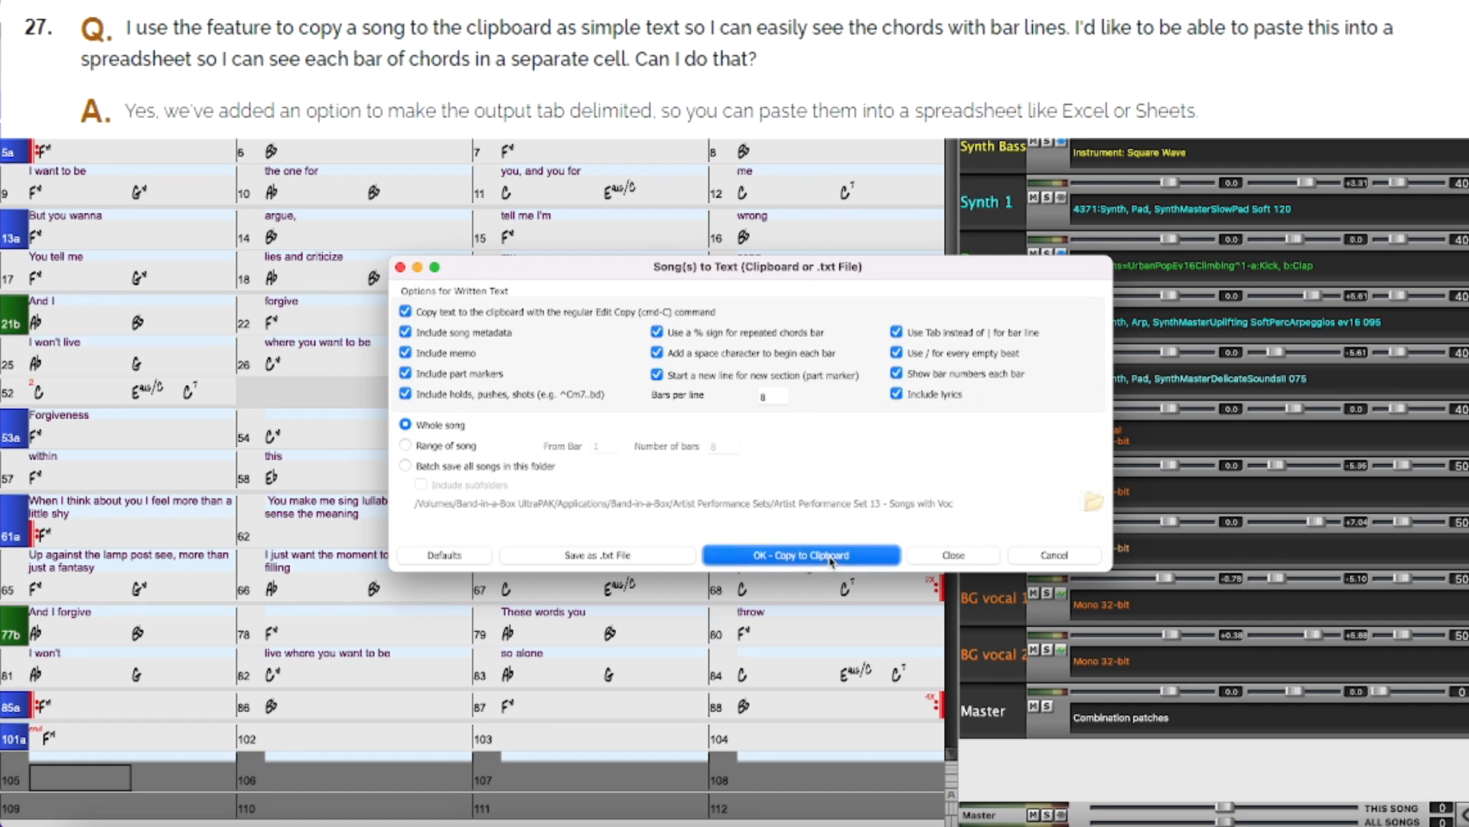
# Step: Copy the song as tab-delimited text and paste it into Google Sheets, one bar per cell
pyautogui.click(801, 554)
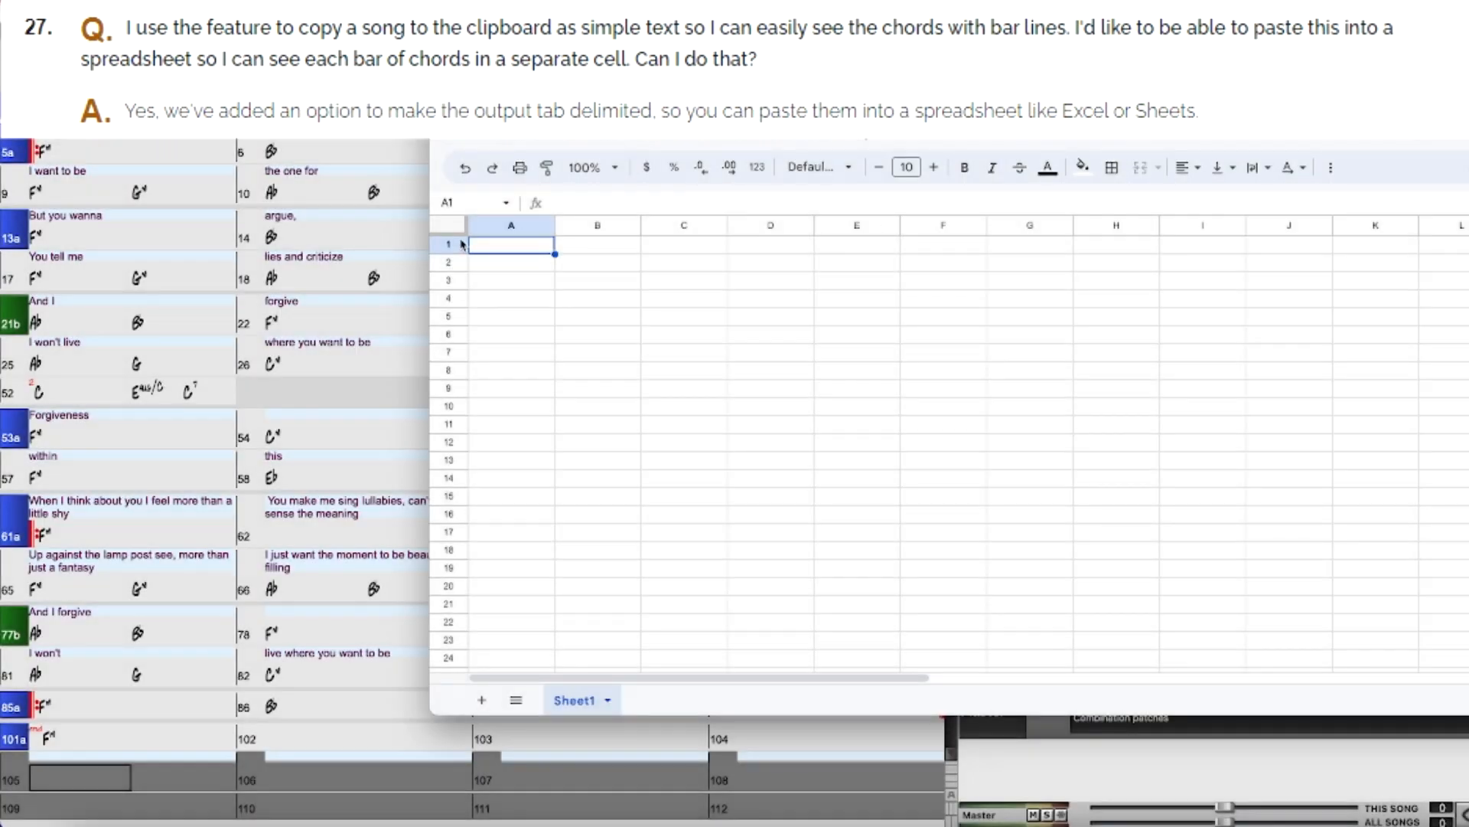
pyautogui.press('ctrl+v')
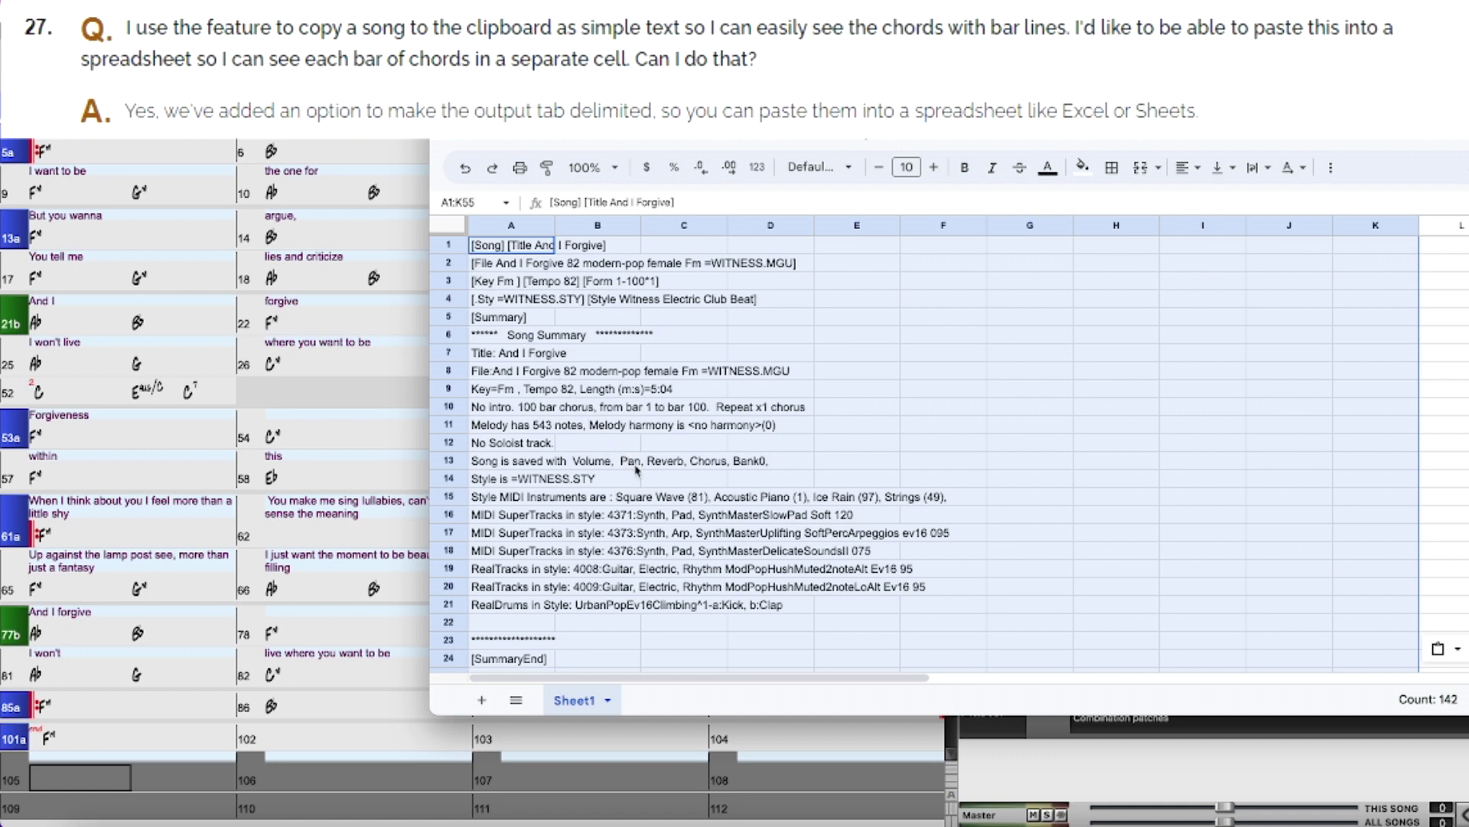
pyautogui.scroll(-3)
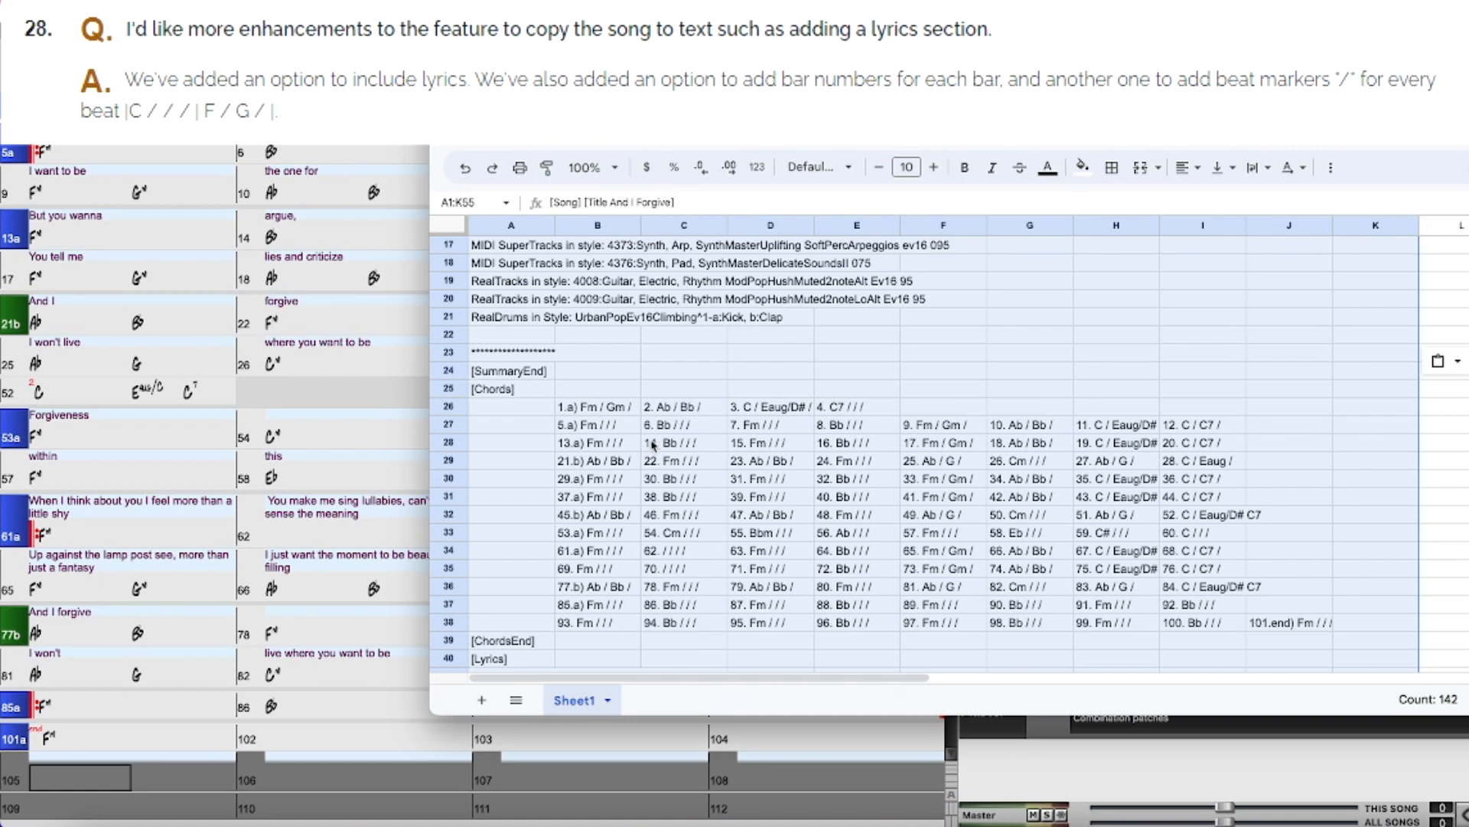
pyautogui.moveTo(670, 452)
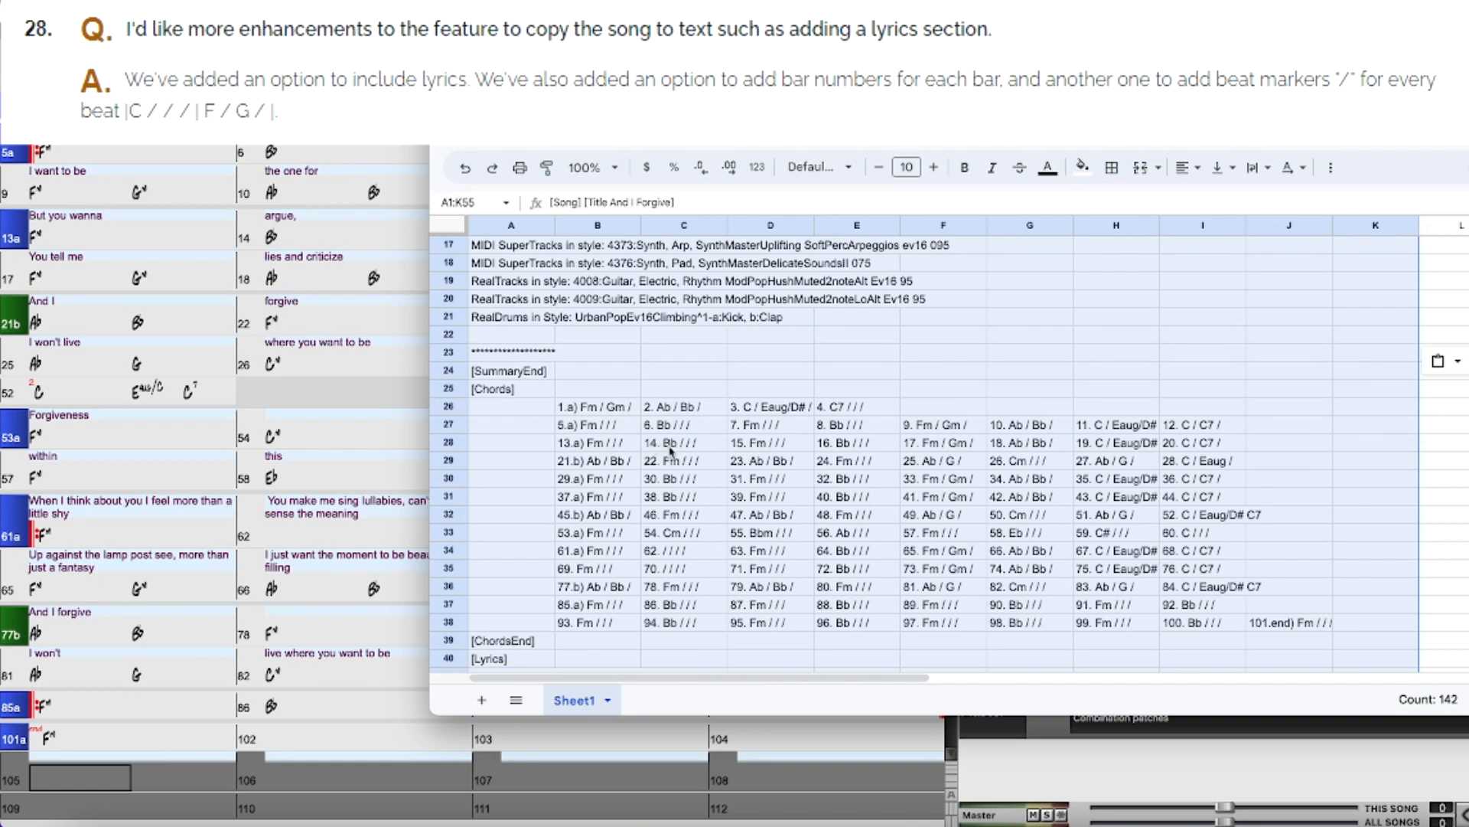
pyautogui.scroll(-3)
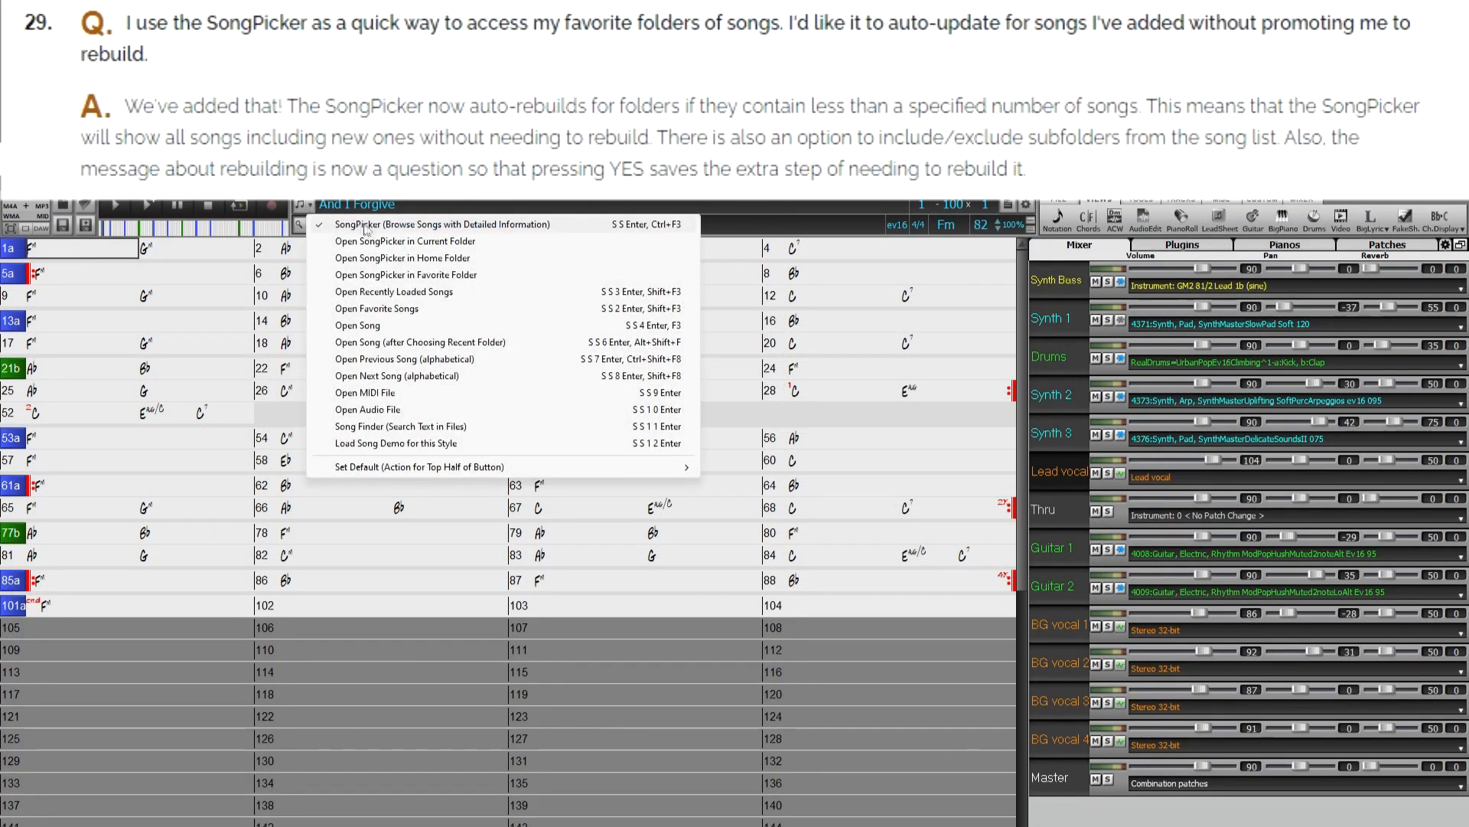
# Step: Launch the SongPicker and bring up its options showing auto-rebuild and subfolder settings
pyautogui.click(440, 224)
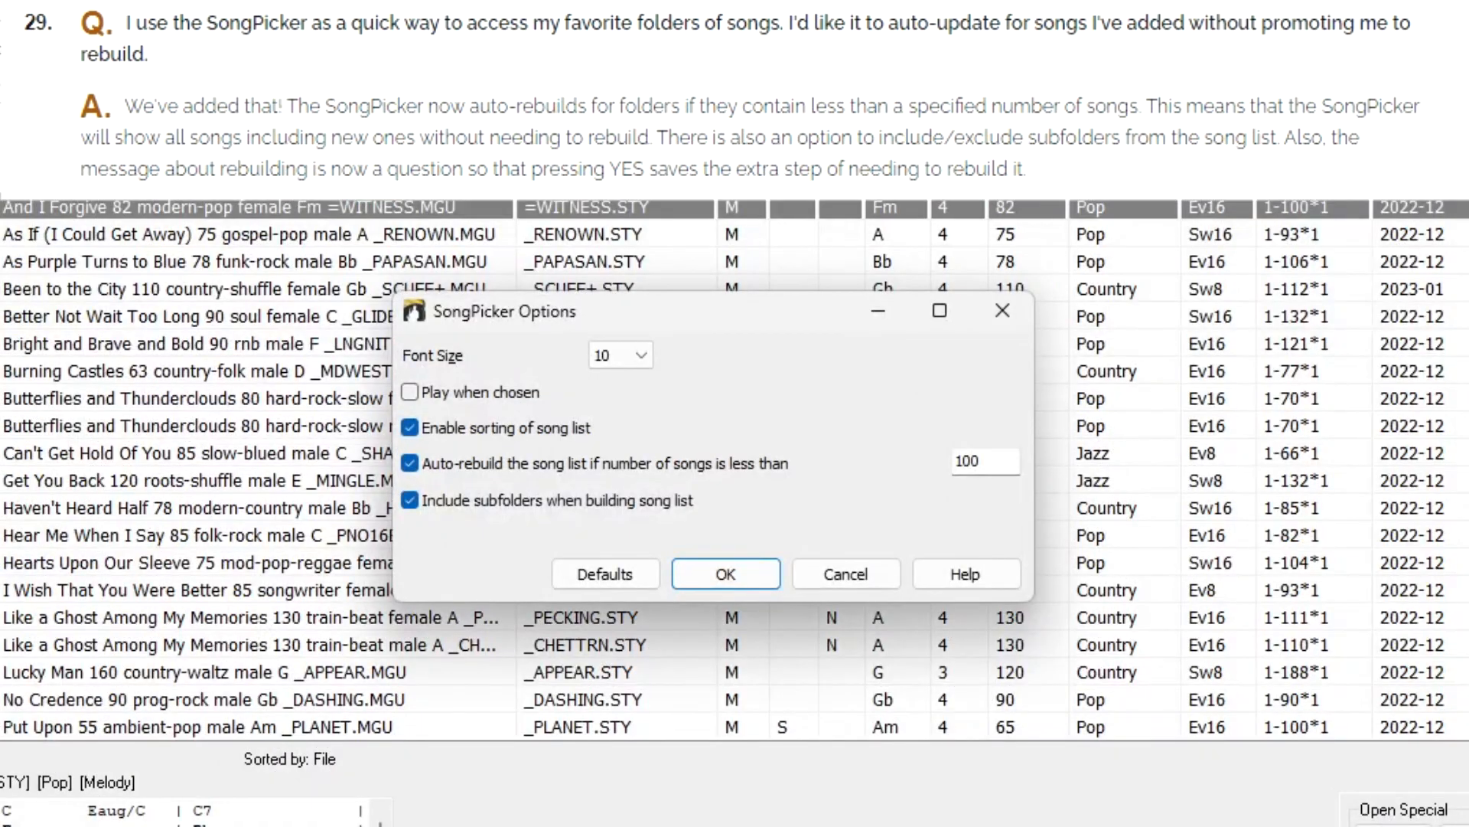
pyautogui.moveTo(1020, 460)
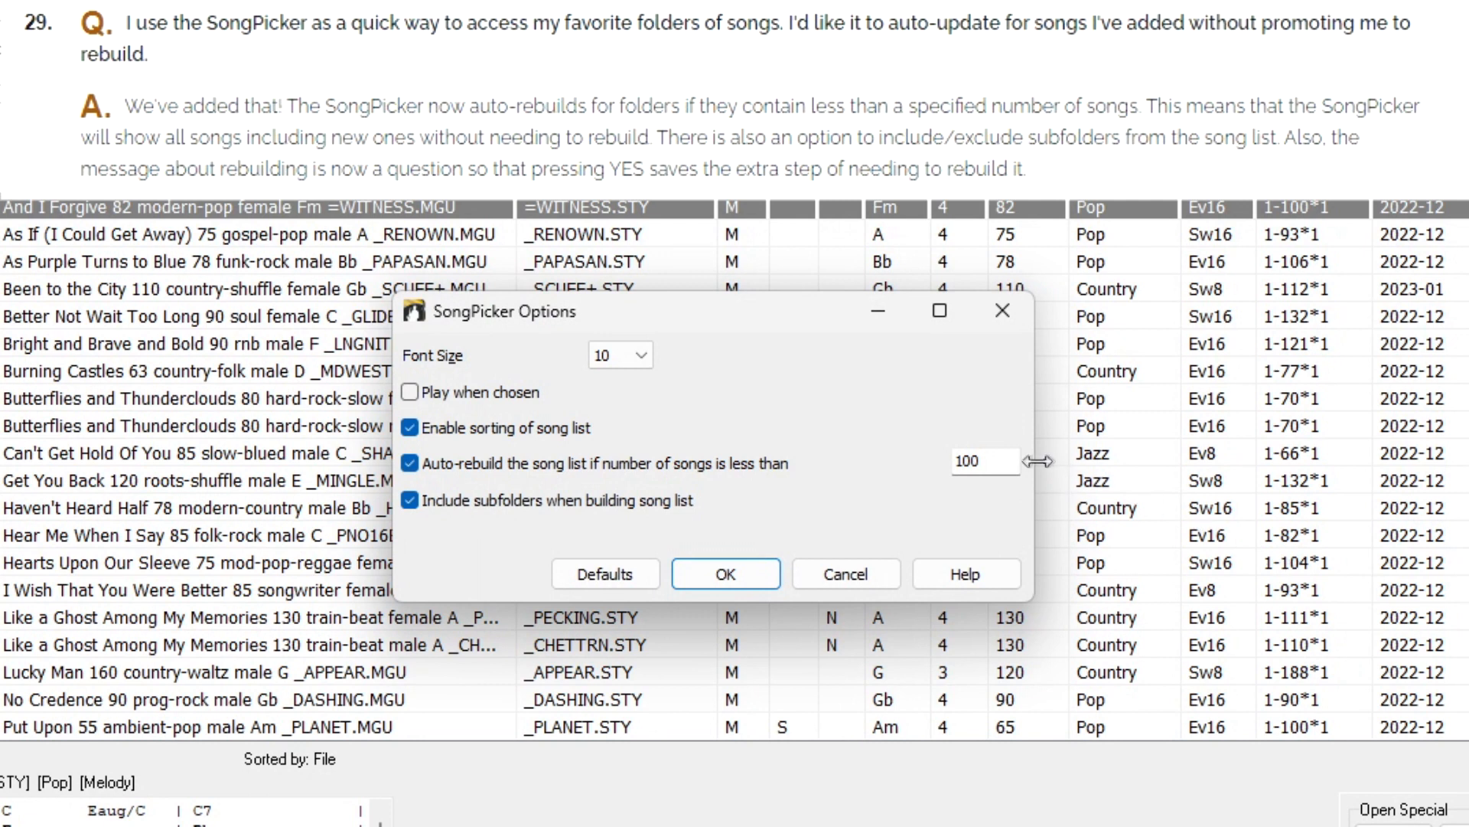
pyautogui.moveTo(1037, 473)
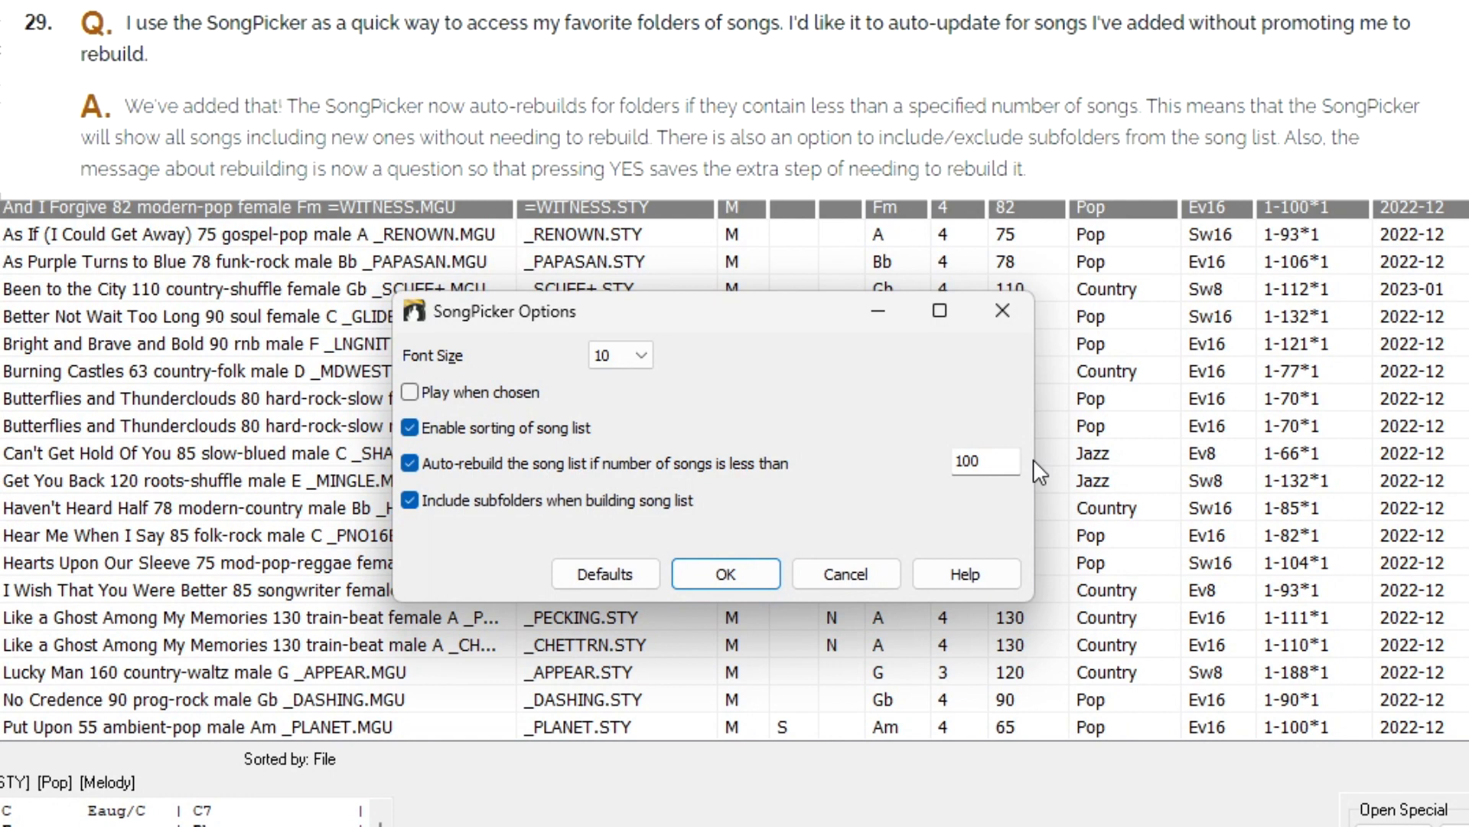
pyautogui.click(724, 573)
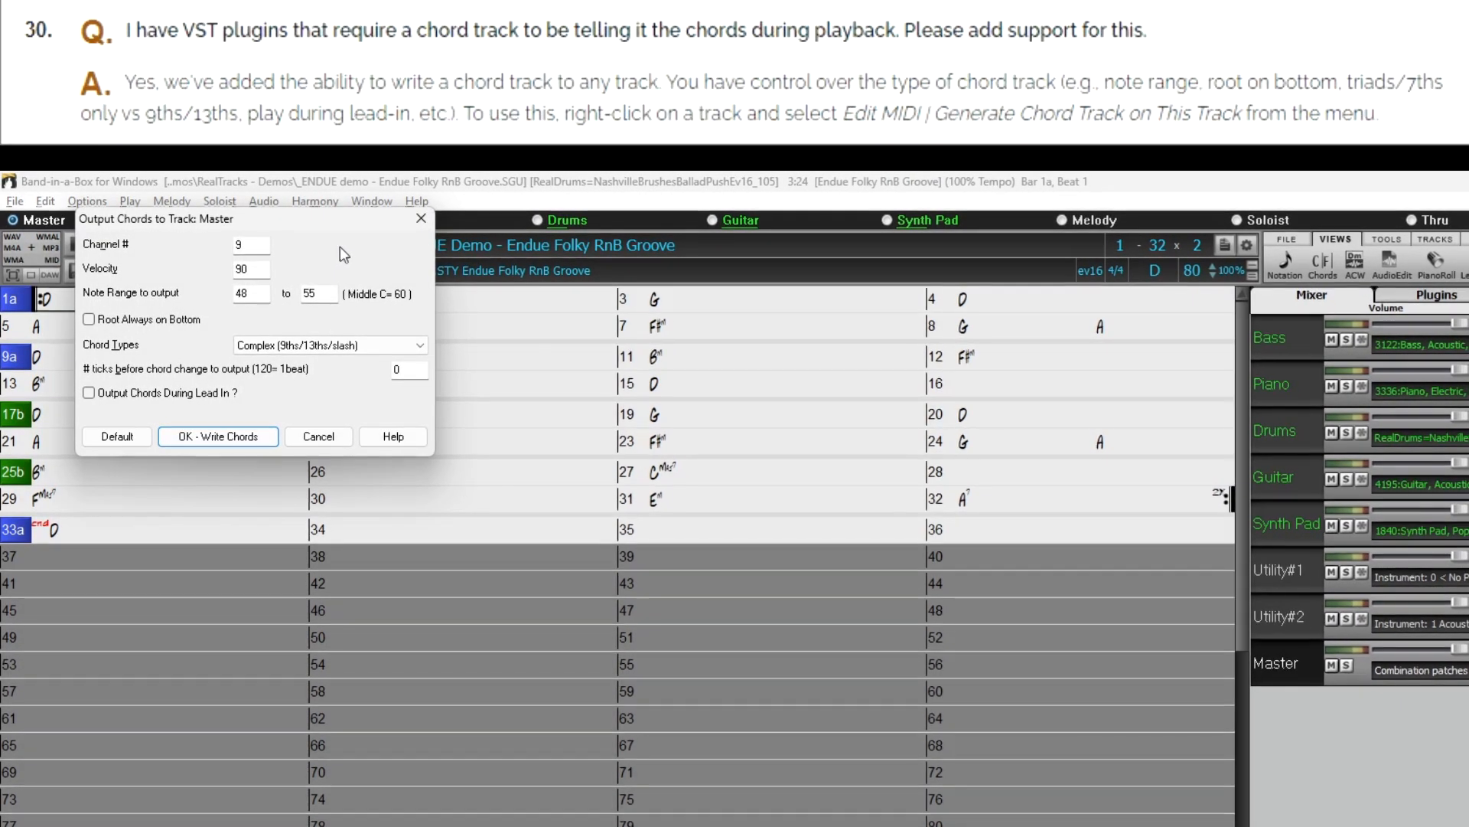
pyautogui.moveTo(318, 296)
pyautogui.write('59')
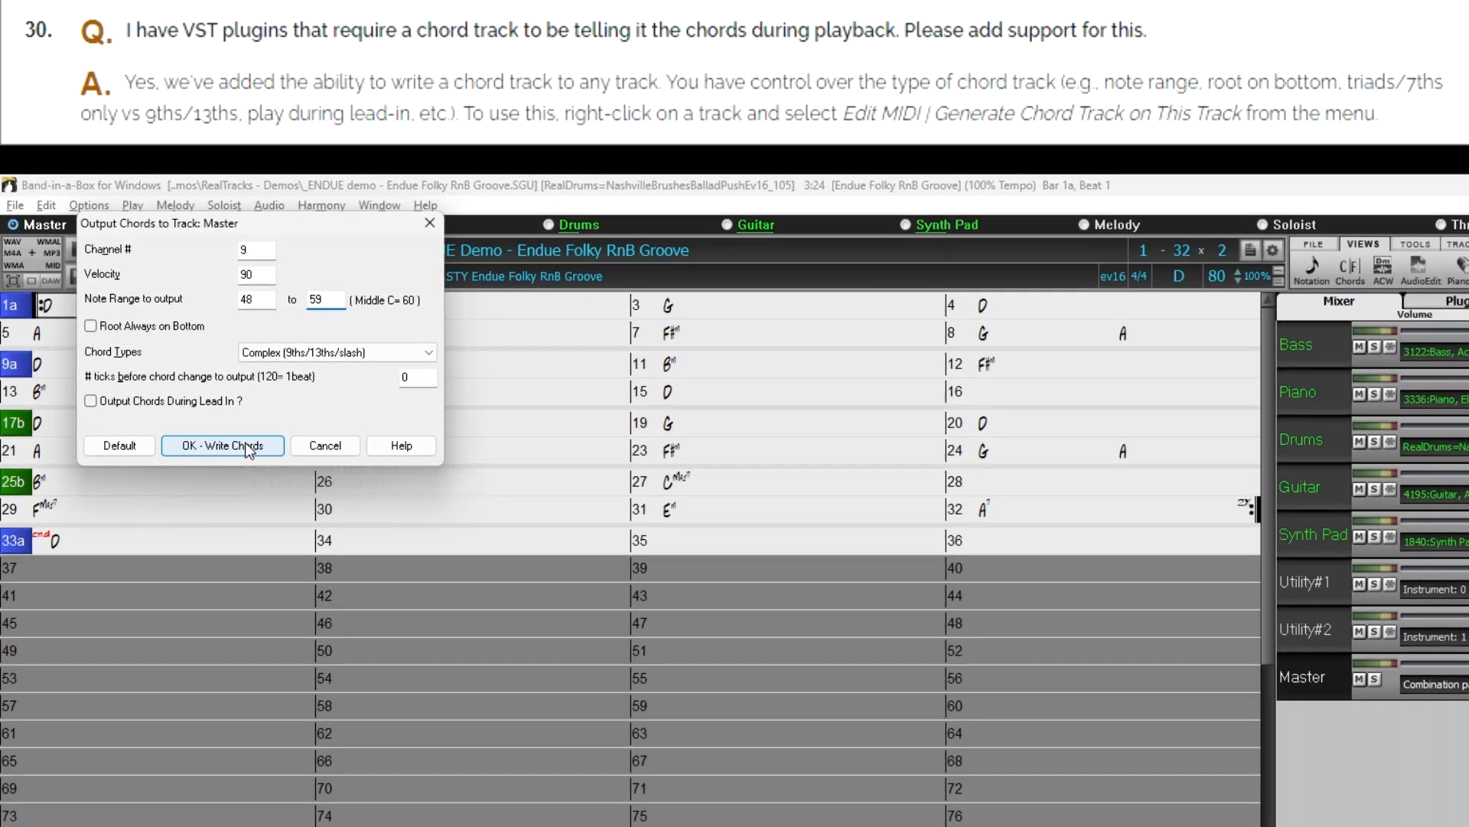
# Step: Write chords to the Master track, then adjust note octaves to at or above note 52
pyautogui.click(222, 445)
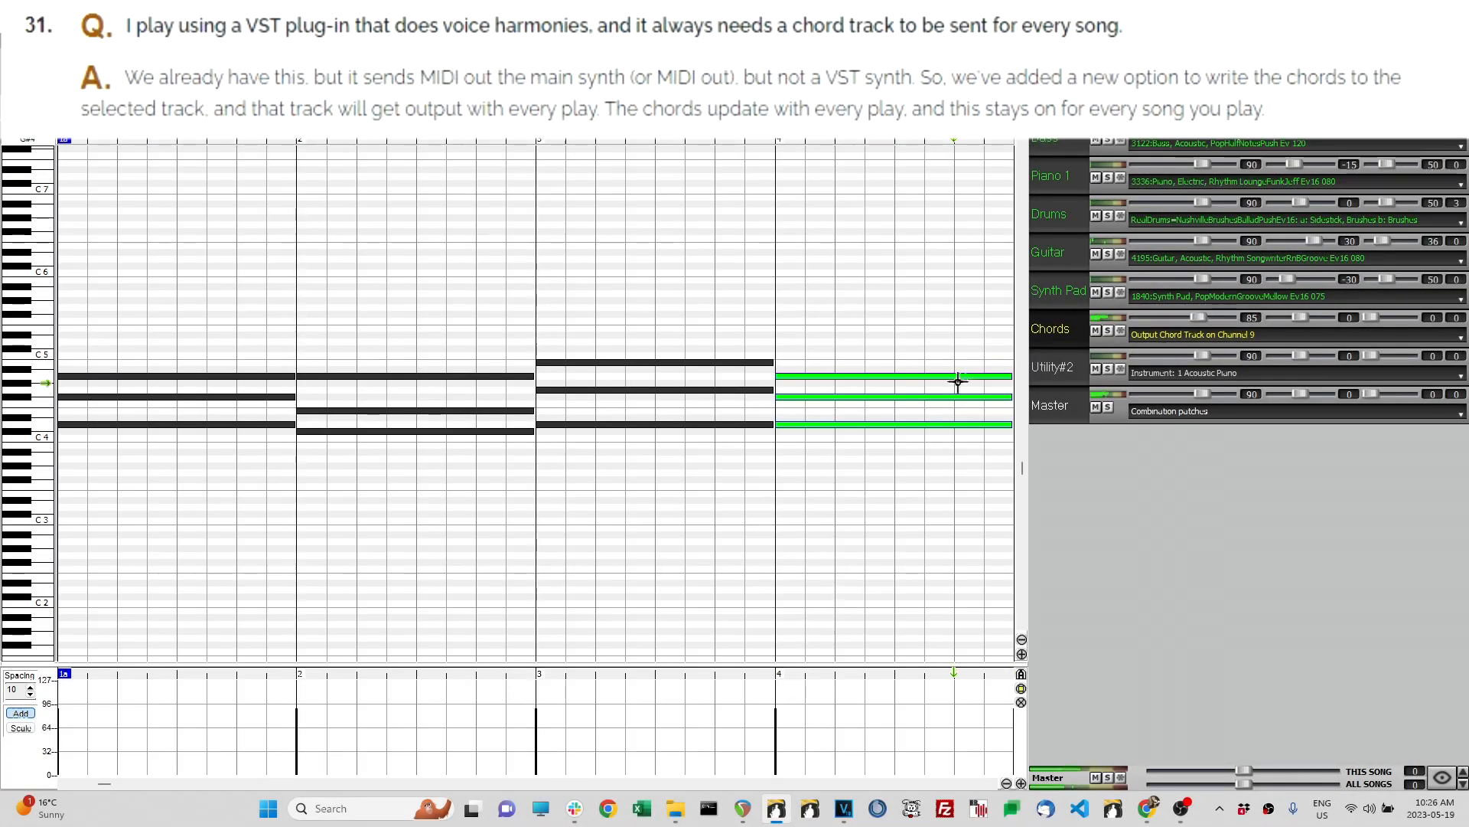
pyautogui.hscroll(3)
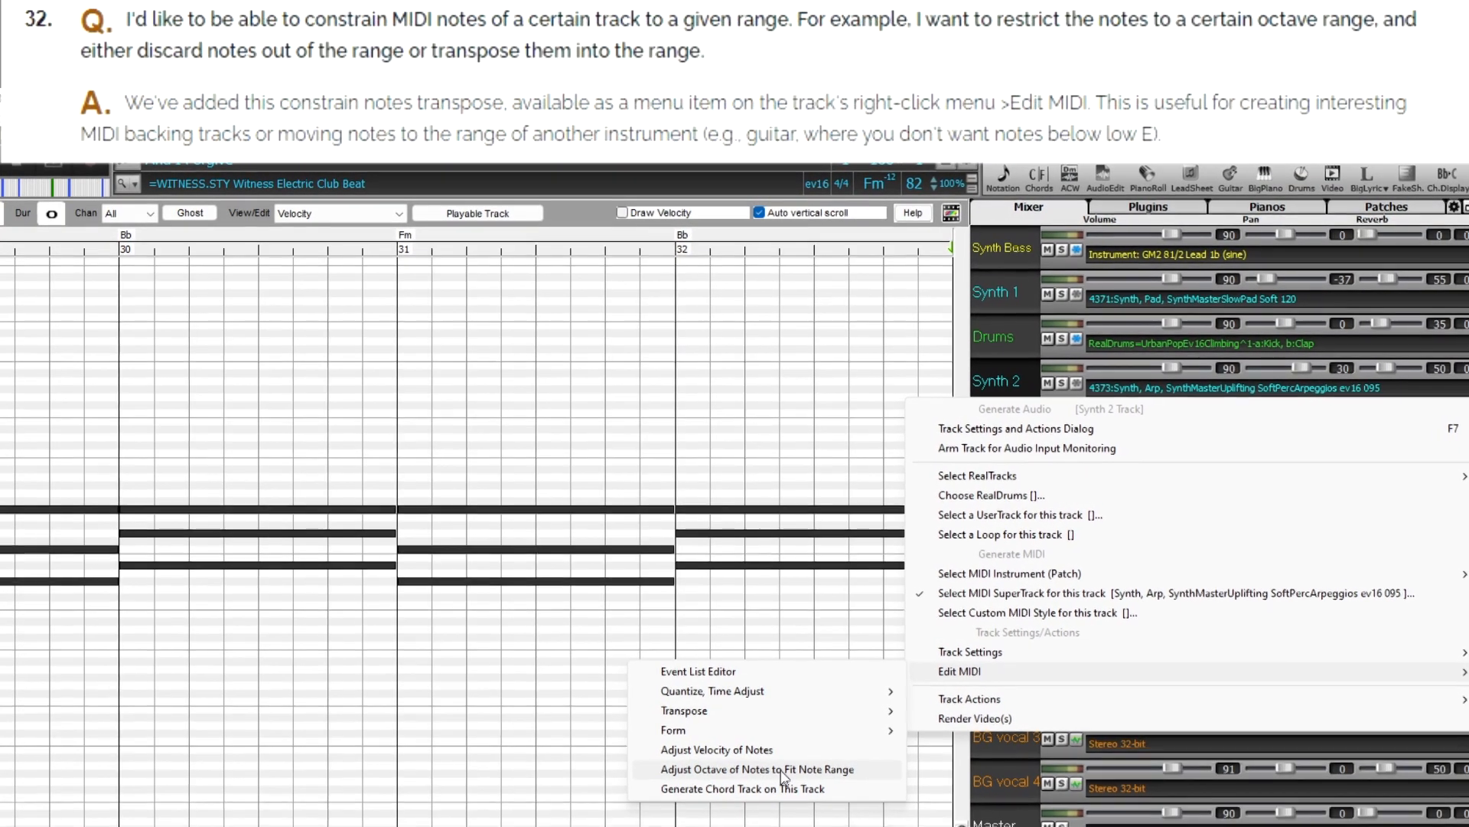
pyautogui.click(756, 769)
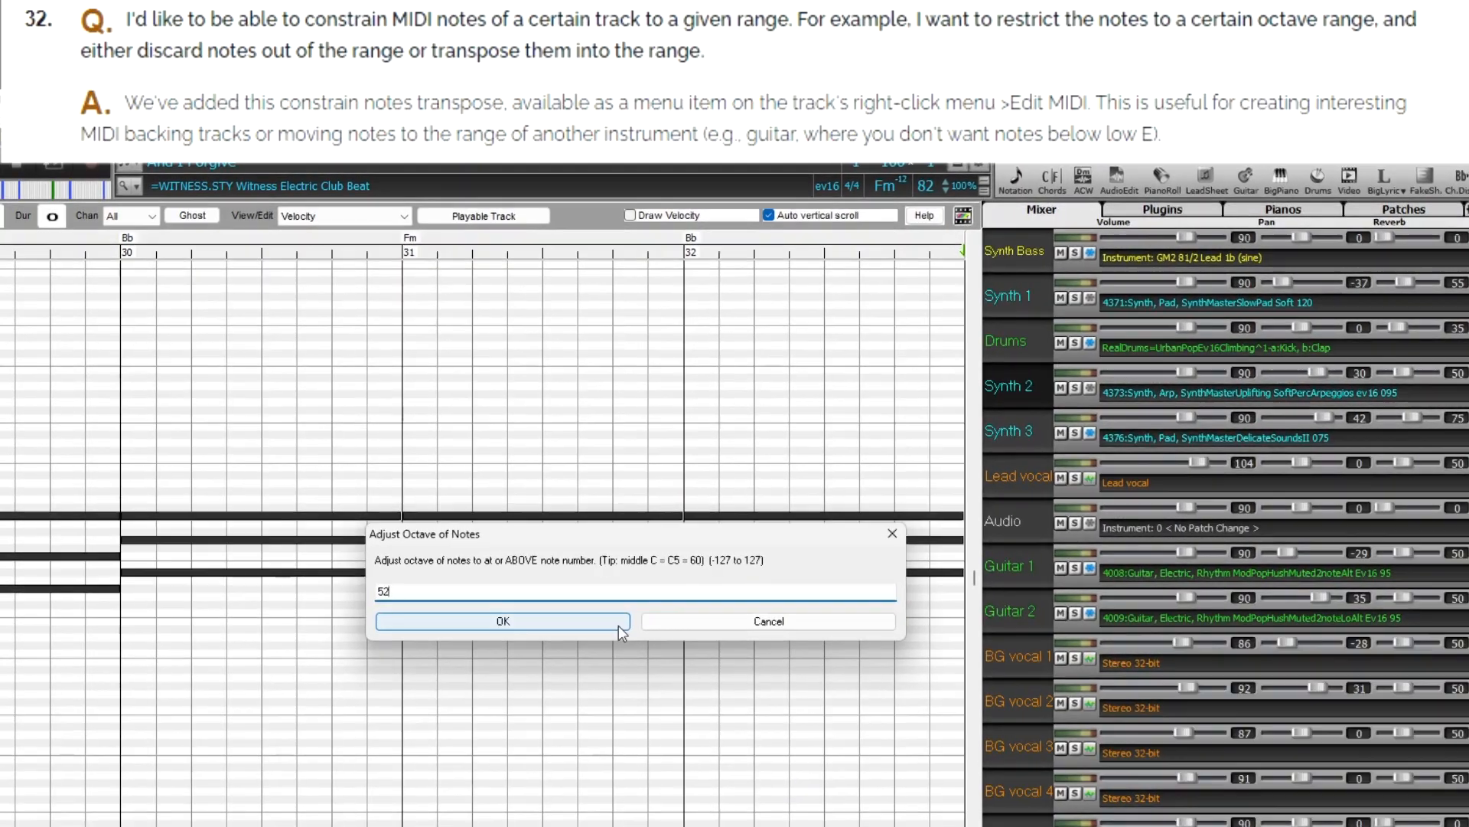
pyautogui.click(502, 620)
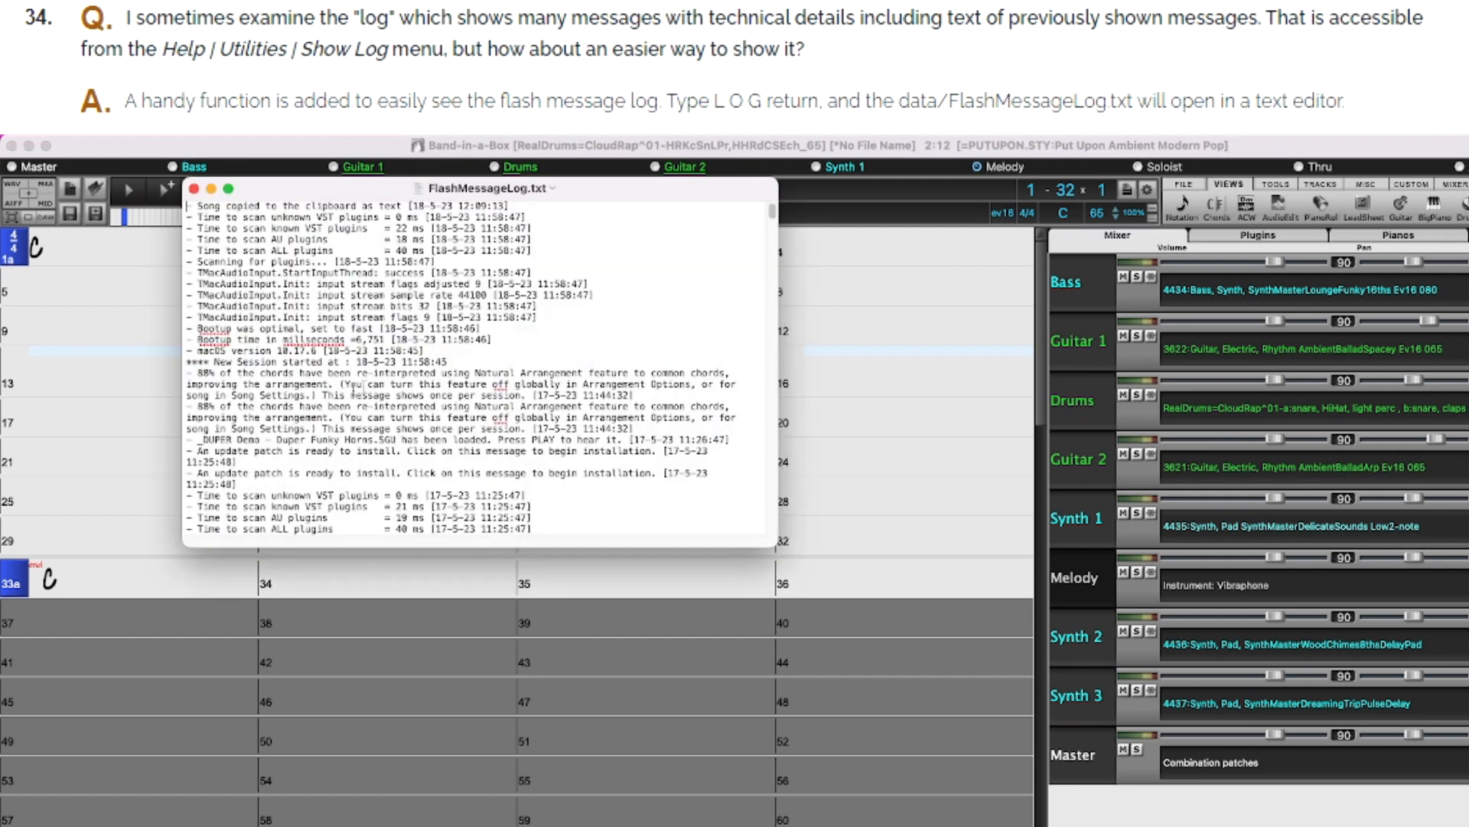
# Step: Preview a style with the song's chords, then preview the missing Zoom Energetic Prog Rock style
pyautogui.scroll(-3)
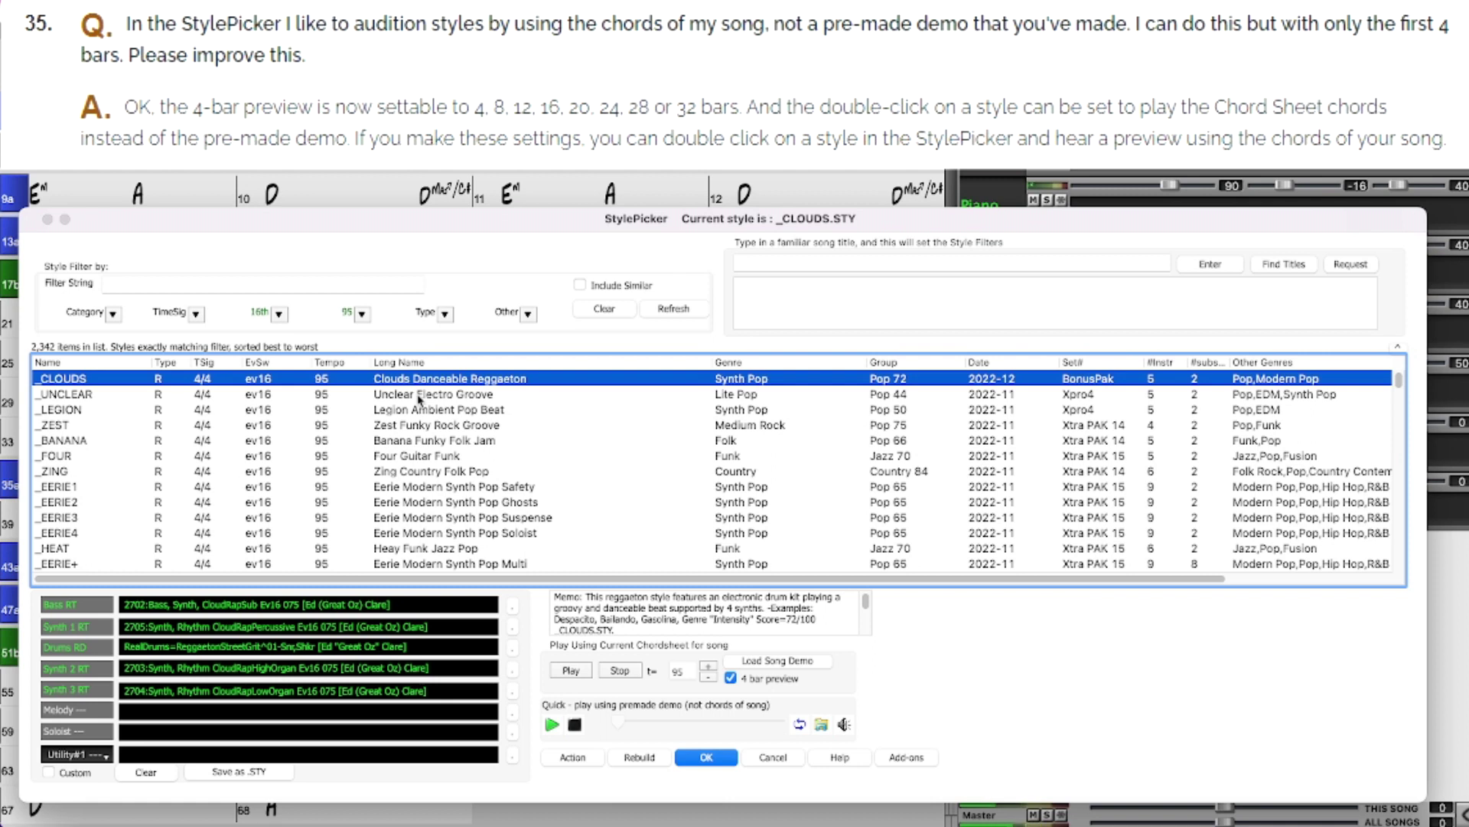
pyautogui.click(62, 394)
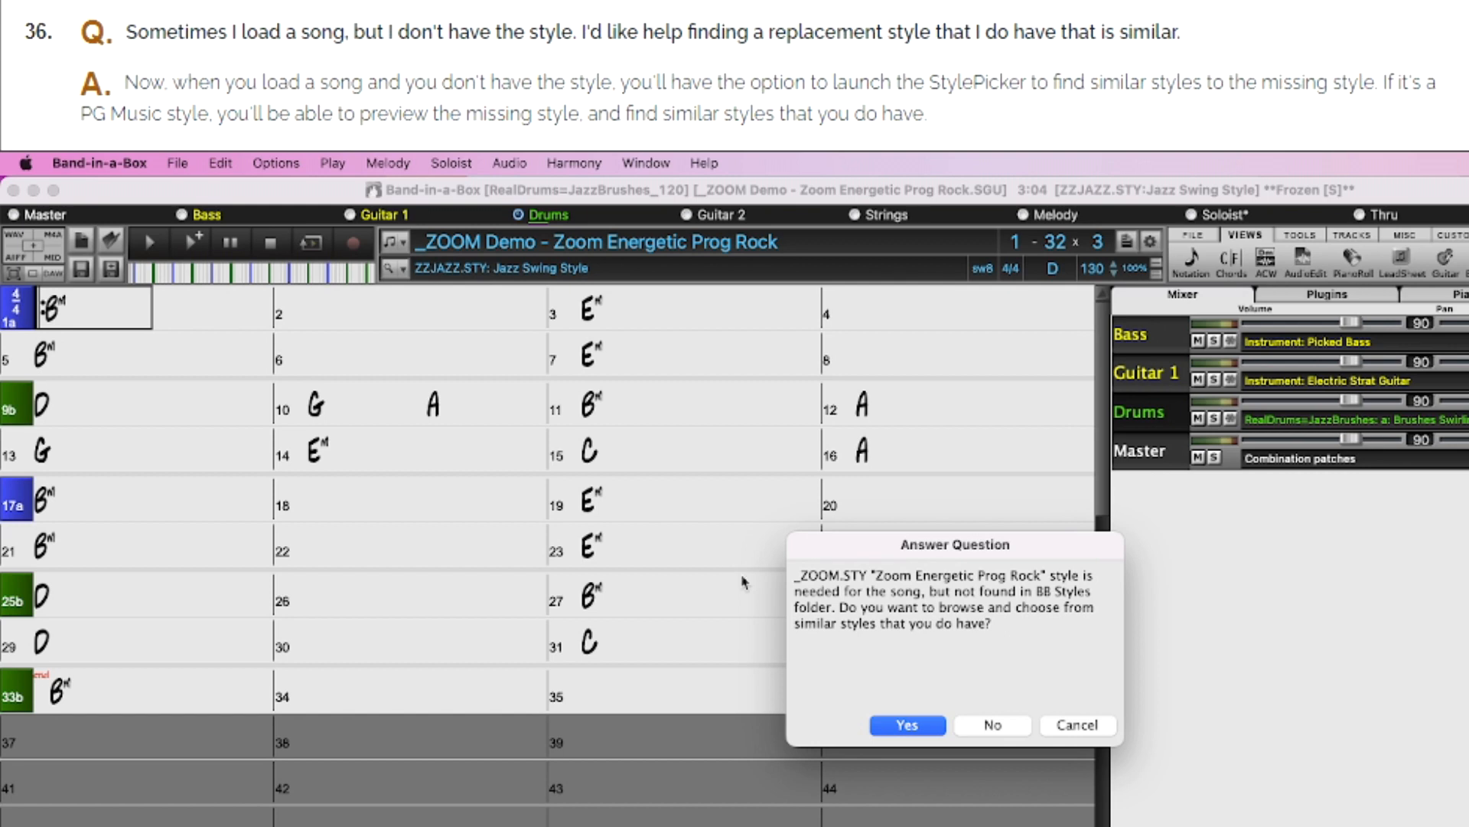
pyautogui.click(905, 724)
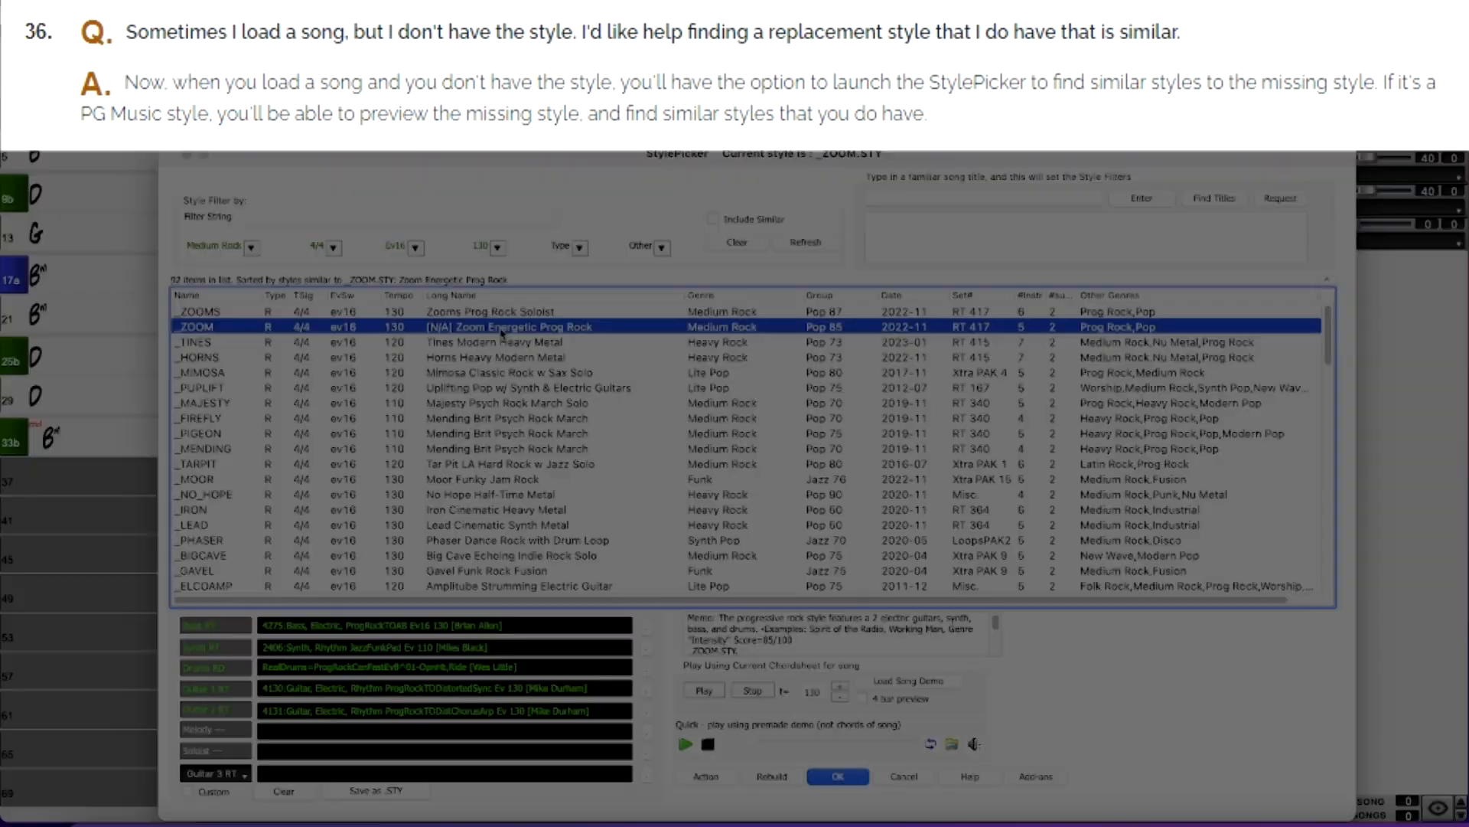
pyautogui.click(686, 744)
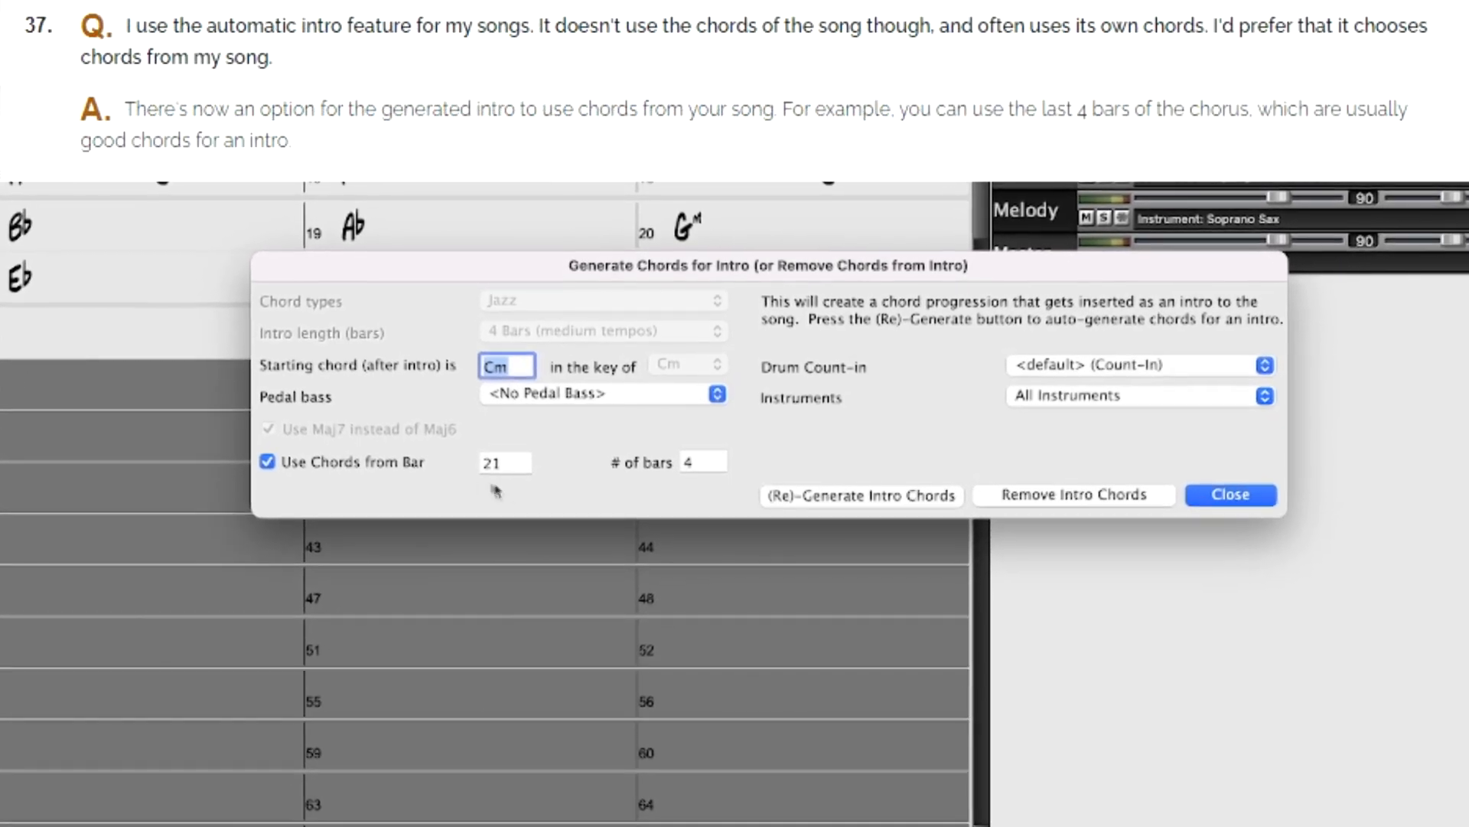
# Step: Use chords from bar 21 for the intro, then choose Copy/Move for the Bass 1 track
pyautogui.click(1230, 494)
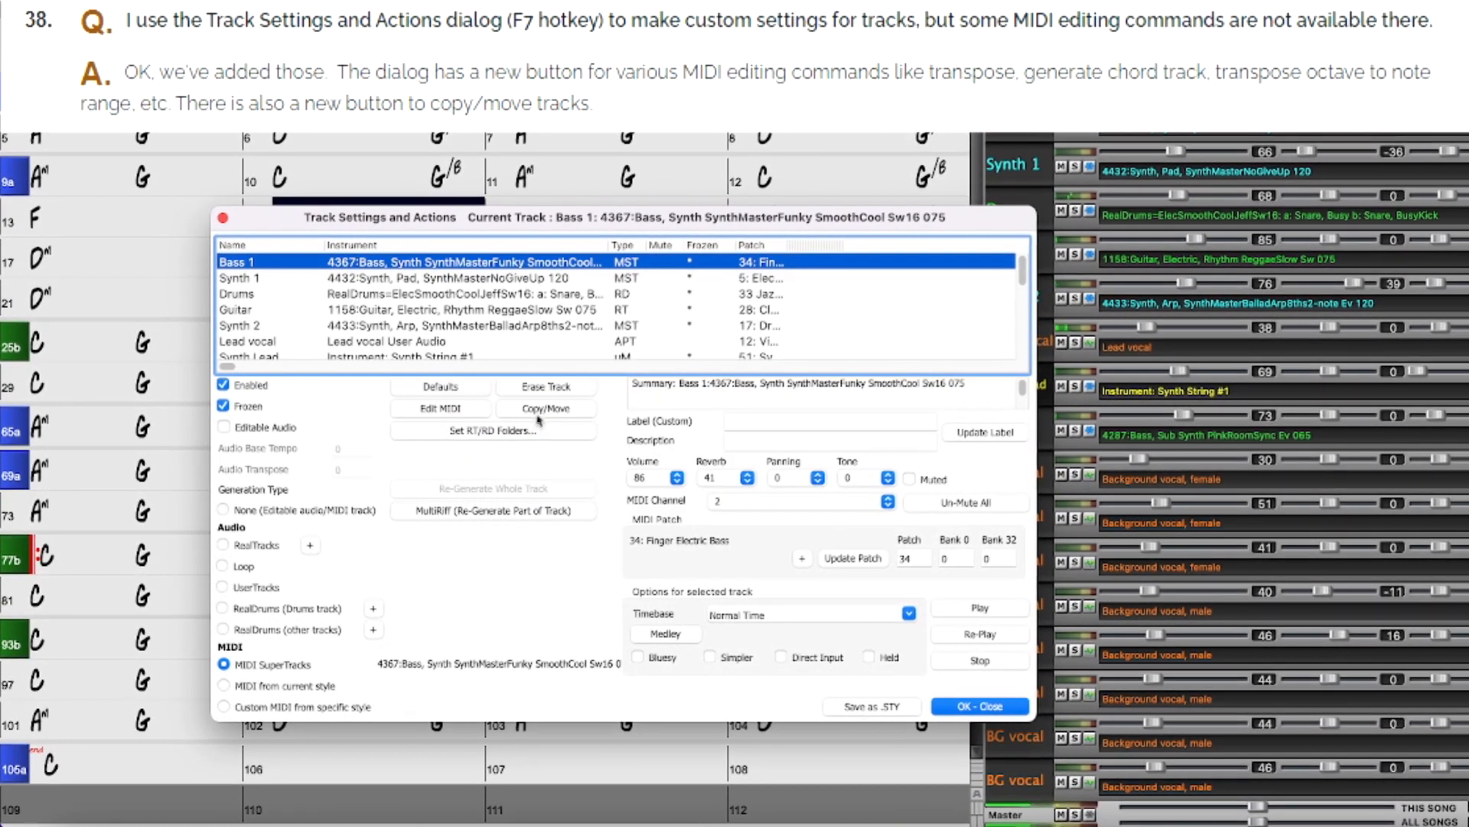
pyautogui.click(545, 407)
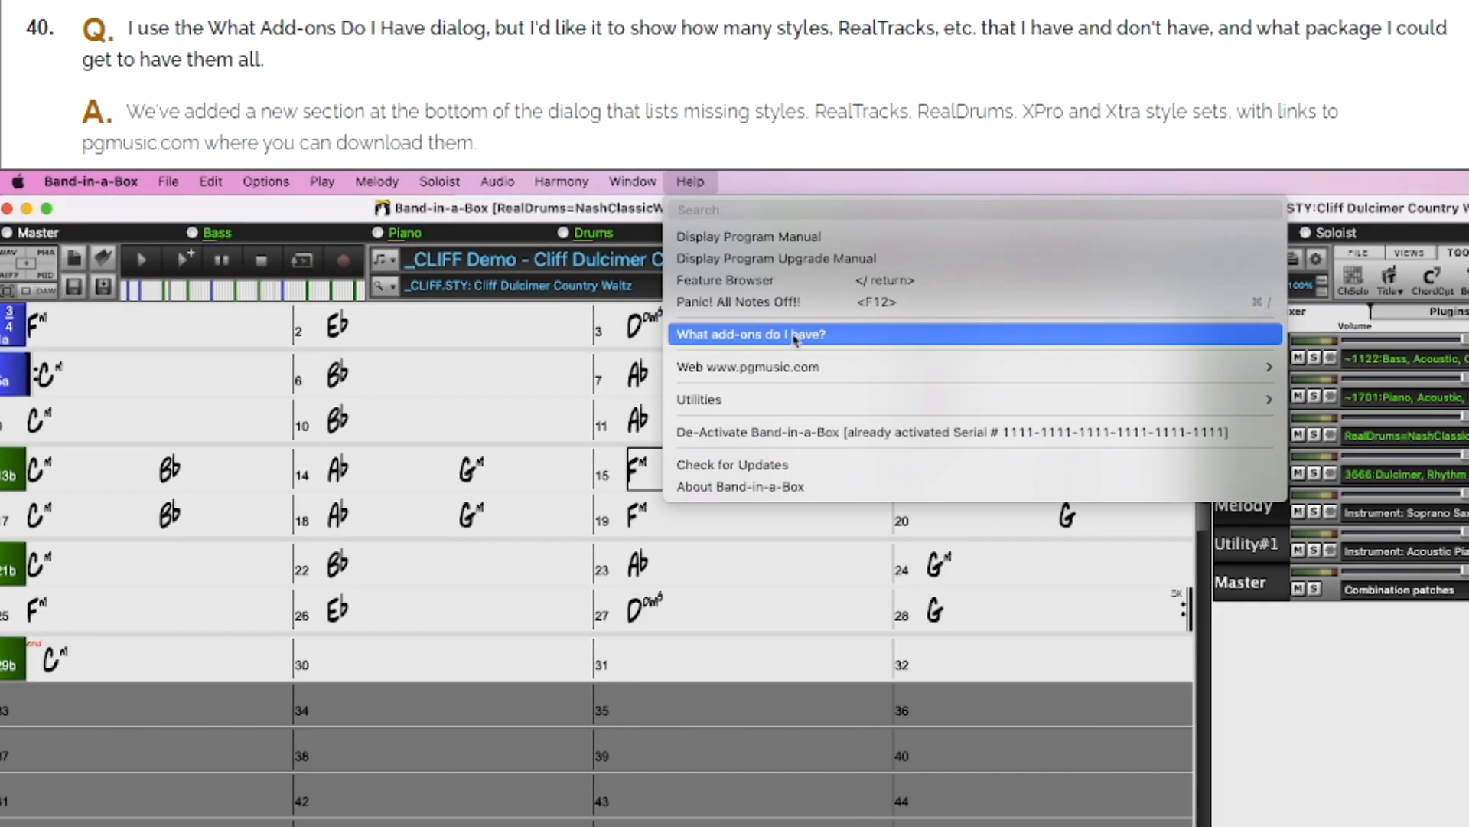
# Step: List installed add-ons, then increase velocities of selected Piano Roll notes by 5
pyautogui.click(750, 333)
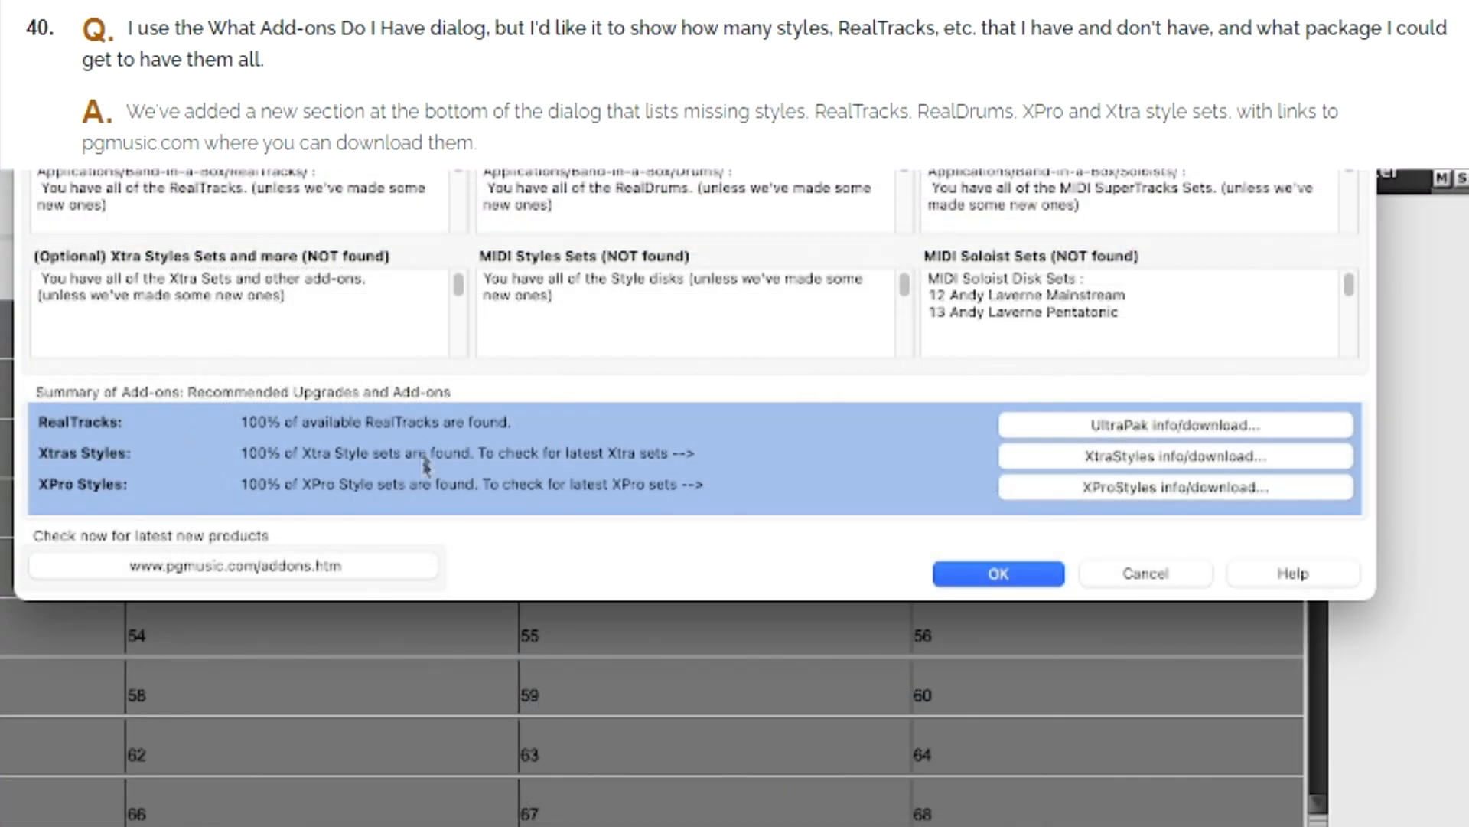
pyautogui.moveTo(372, 519)
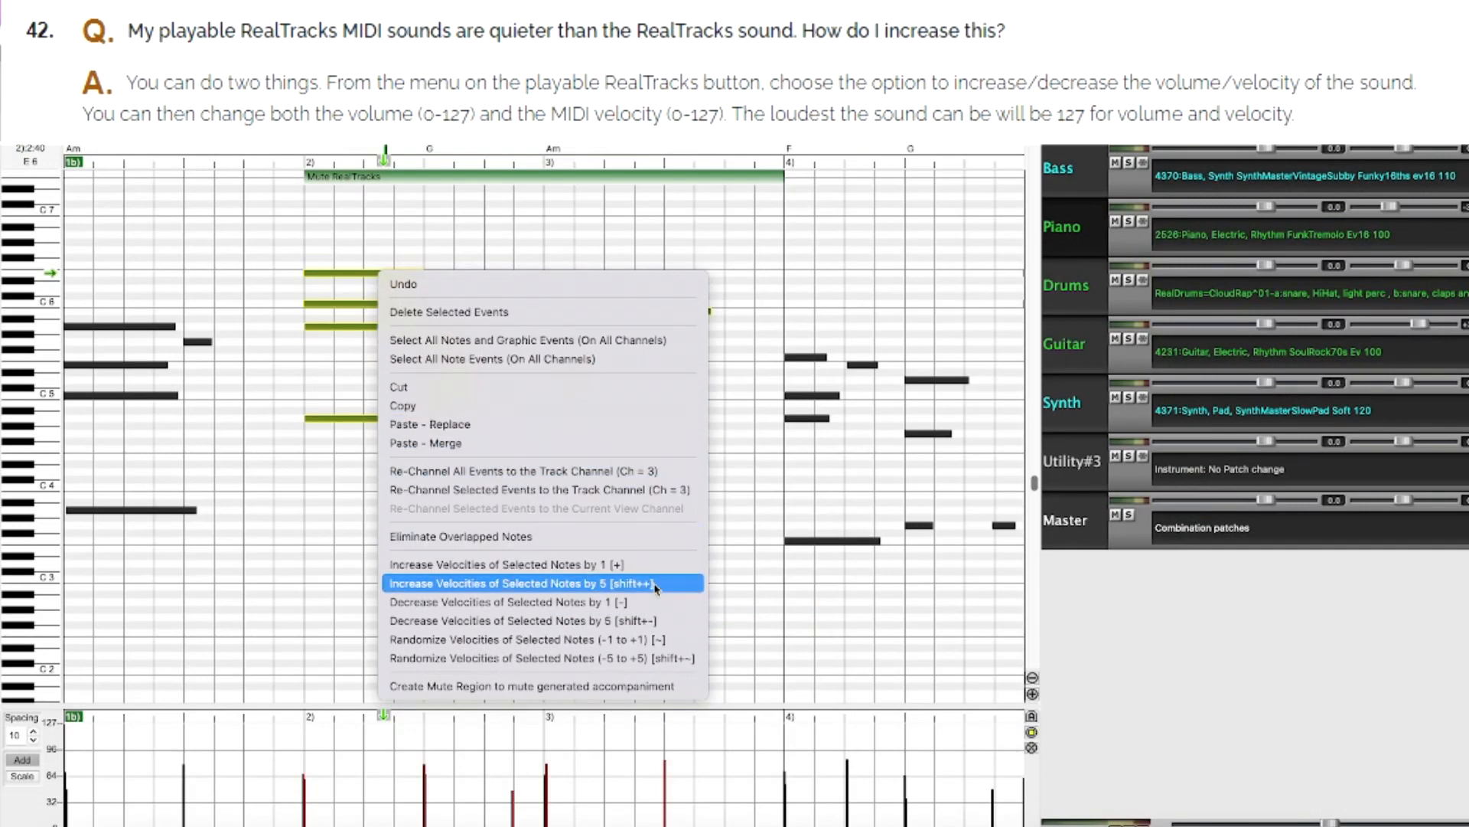
pyautogui.click(523, 582)
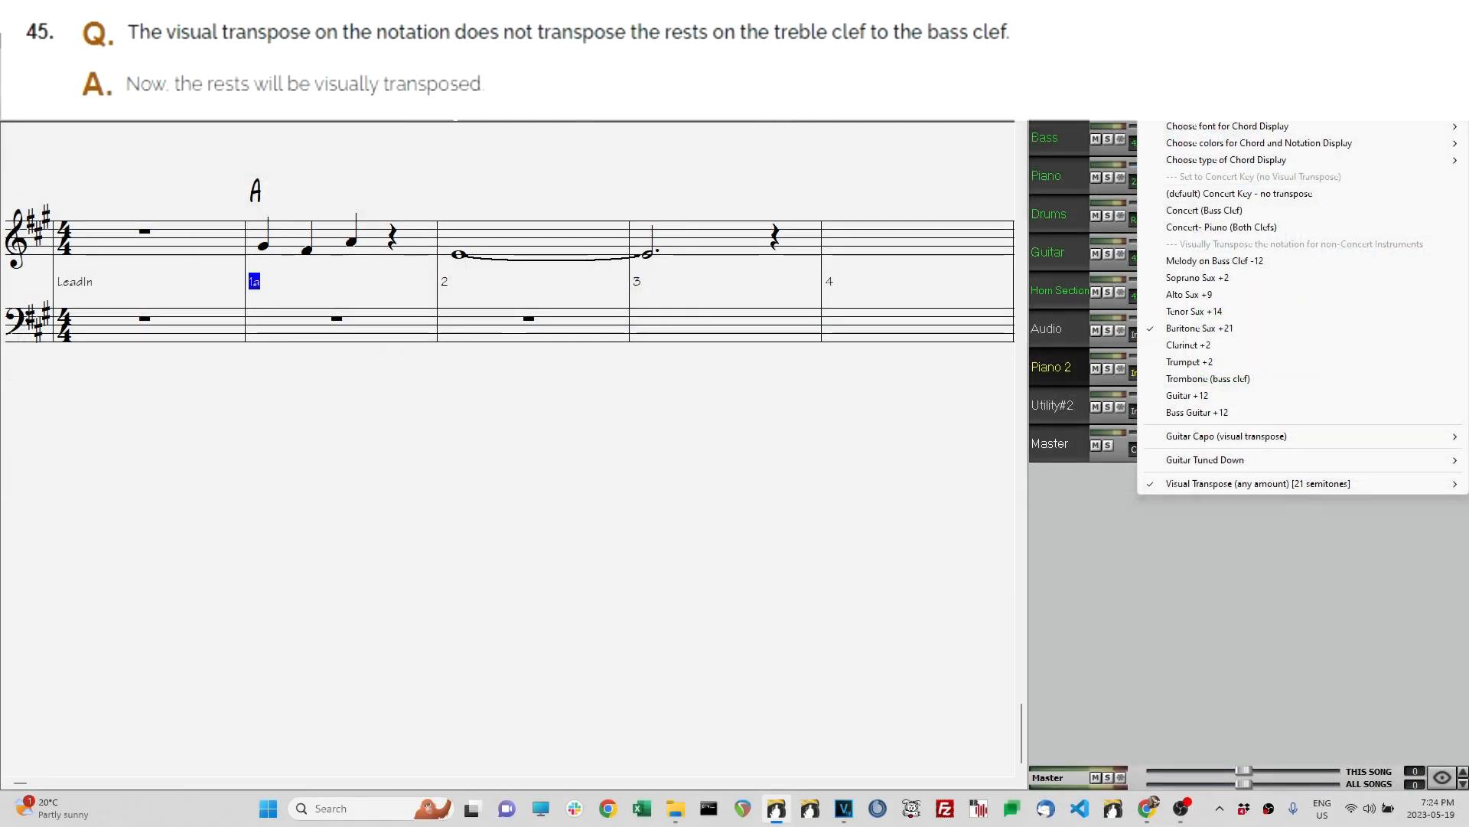
pyautogui.moveTo(1272, 266)
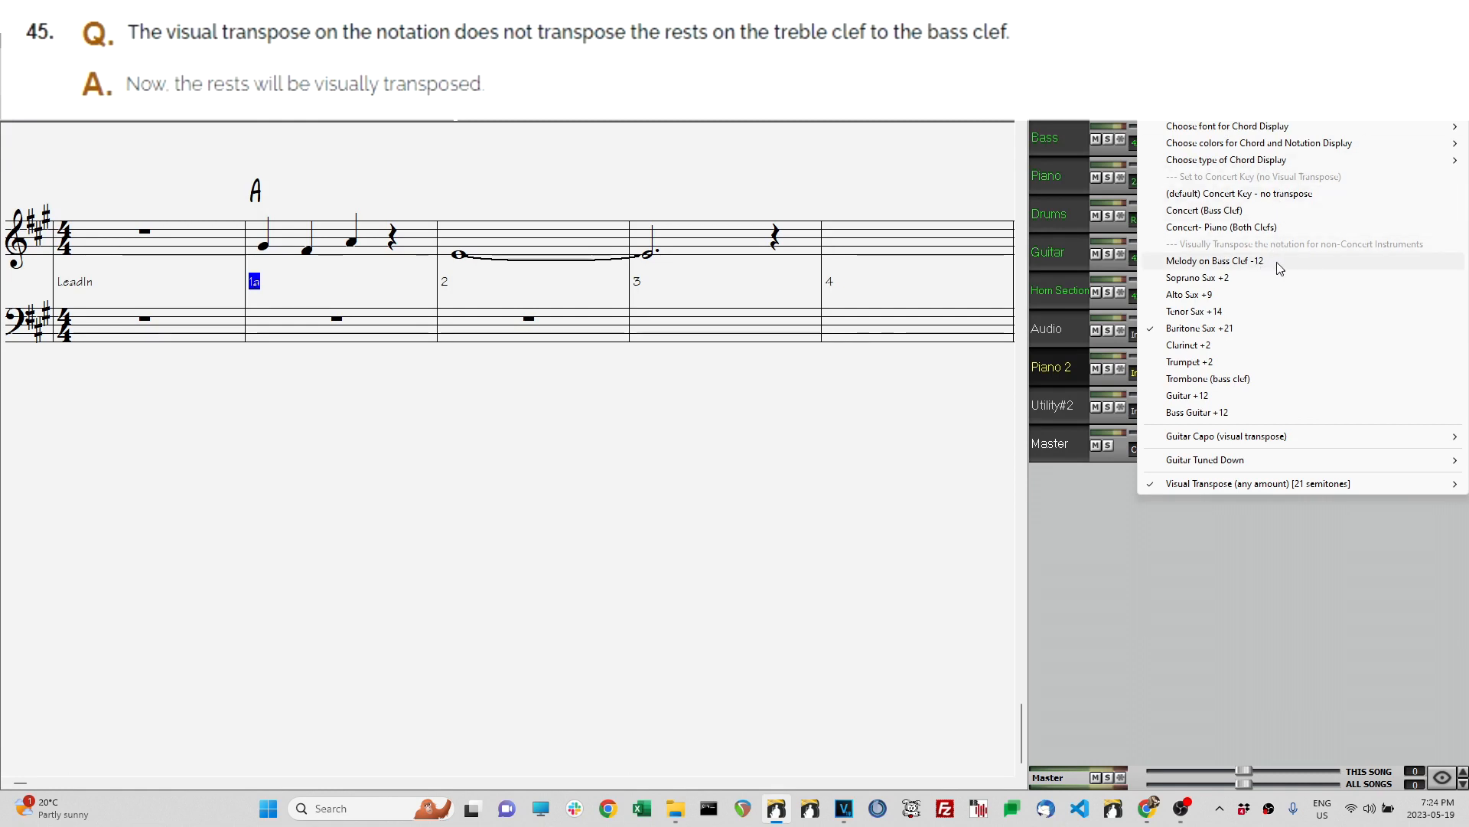
# Step: Show the melody on bass clef -12, then set up Print Options for the lead sheet
pyautogui.click(1212, 260)
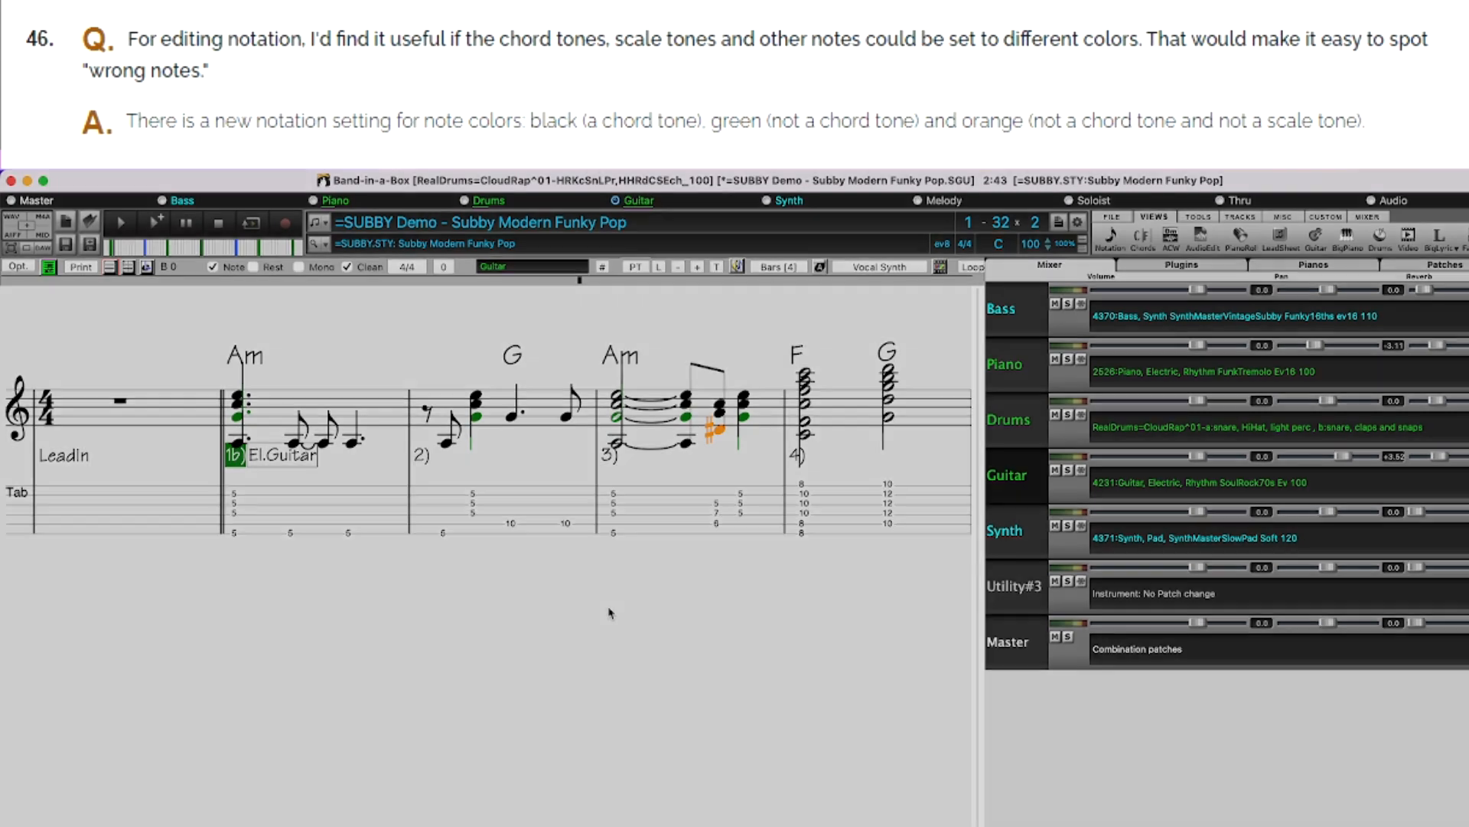
pyautogui.click(16, 228)
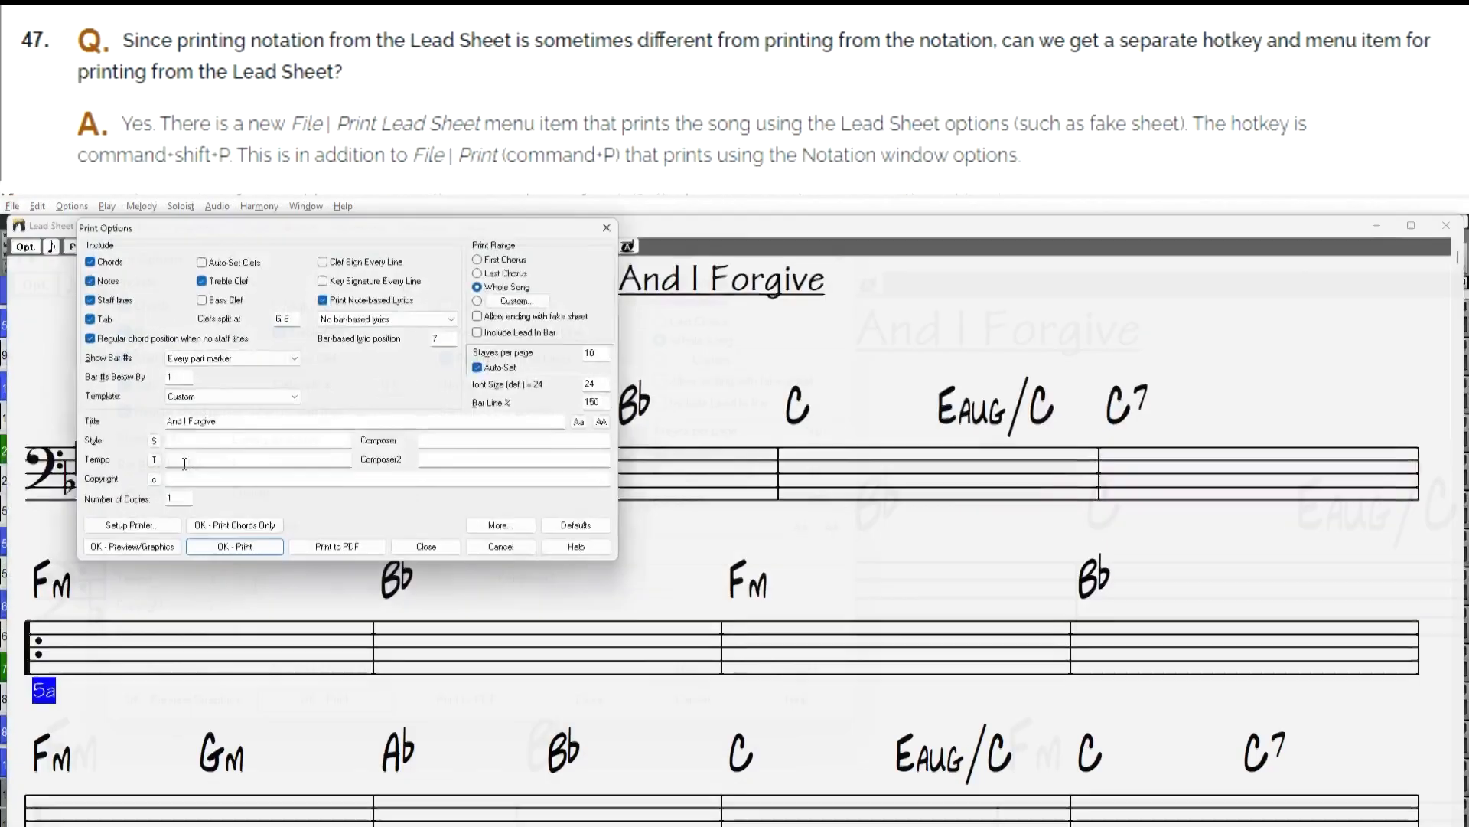
pyautogui.click(132, 546)
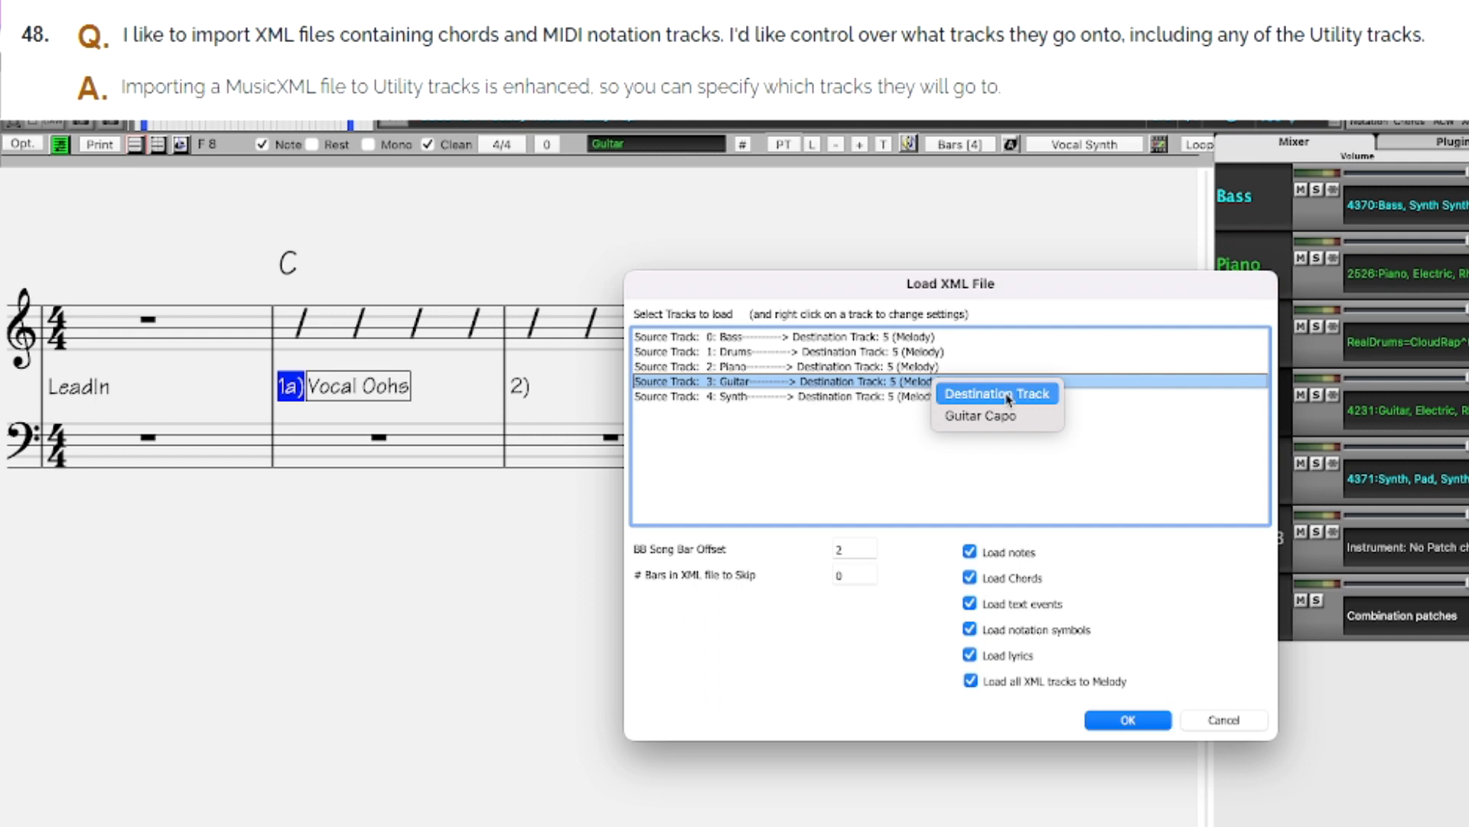
# Step: Send the XML Guitar part to a Utility track and allow chord variations in repeats
pyautogui.click(995, 394)
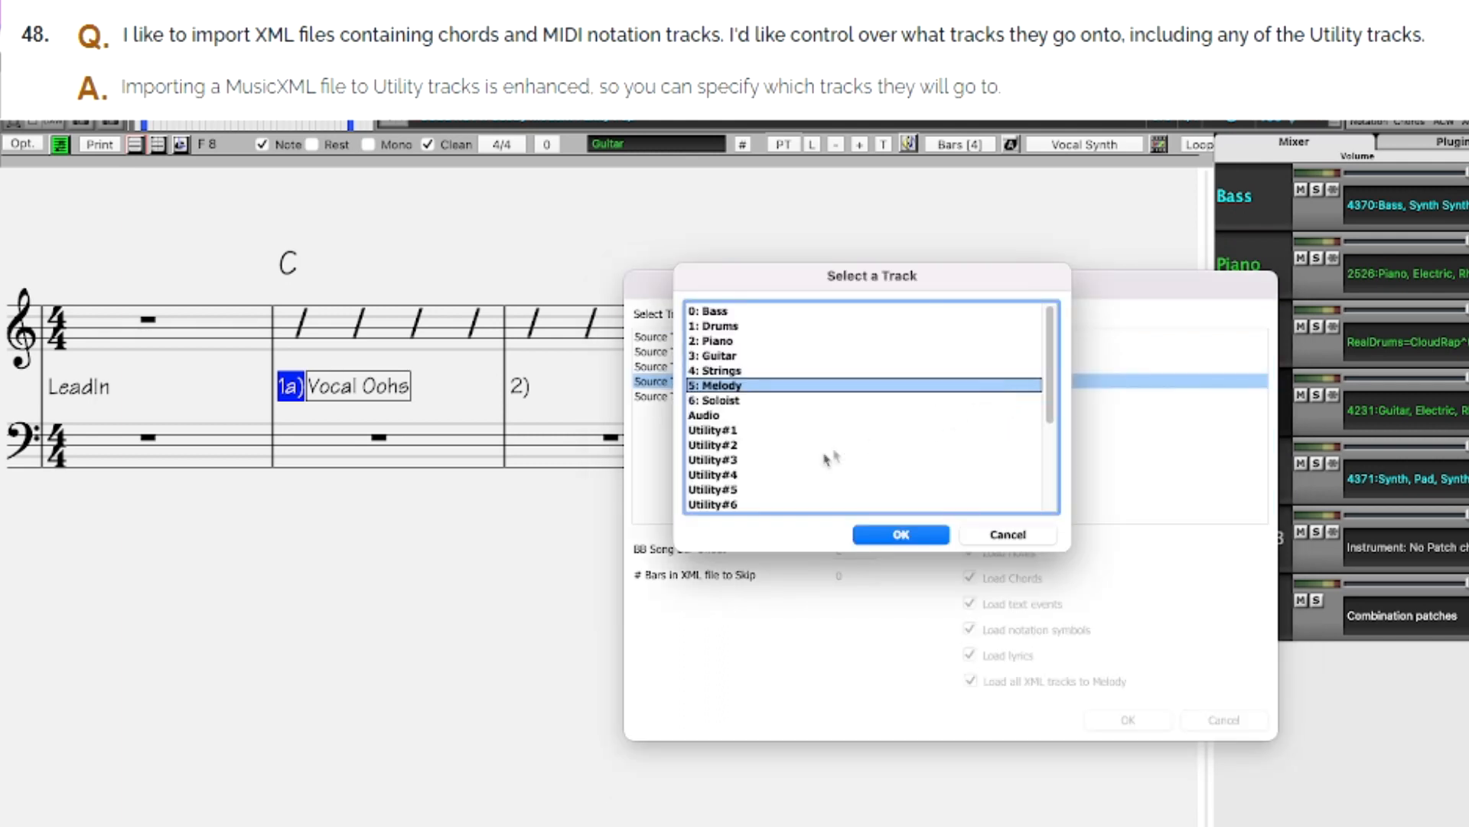
pyautogui.click(899, 535)
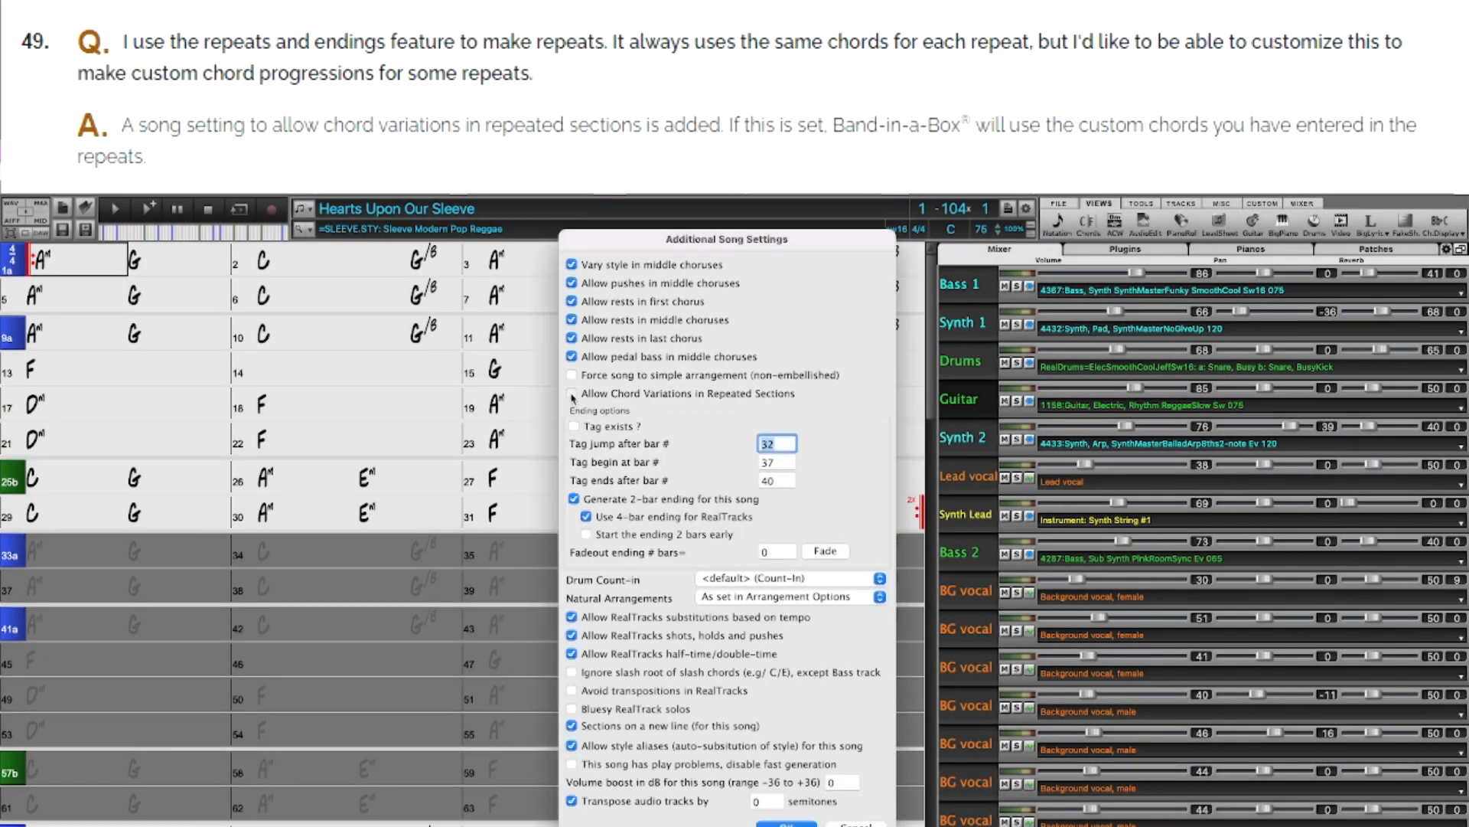
pyautogui.click(573, 394)
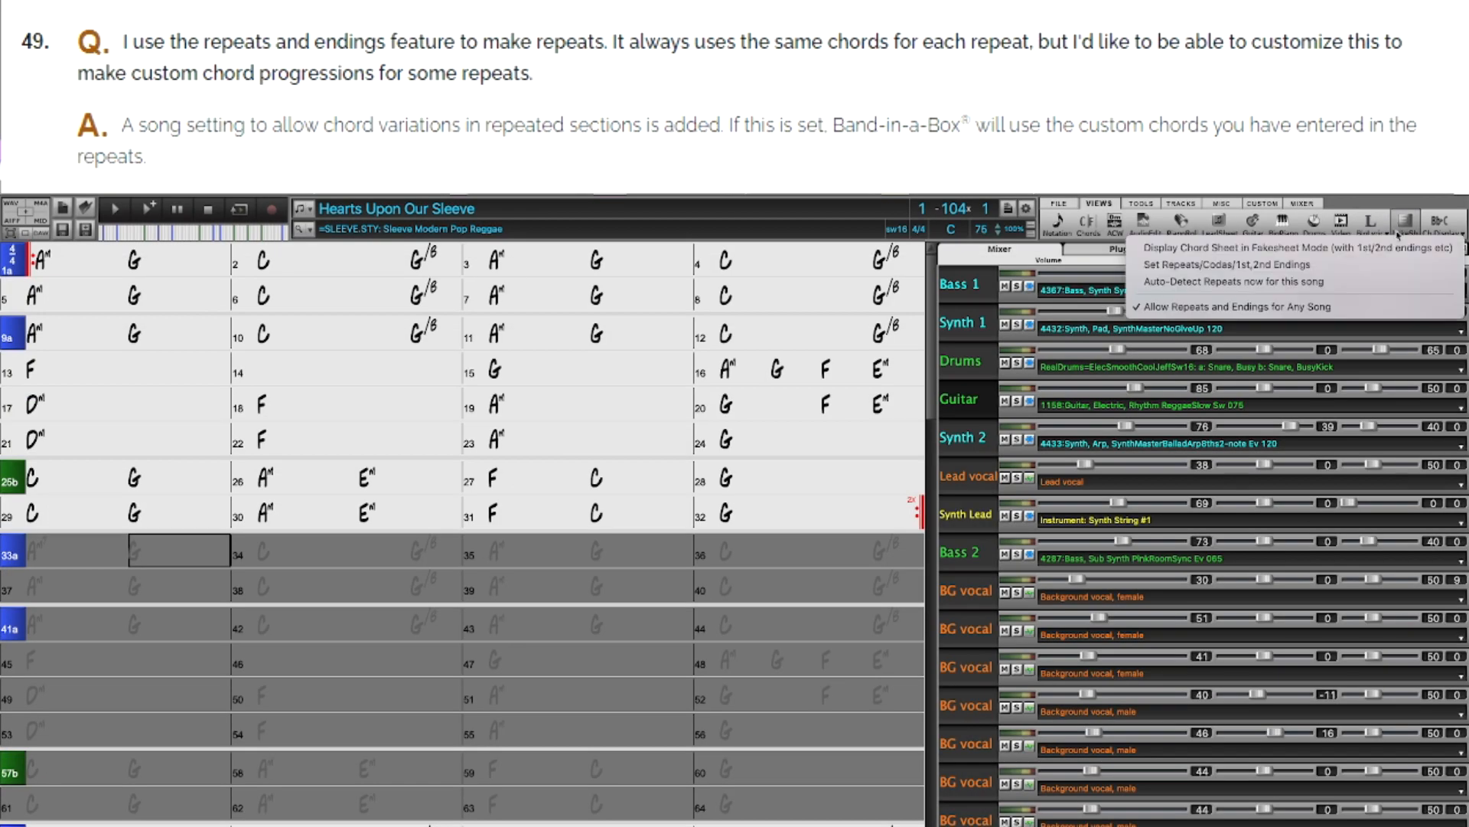
# Step: Solo the Synth 3 track and bring up the Feature Browser listing 371 items
pyautogui.click(1237, 306)
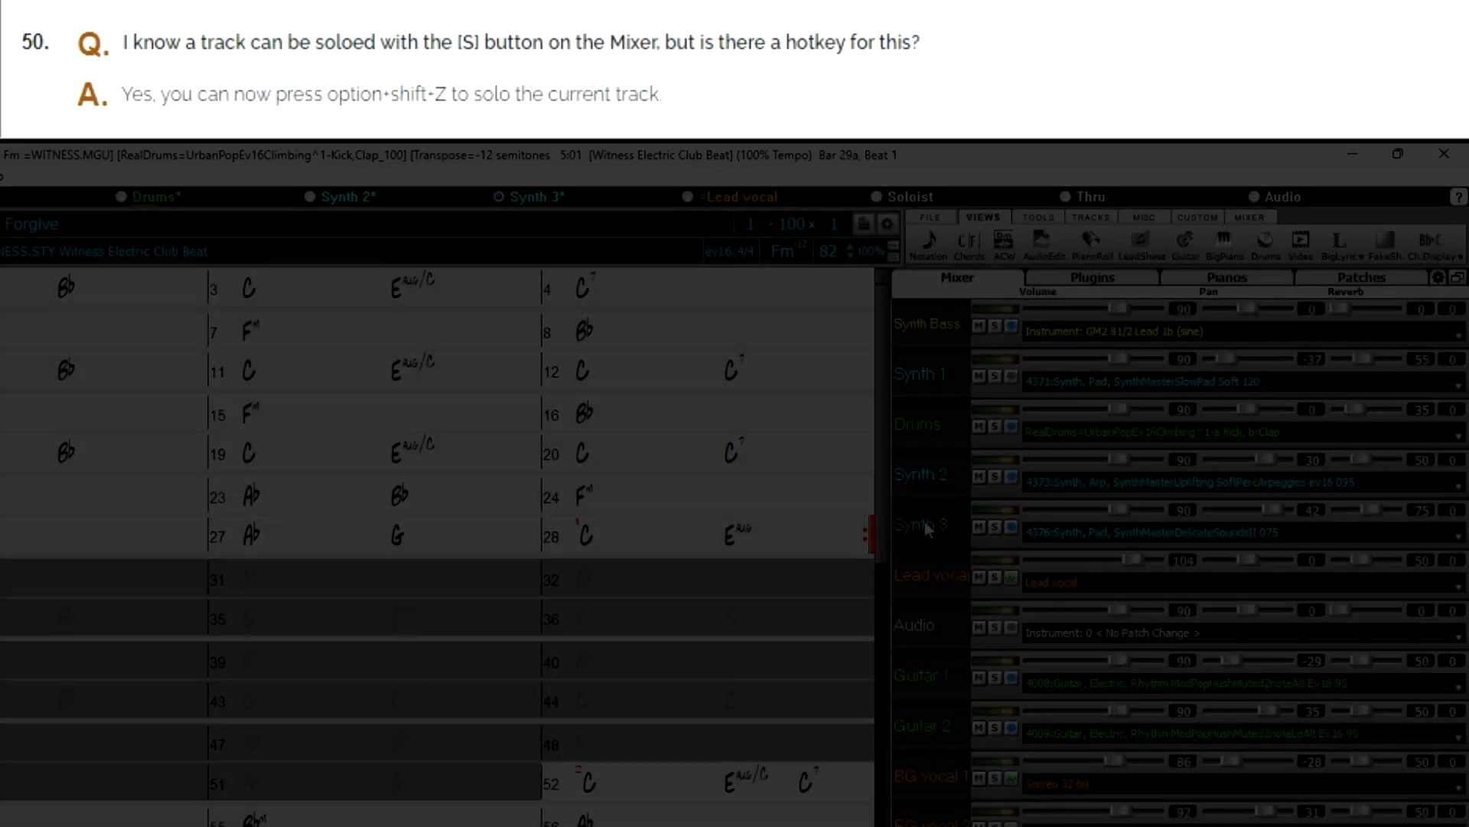
pyautogui.click(995, 528)
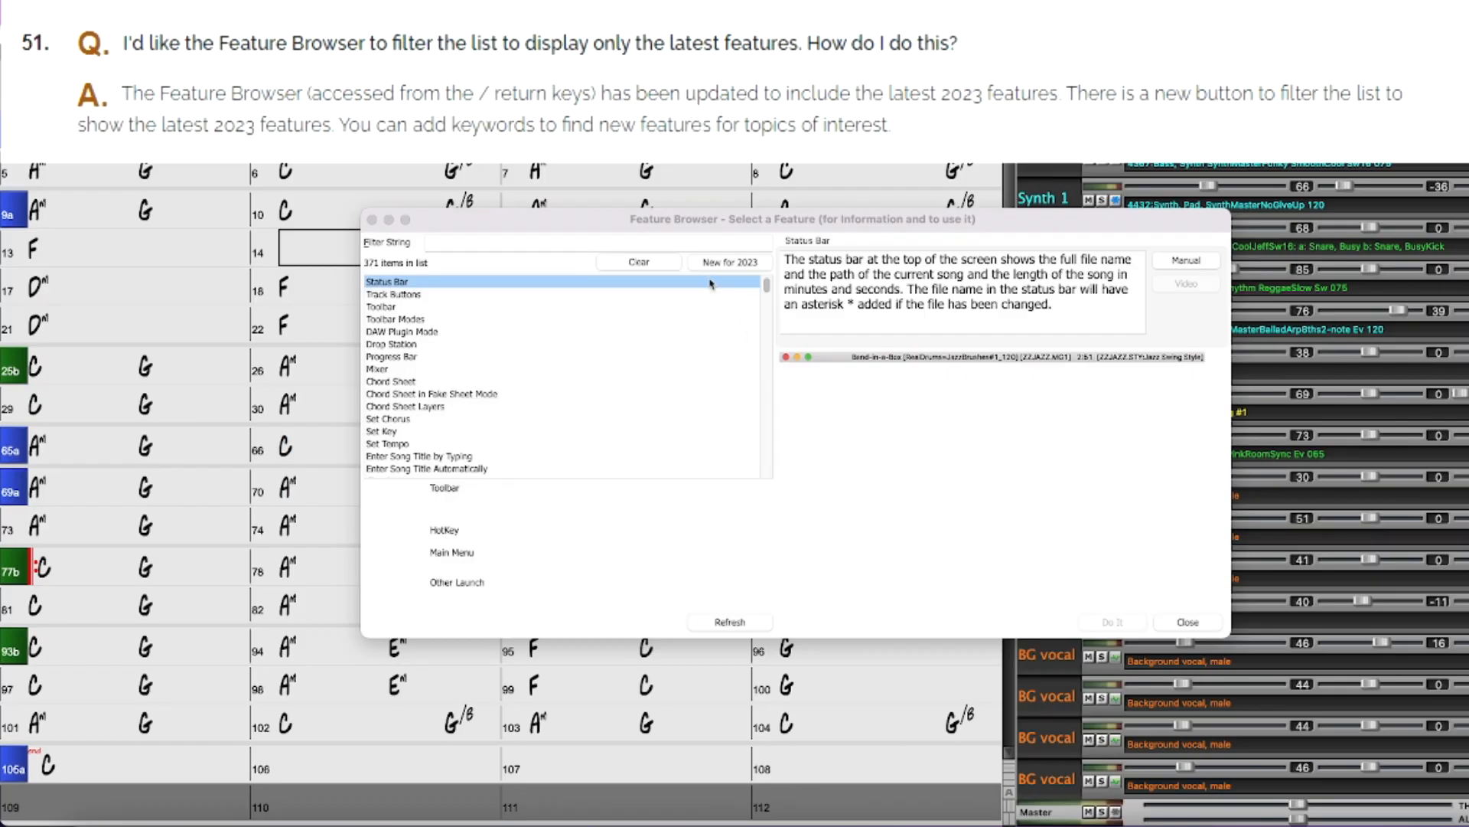
# Step: Filter the Feature Browser to the 38 New for 2023 items and select RealDrums Fills
pyautogui.click(596, 242)
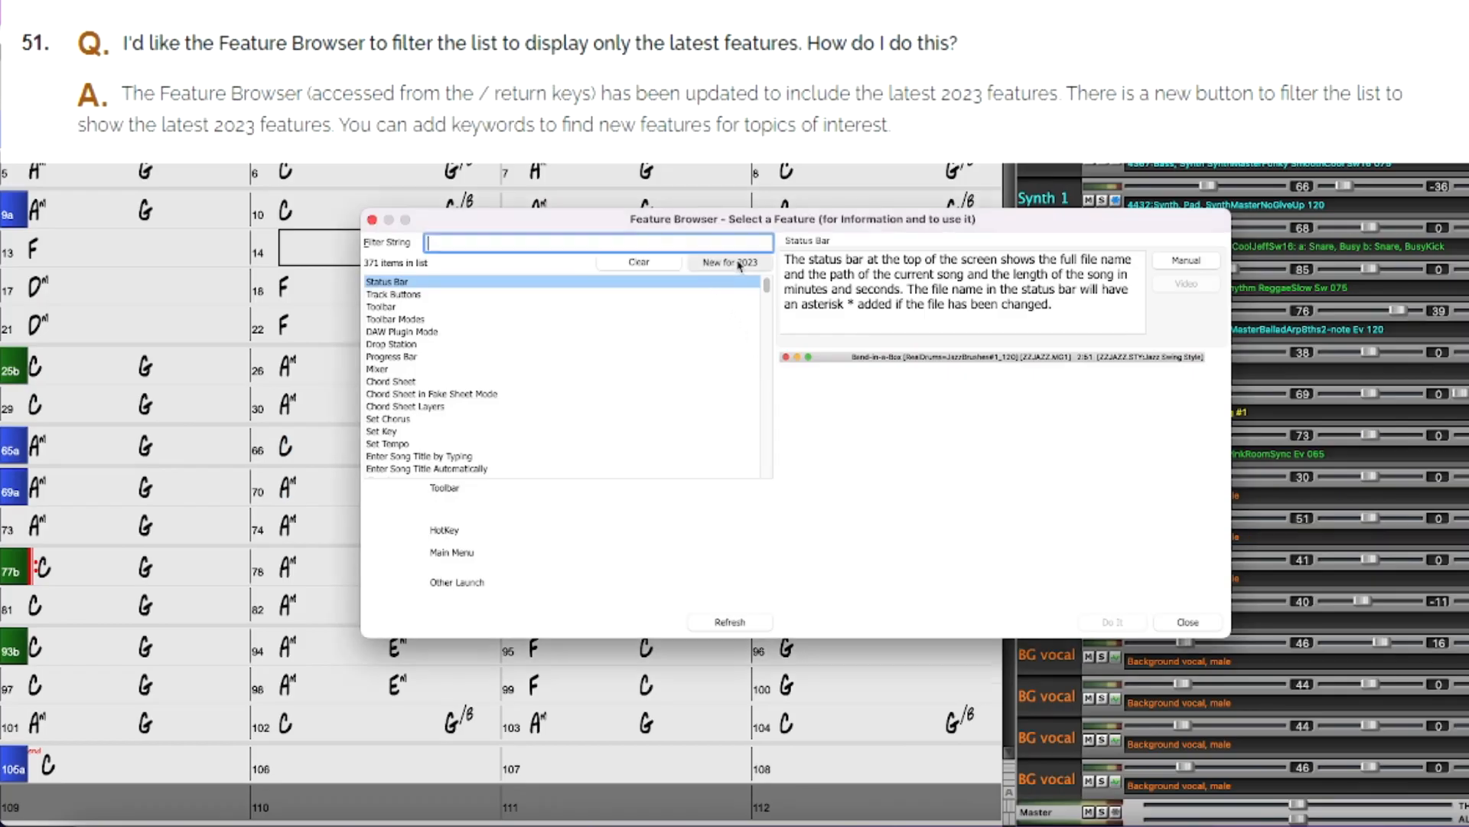
pyautogui.click(729, 261)
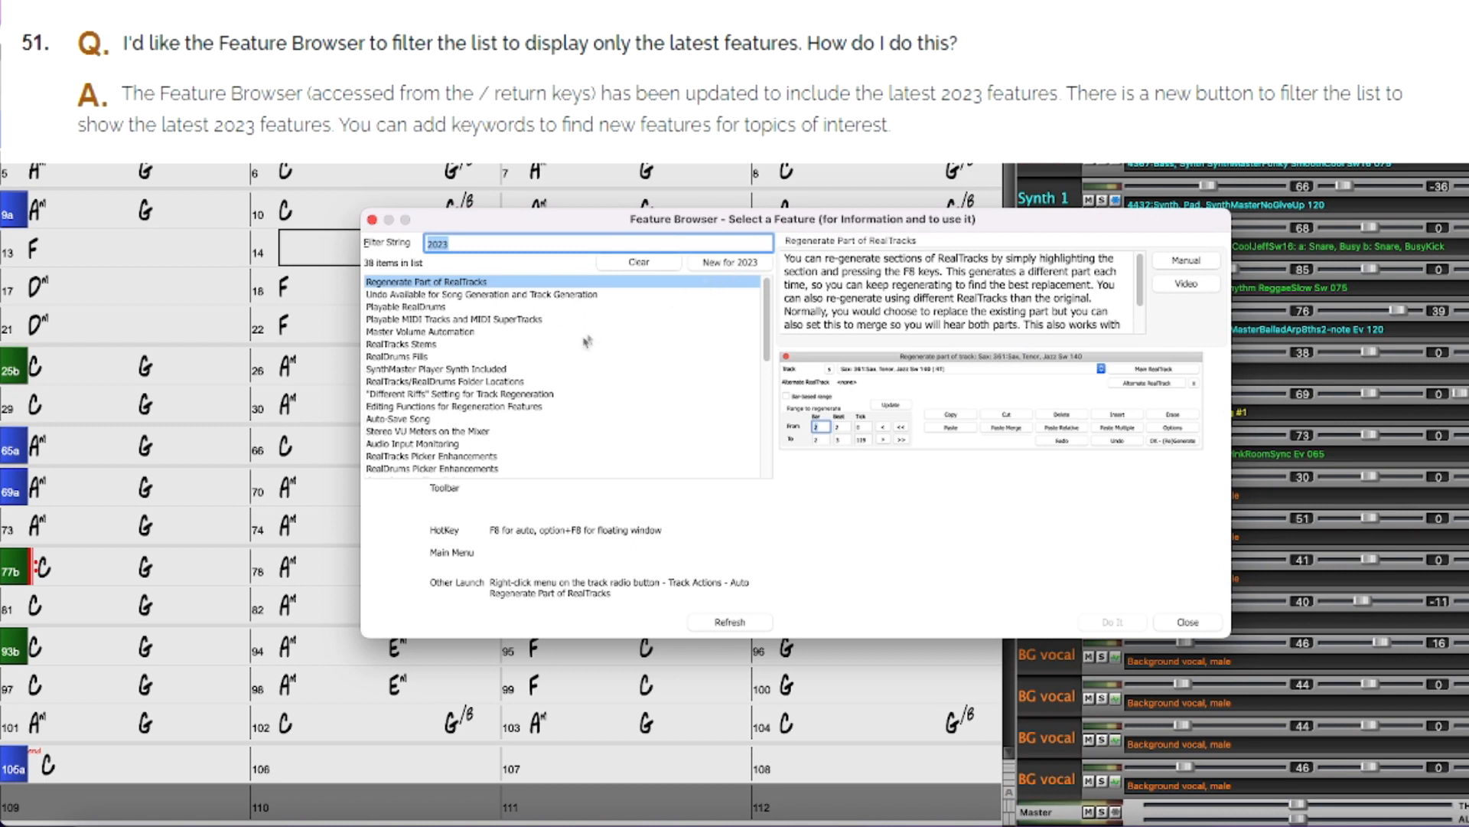
pyautogui.click(396, 356)
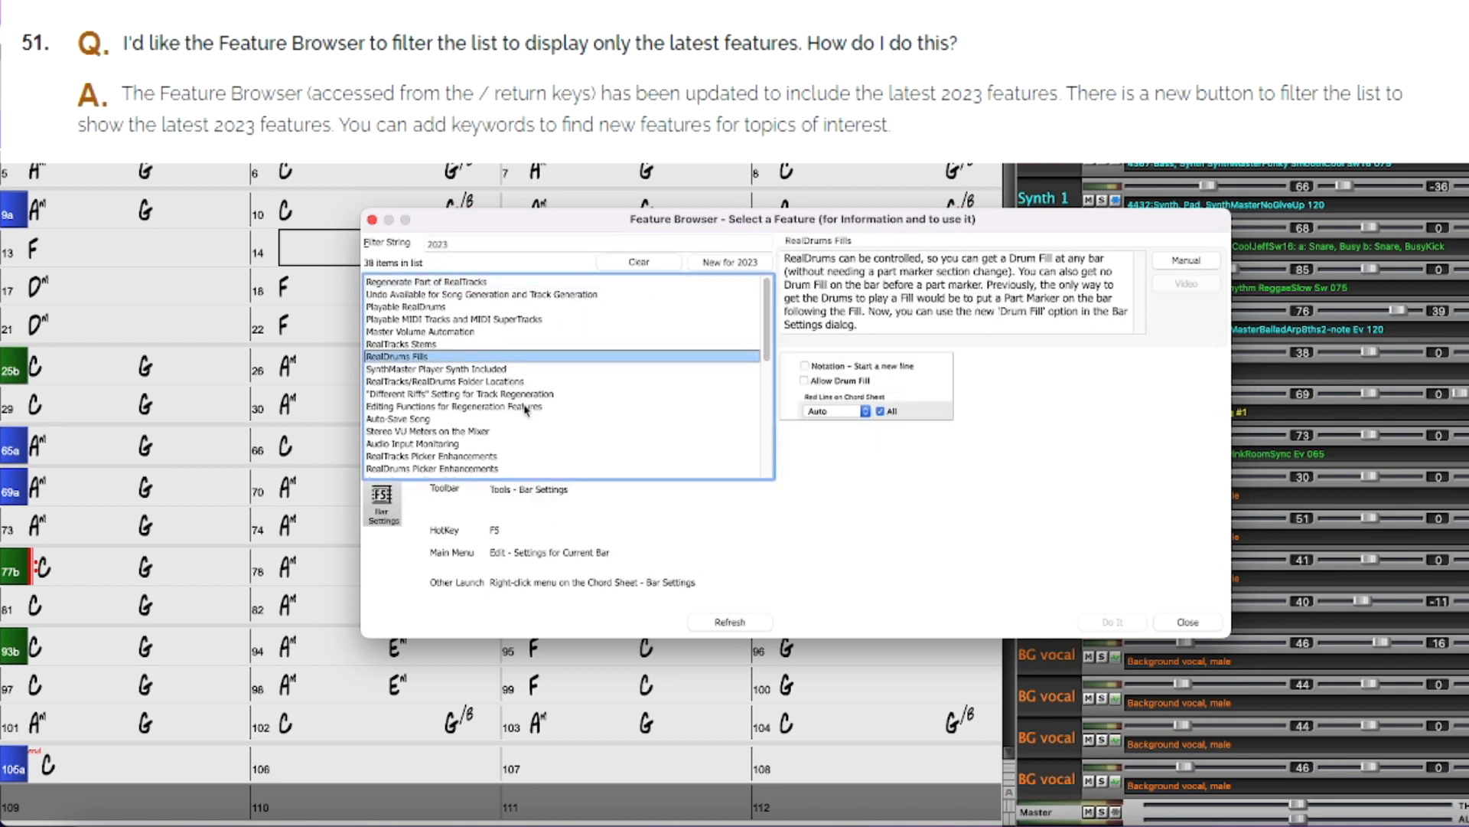
pyautogui.click(459, 406)
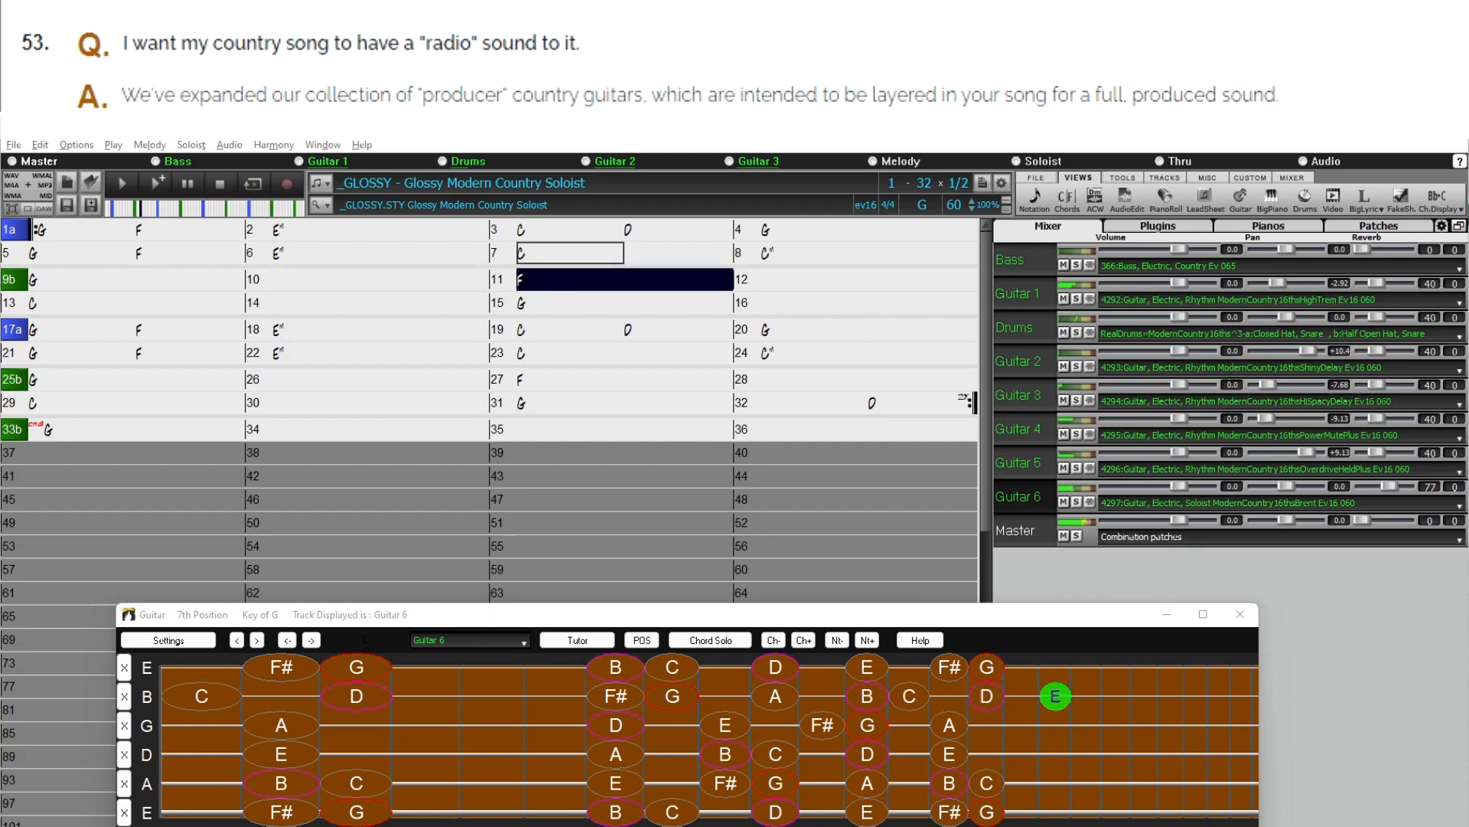
# Step: Load the blues demo song and show its Drums track in the Notation window over the E7 bars
pyautogui.click(949, 724)
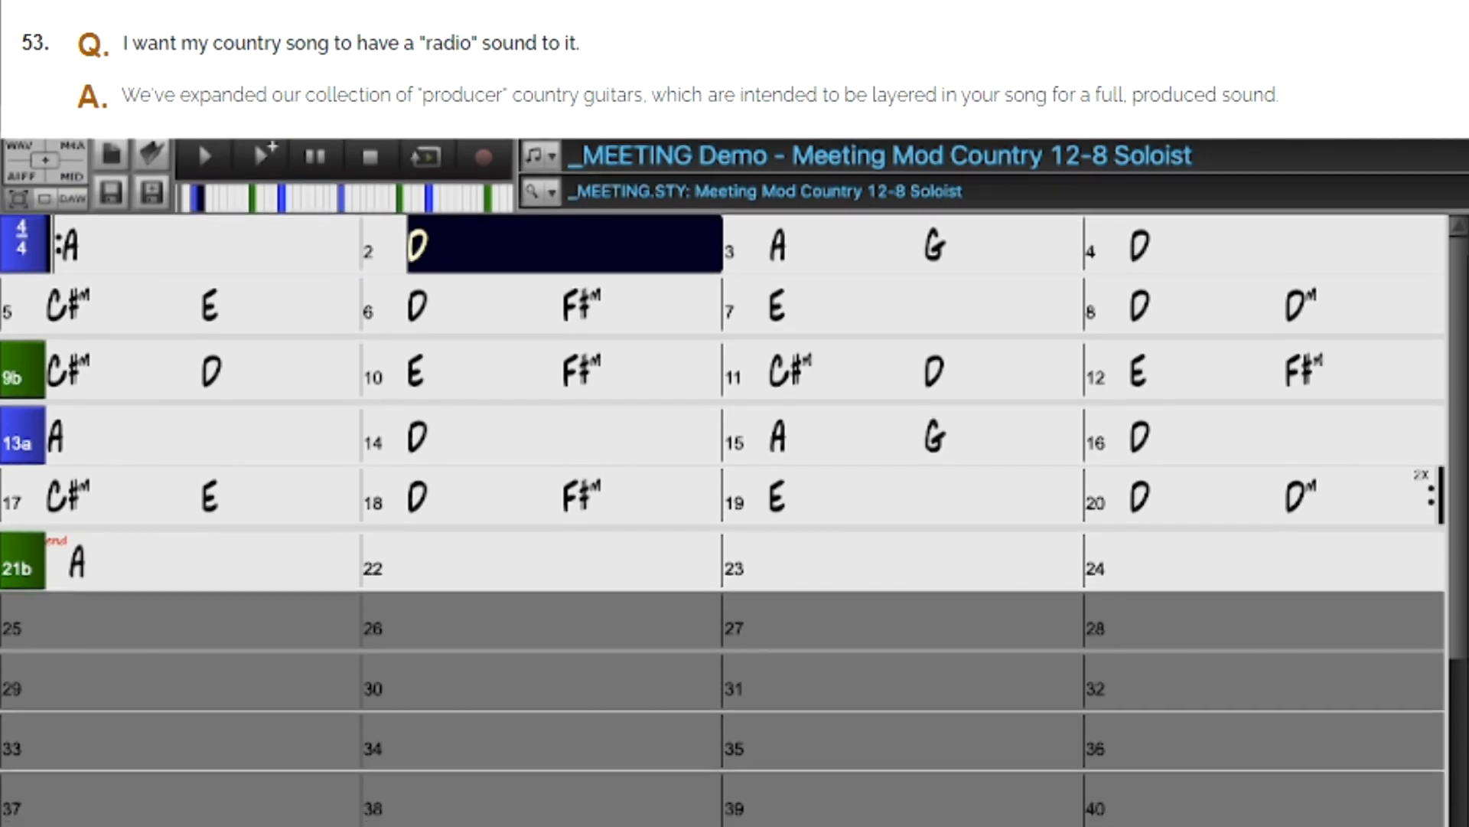
pyautogui.scroll(-3)
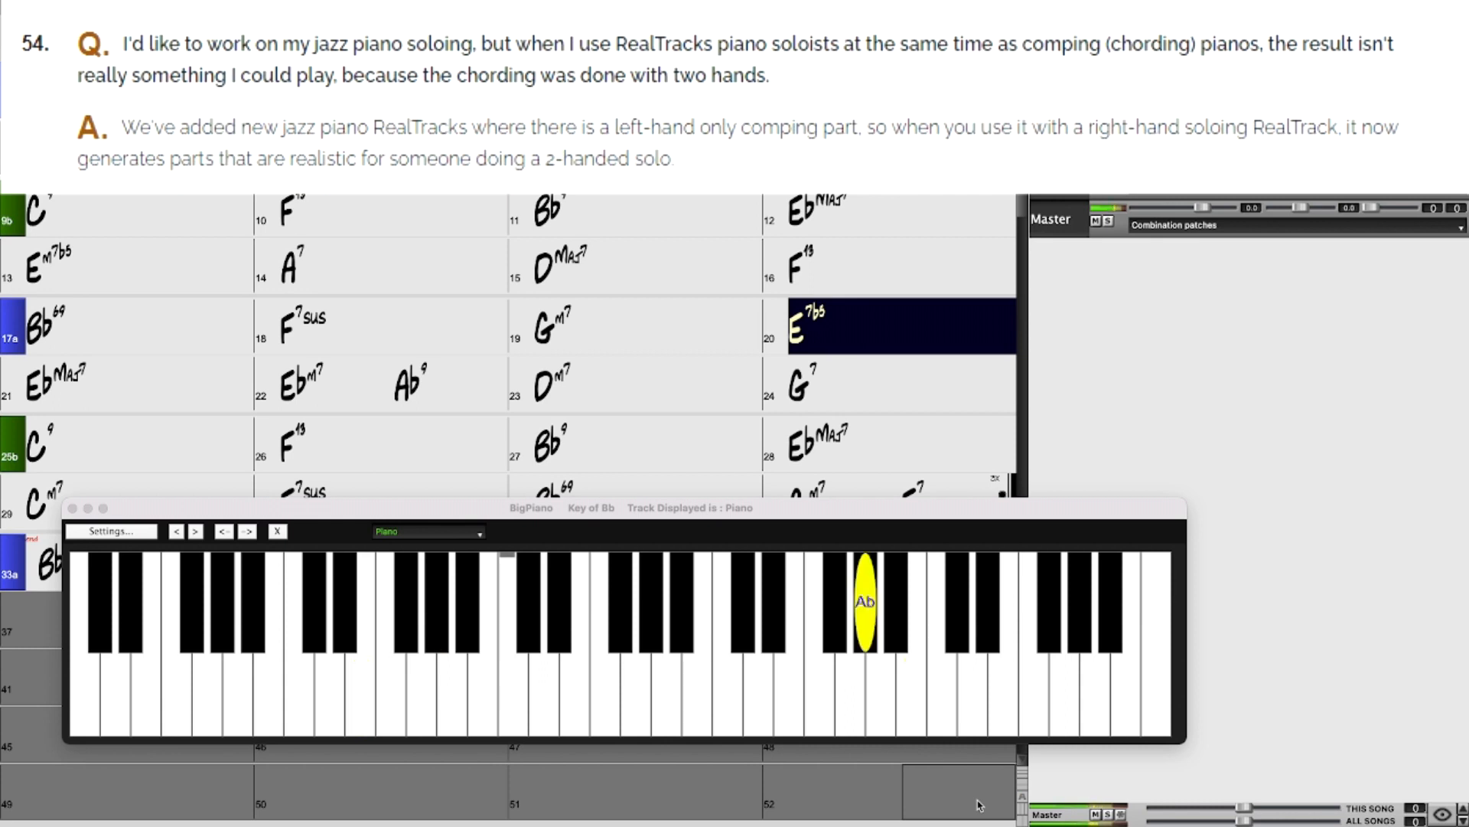
pyautogui.click(384, 383)
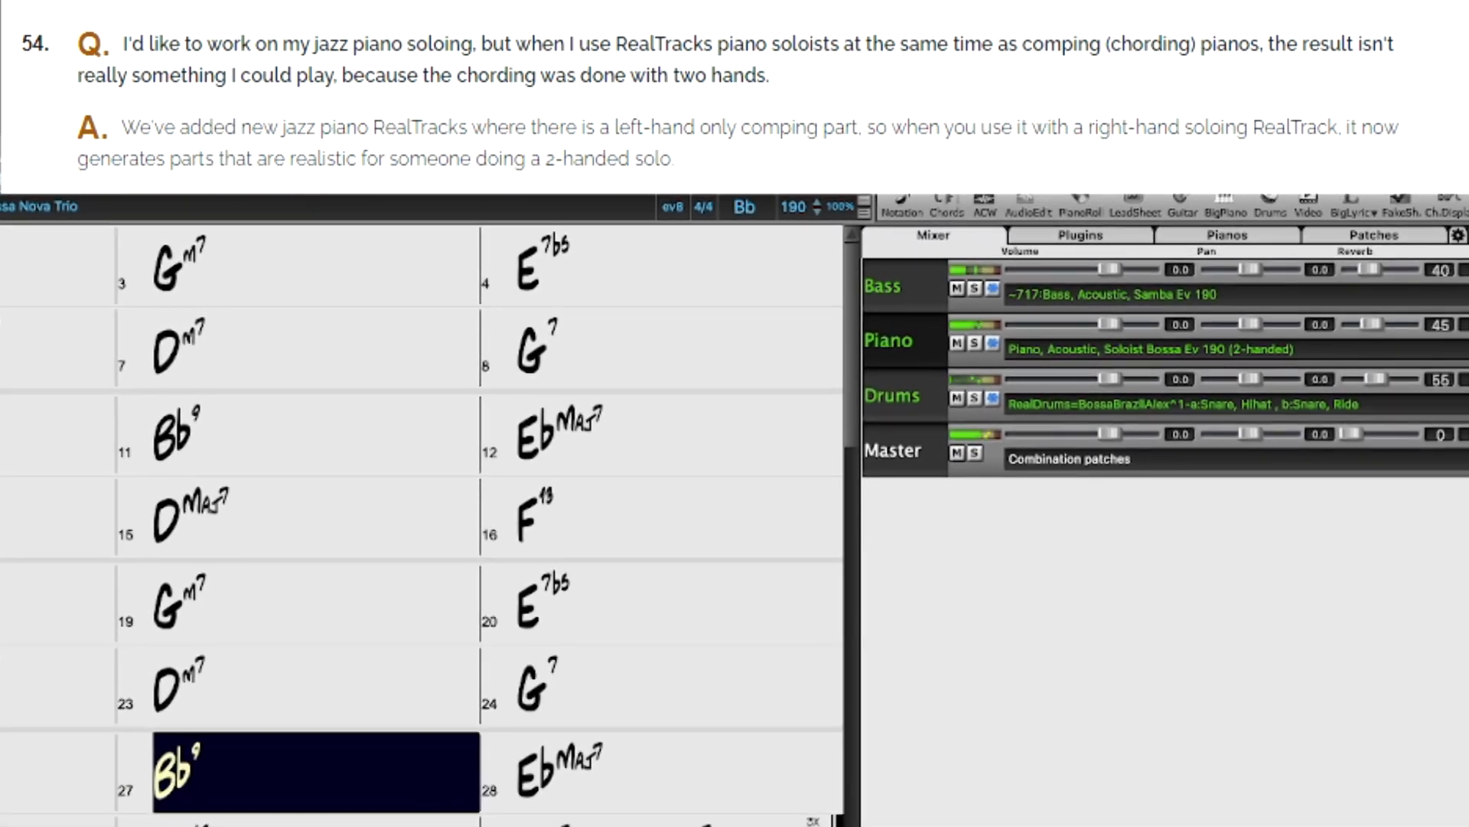
pyautogui.click(1225, 202)
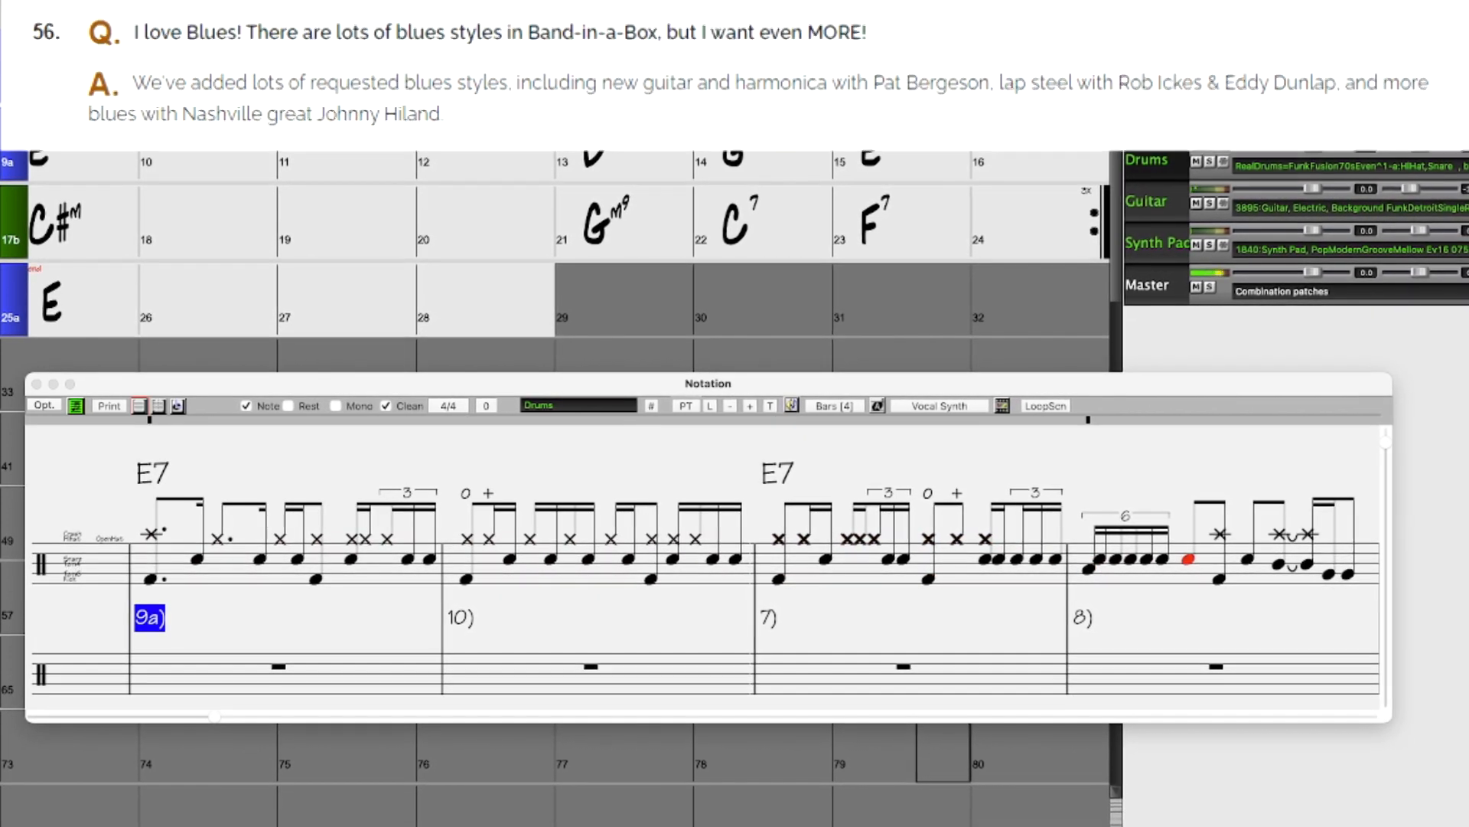
# Step: Load the PUTUPON Ambient Modern Pop demo and bring up SynthMaster Player on the Bass track
pyautogui.hscroll(3)
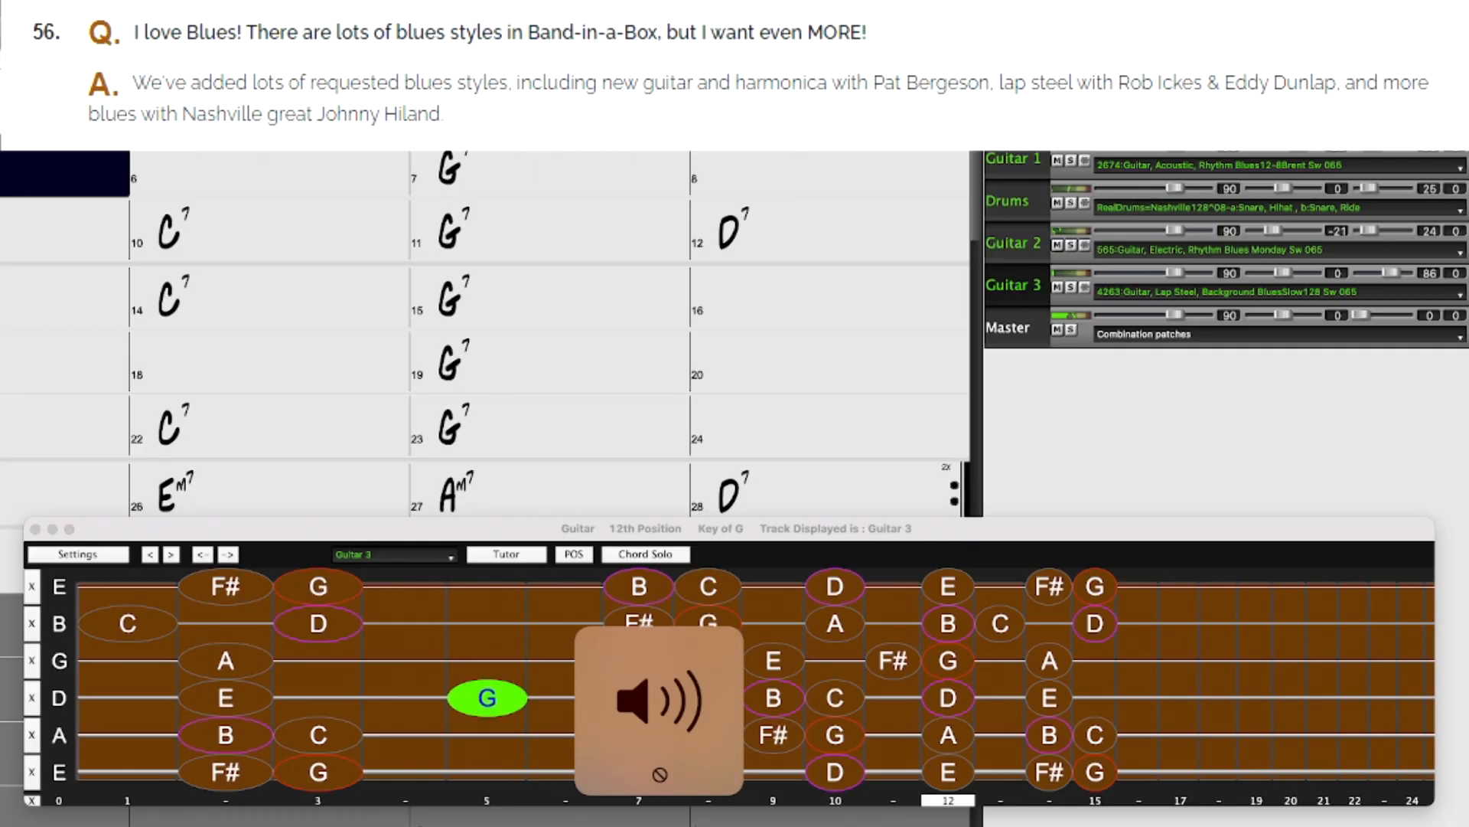
pyautogui.click(718, 587)
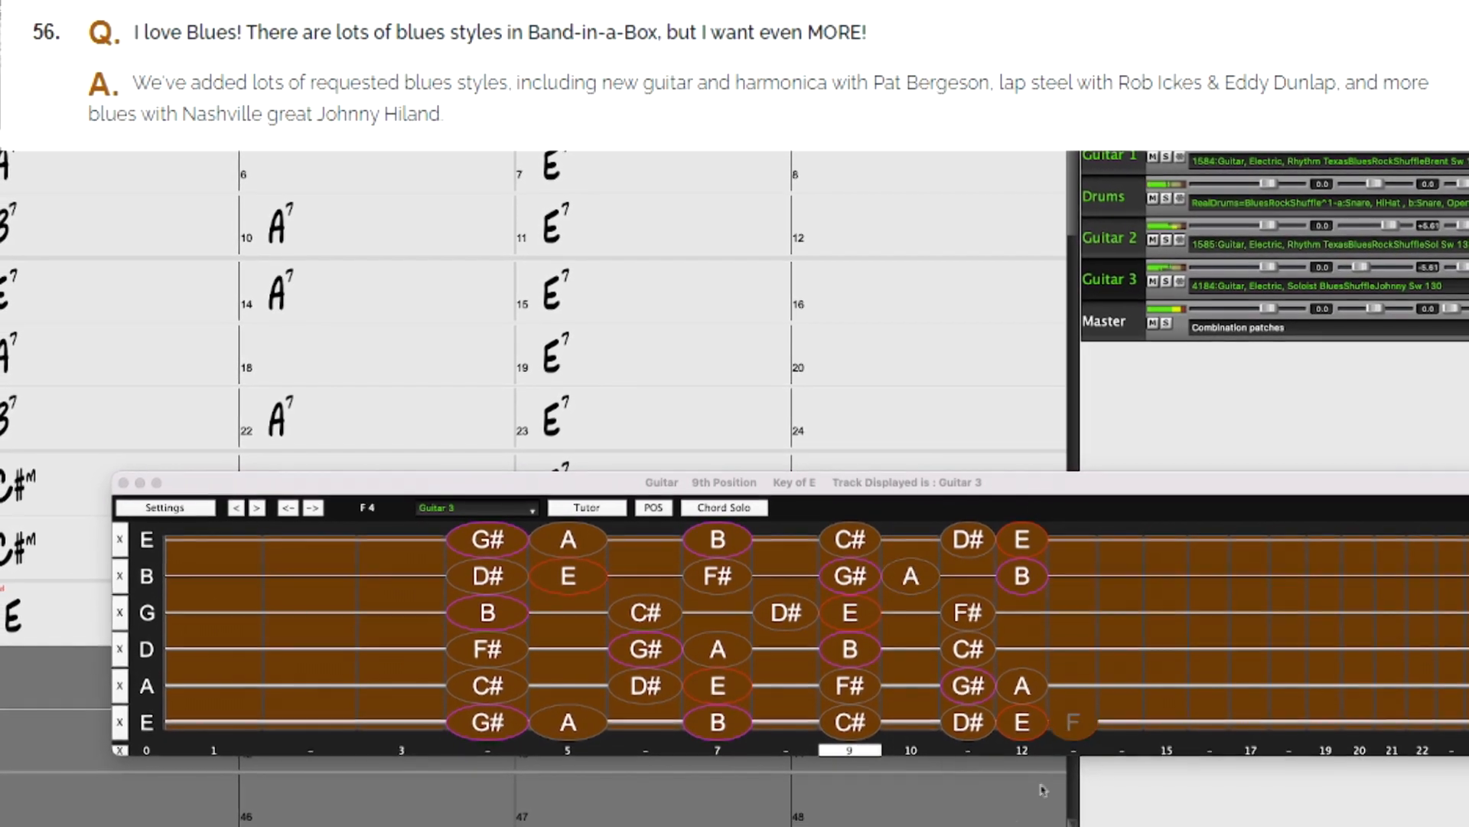
pyautogui.click(569, 567)
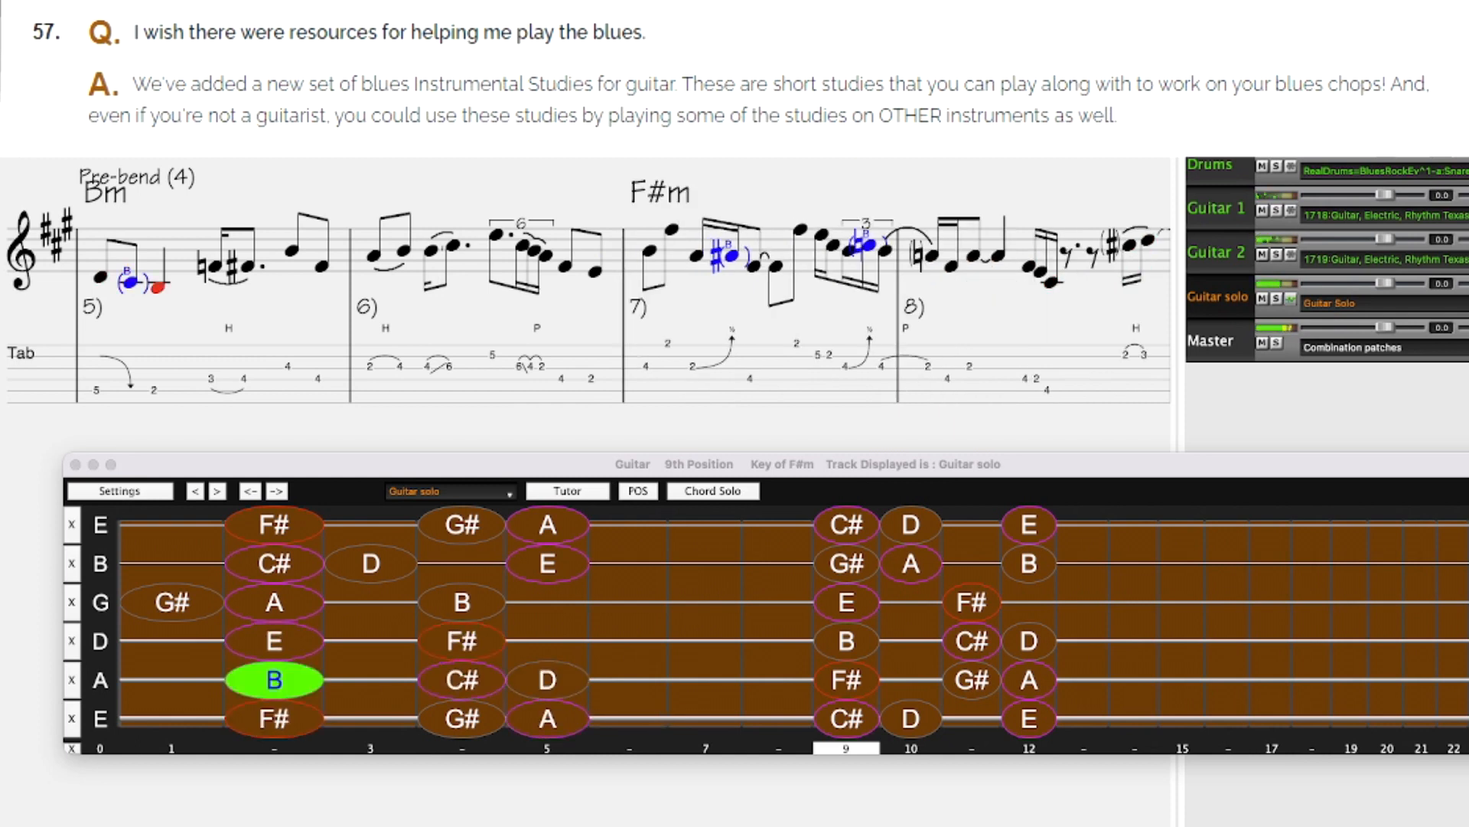
pyautogui.click(628, 602)
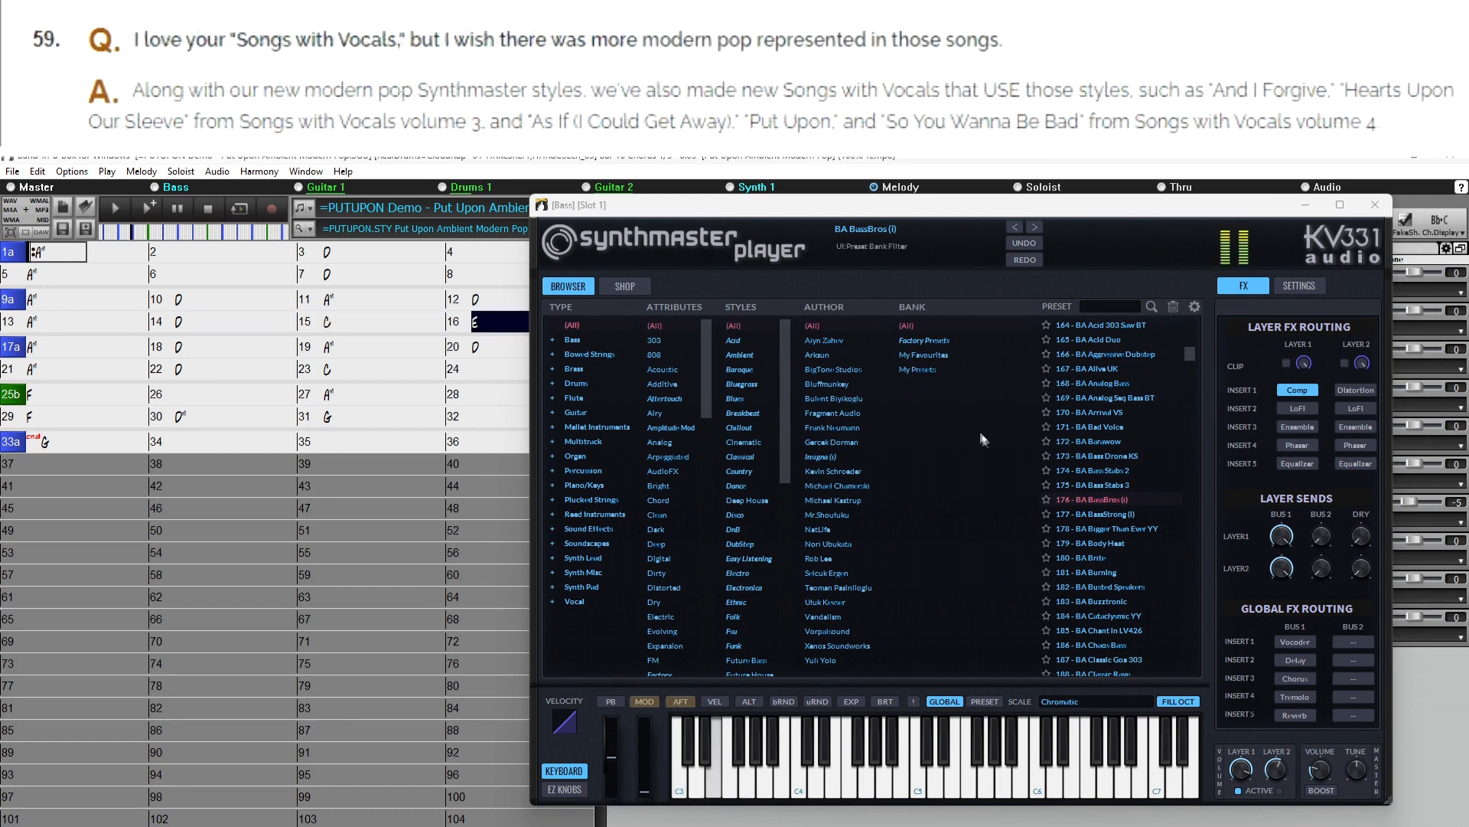
pyautogui.moveTo(1007, 464)
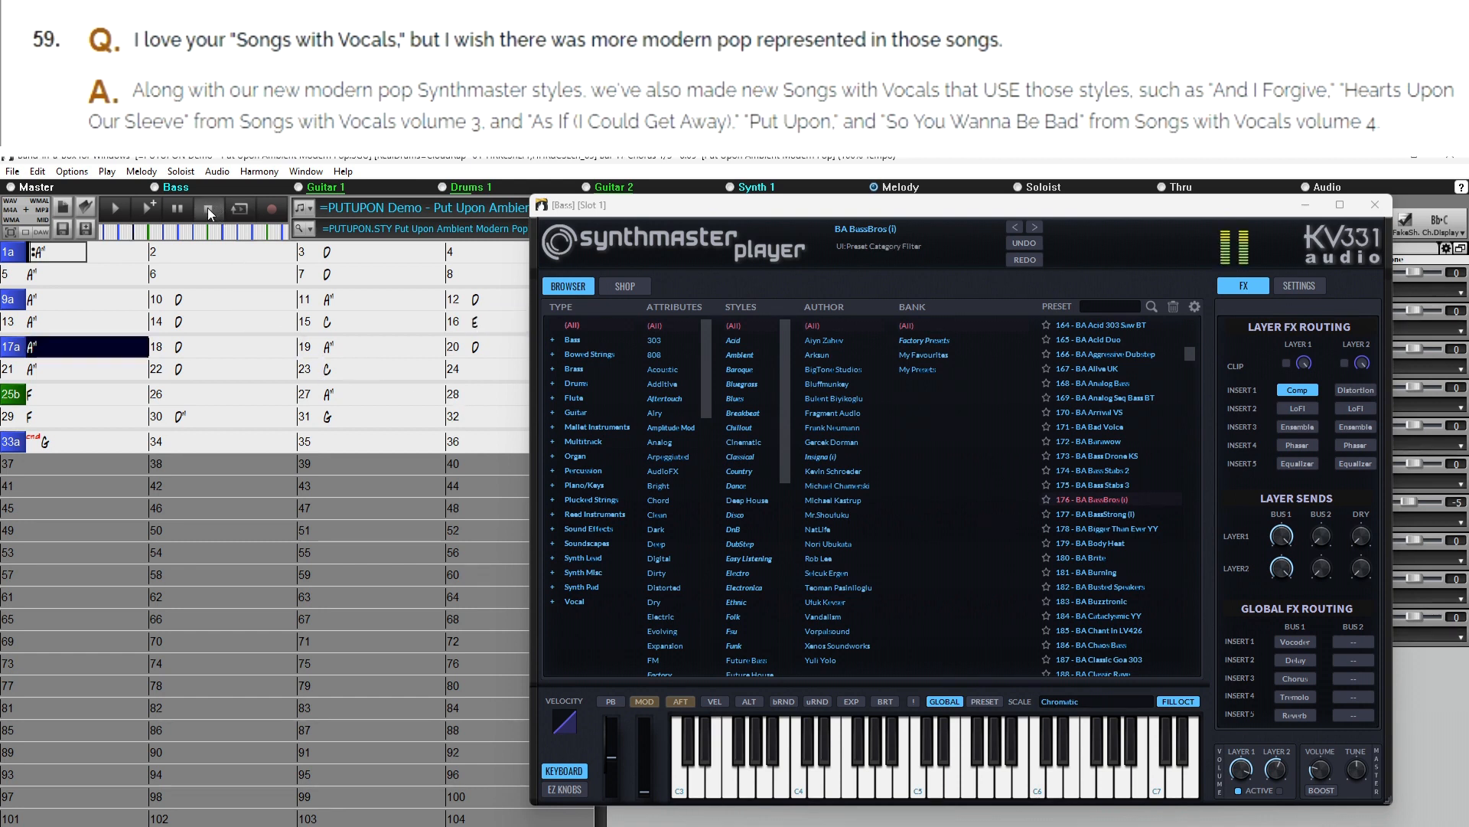
pyautogui.moveTo(209, 210)
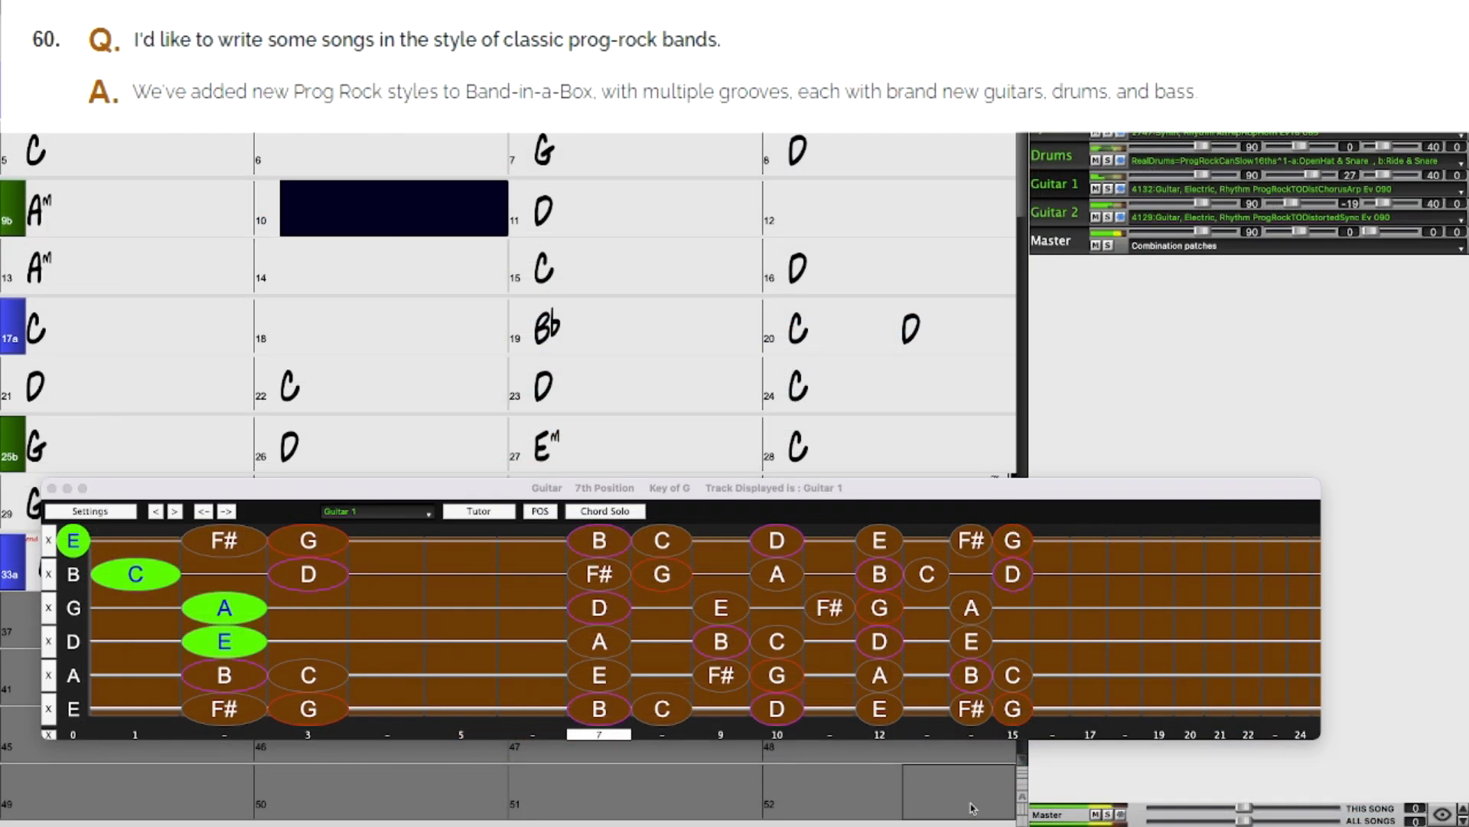
# Step: Load the _HORNS Demo - Horns Heavy Modern Metal song via File > Open
pyautogui.click(644, 209)
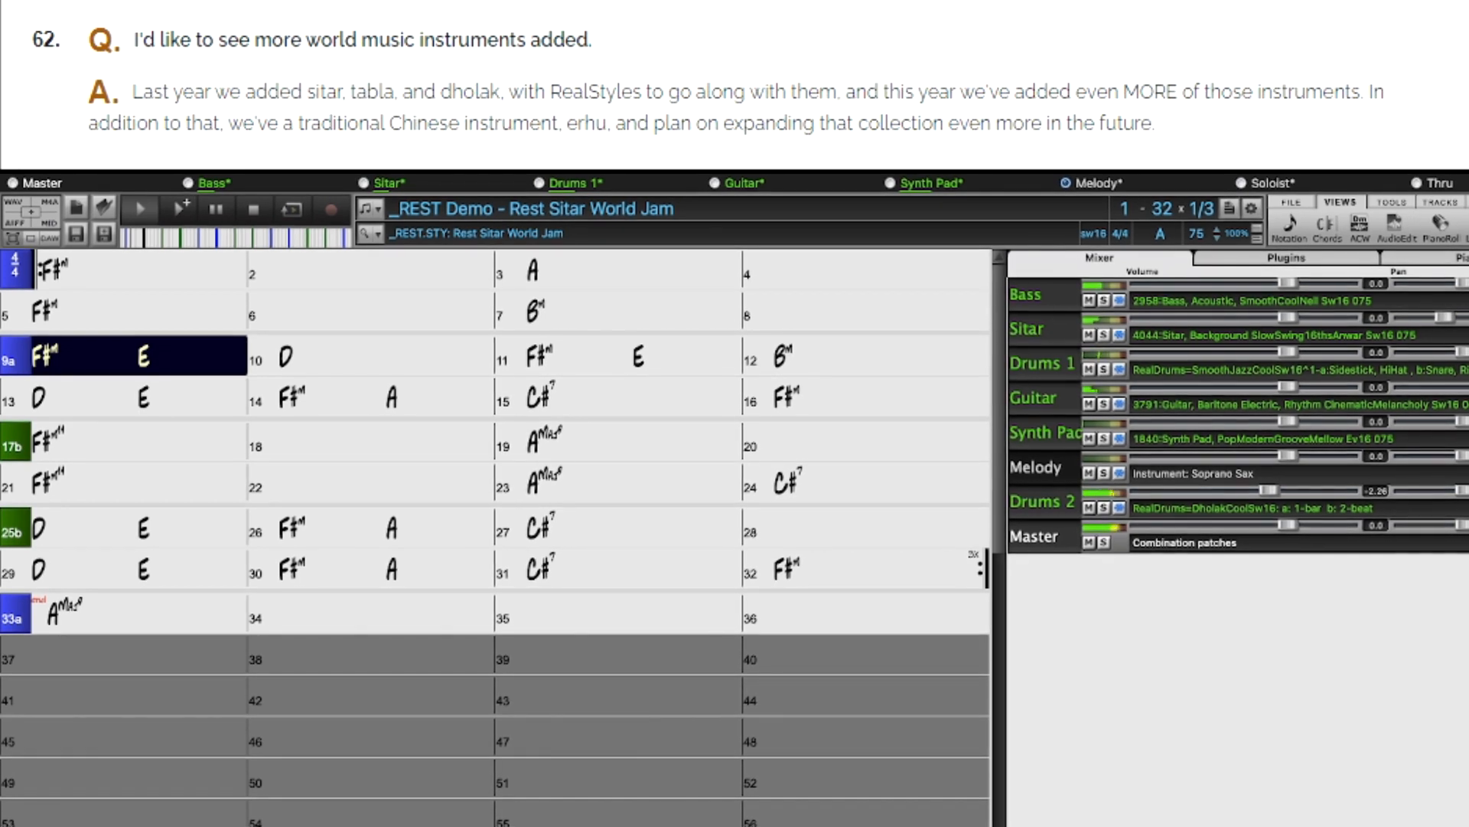
pyautogui.click(385, 356)
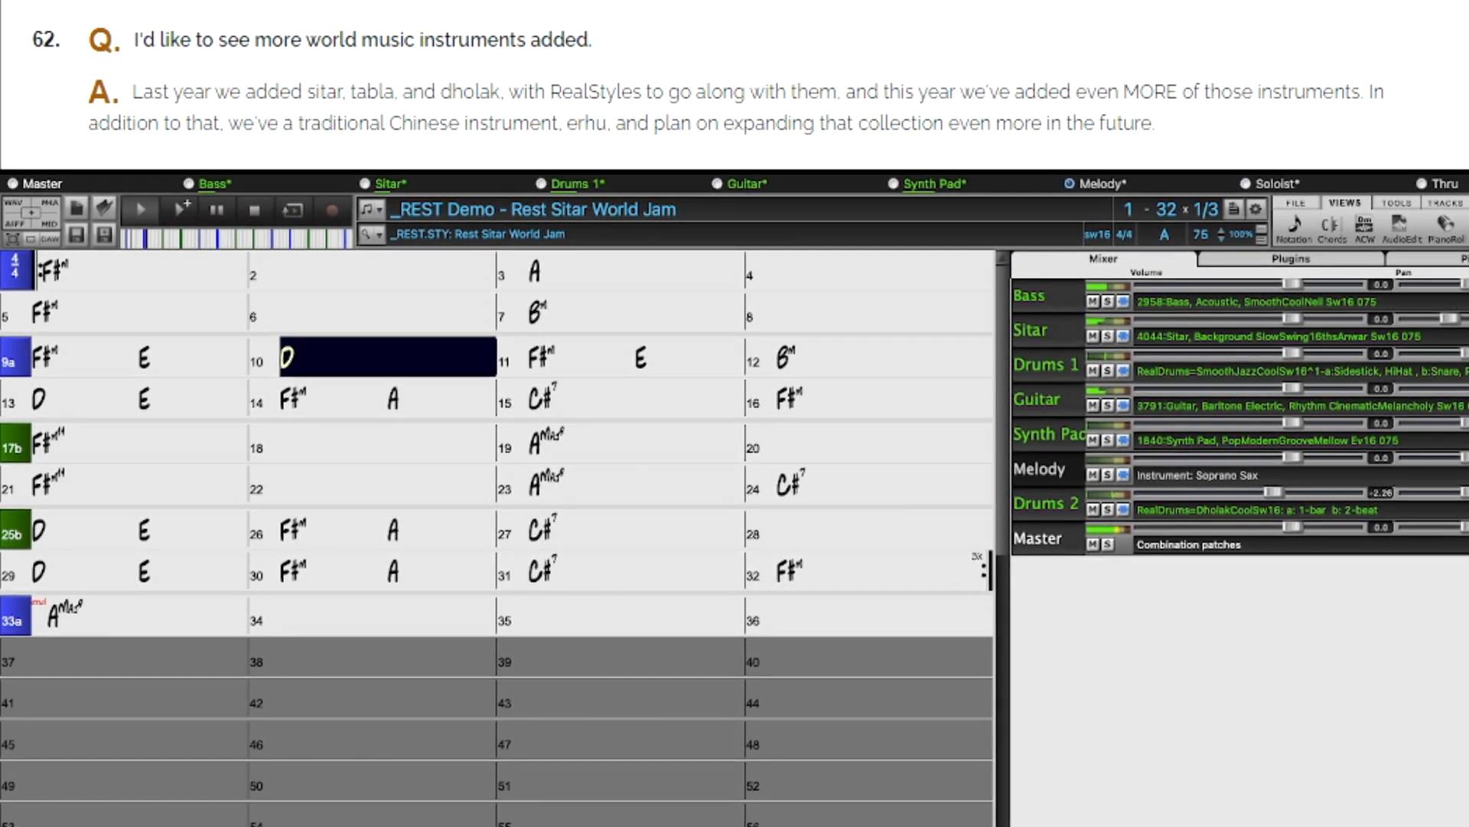
pyautogui.click(609, 356)
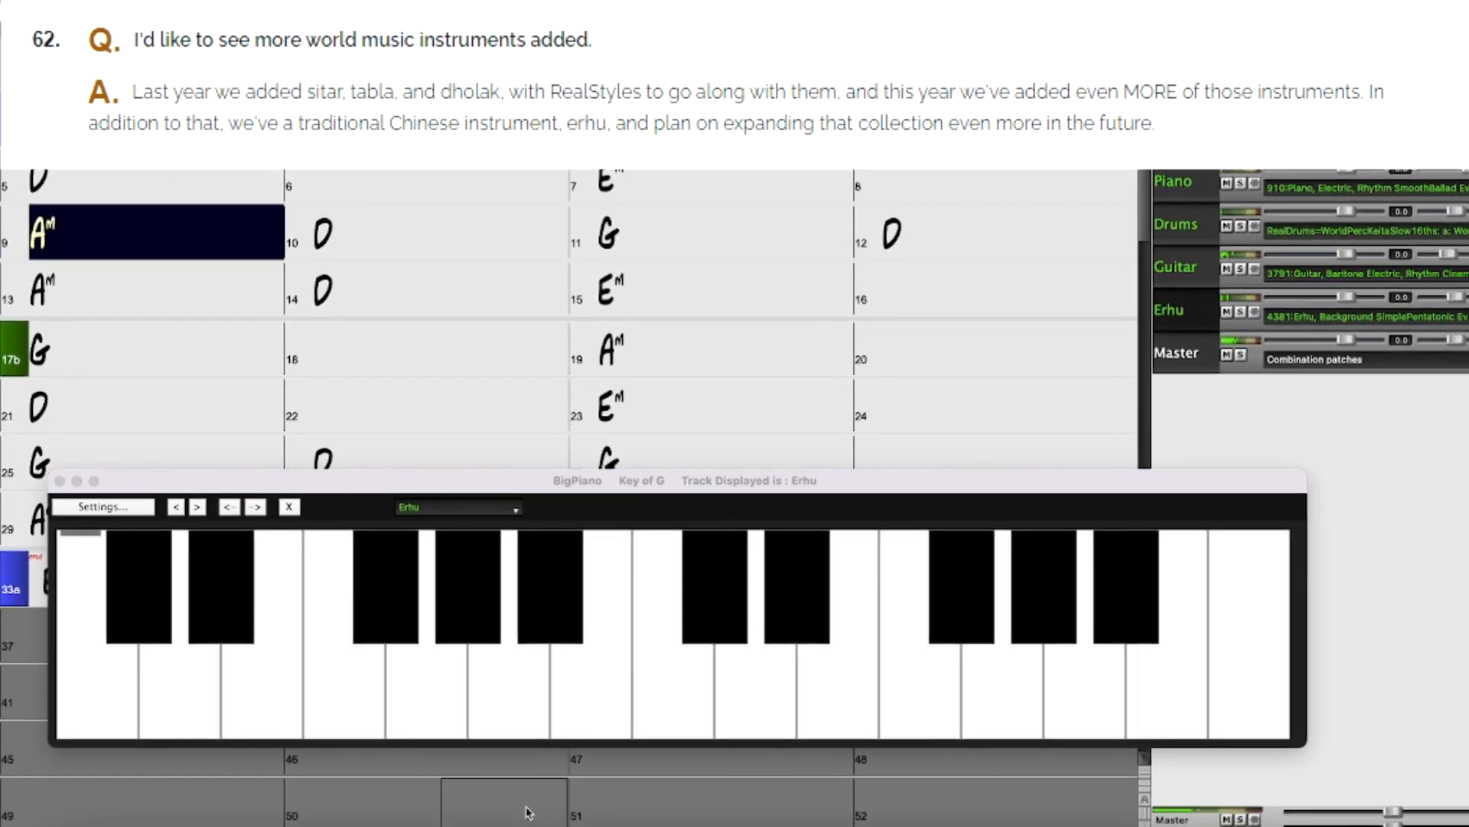
pyautogui.click(599, 689)
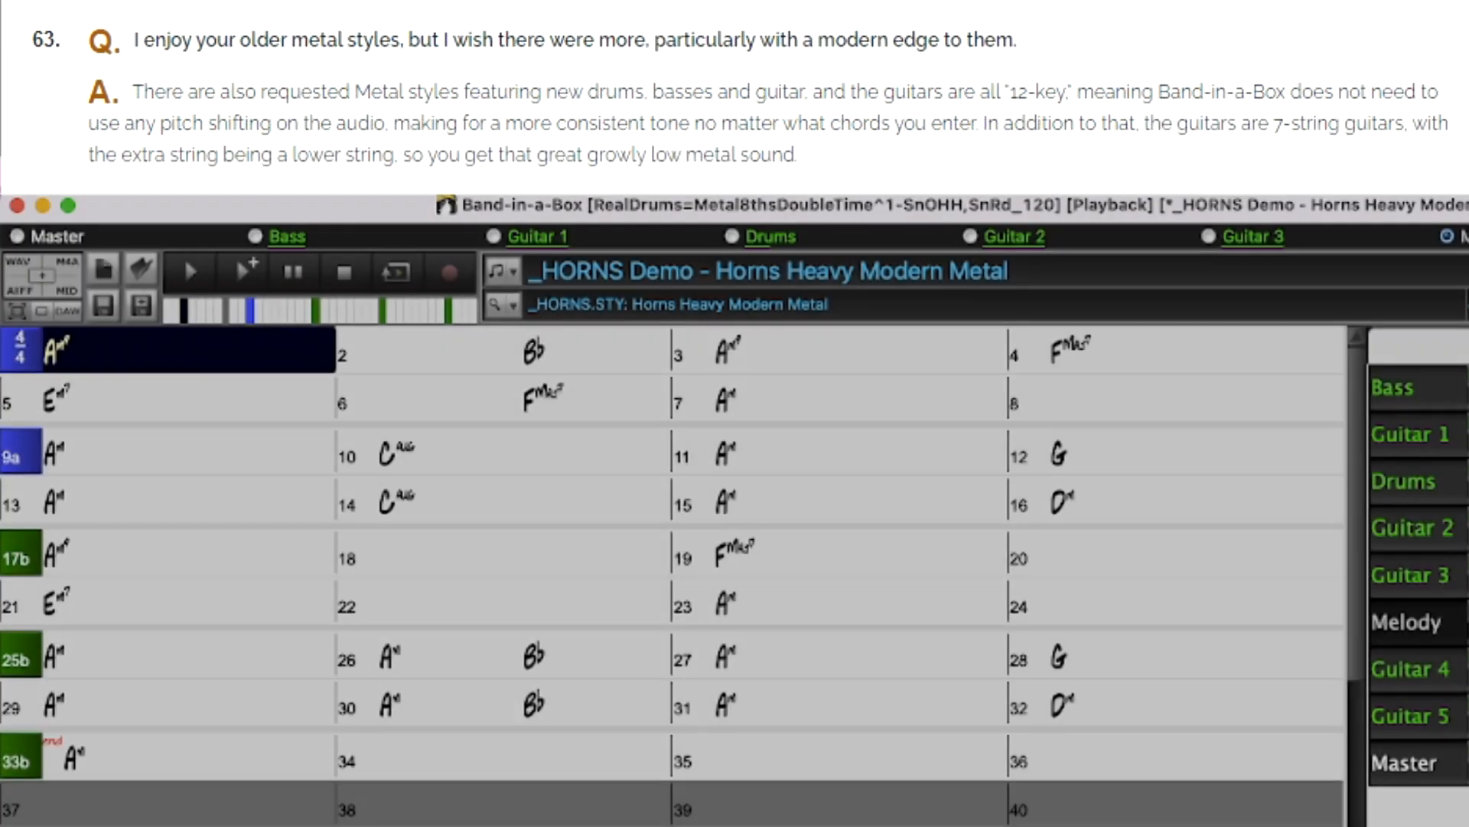
# Step: Load an Indie-Folk singer-songwriter style demo song
pyautogui.click(521, 349)
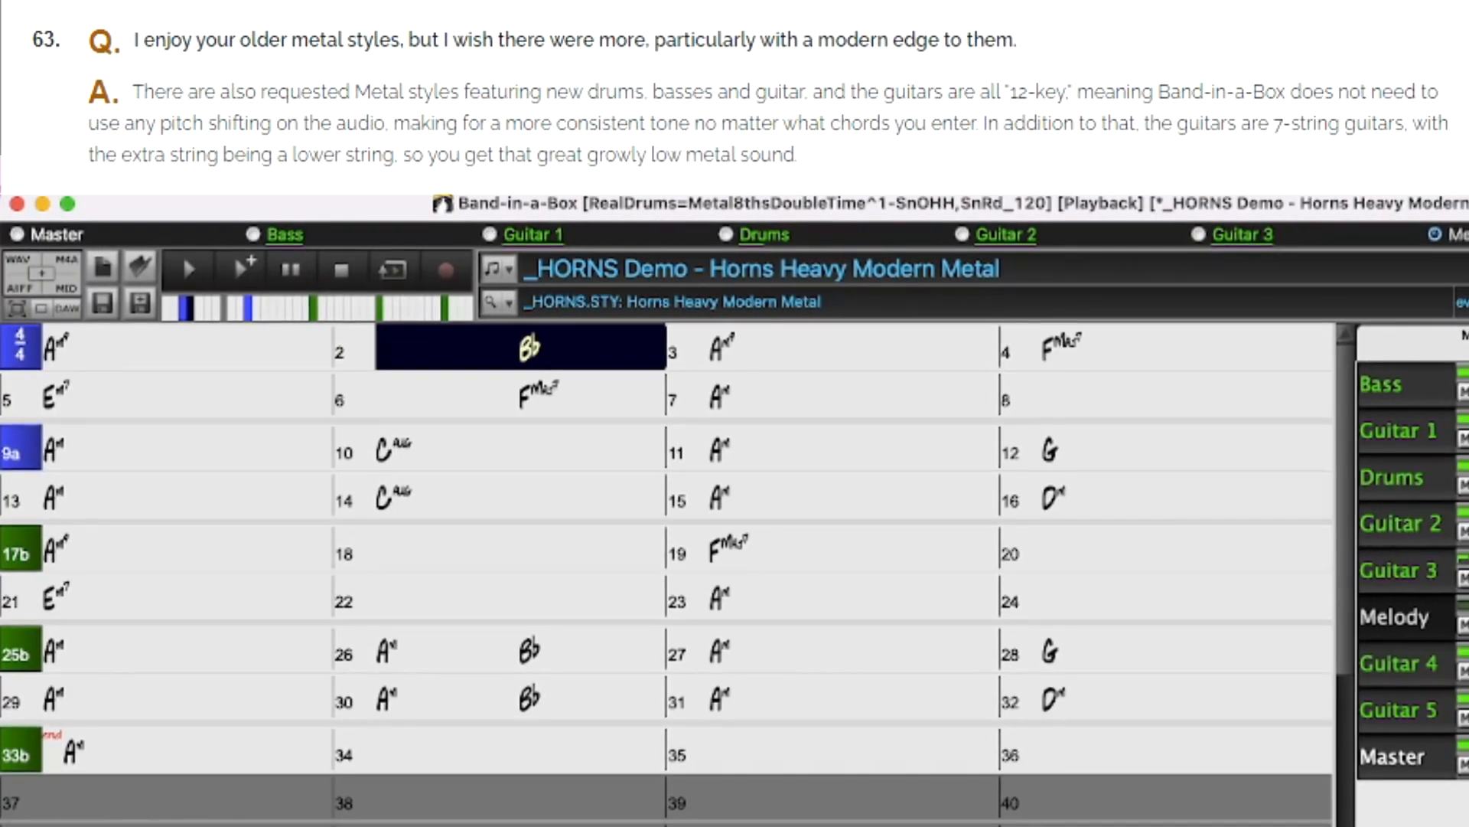
pyautogui.click(843, 345)
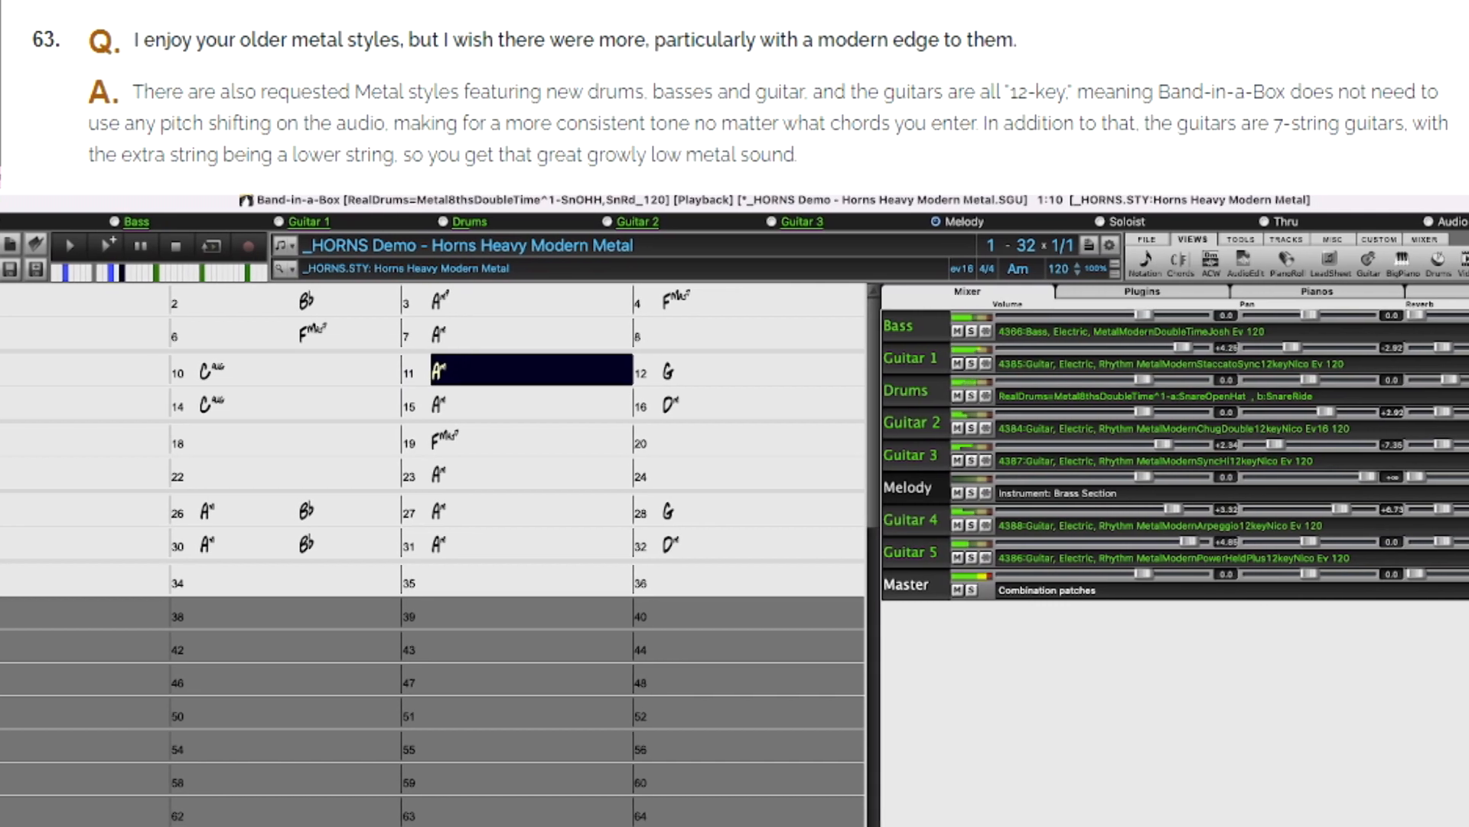
pyautogui.click(746, 371)
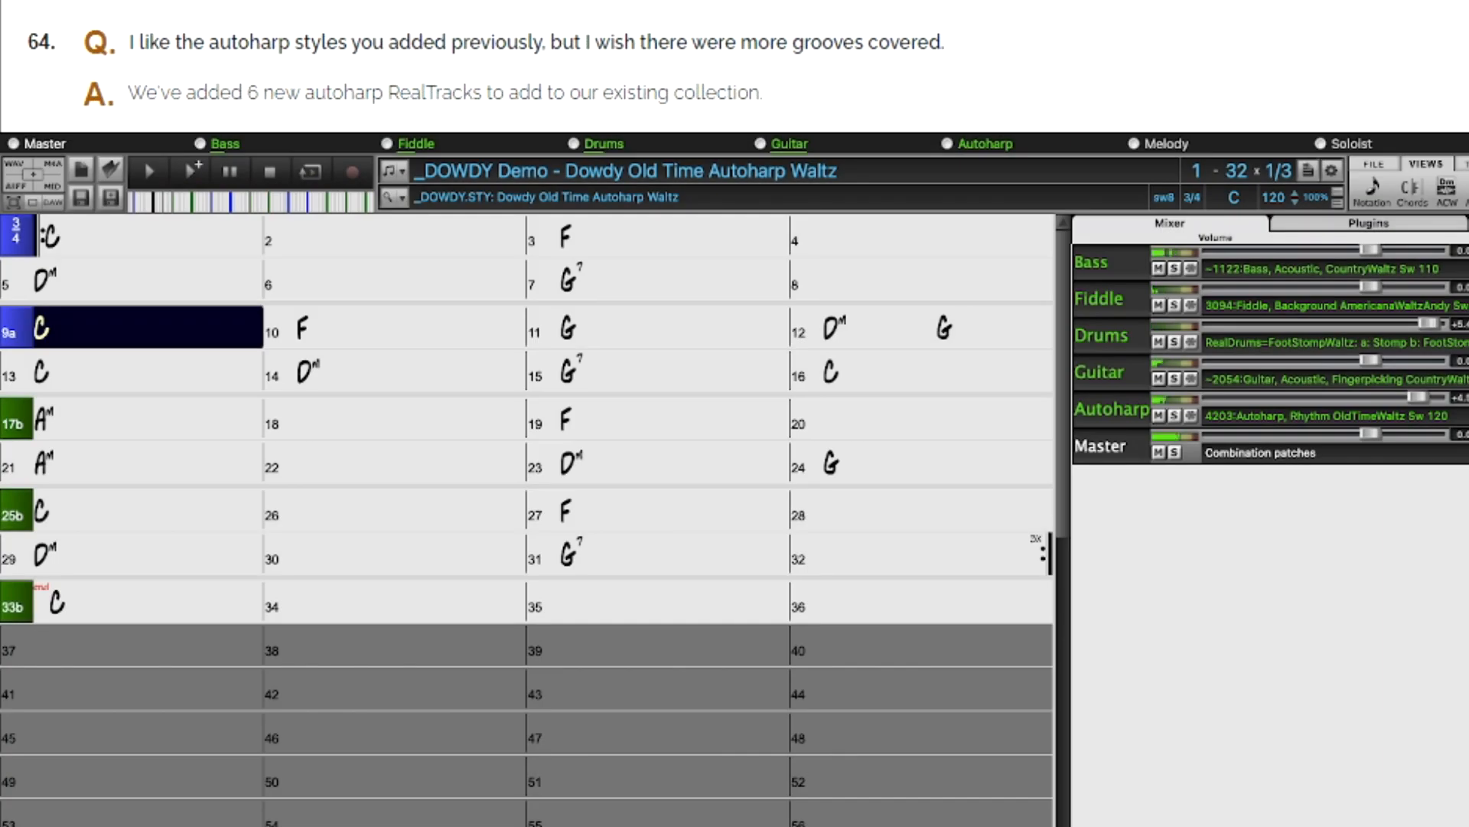
# Step: Show the Guitar 2 part on the Guitar window fretboard, then reach the Install Manager
pyautogui.click(670, 326)
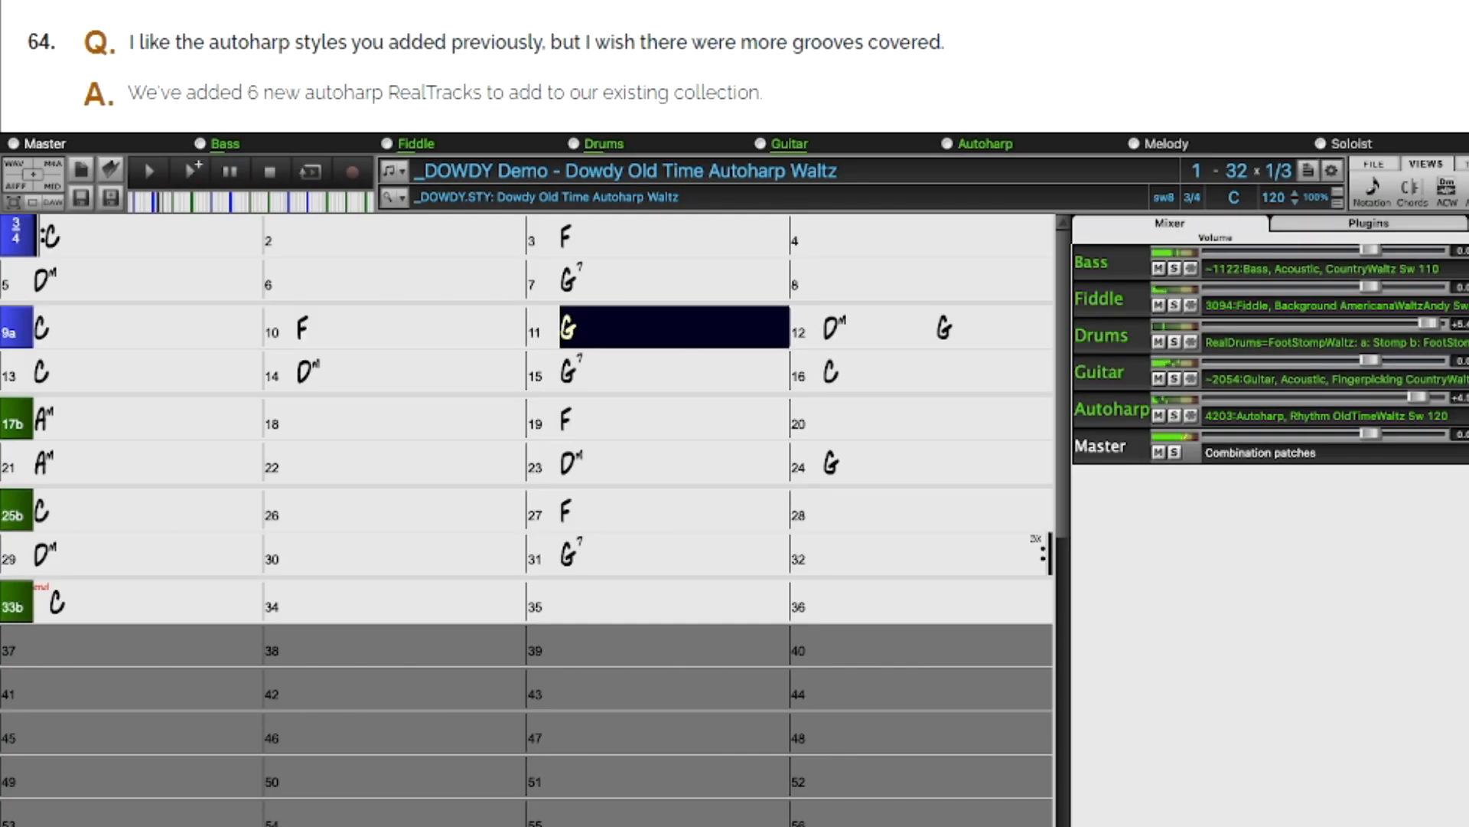
pyautogui.click(935, 326)
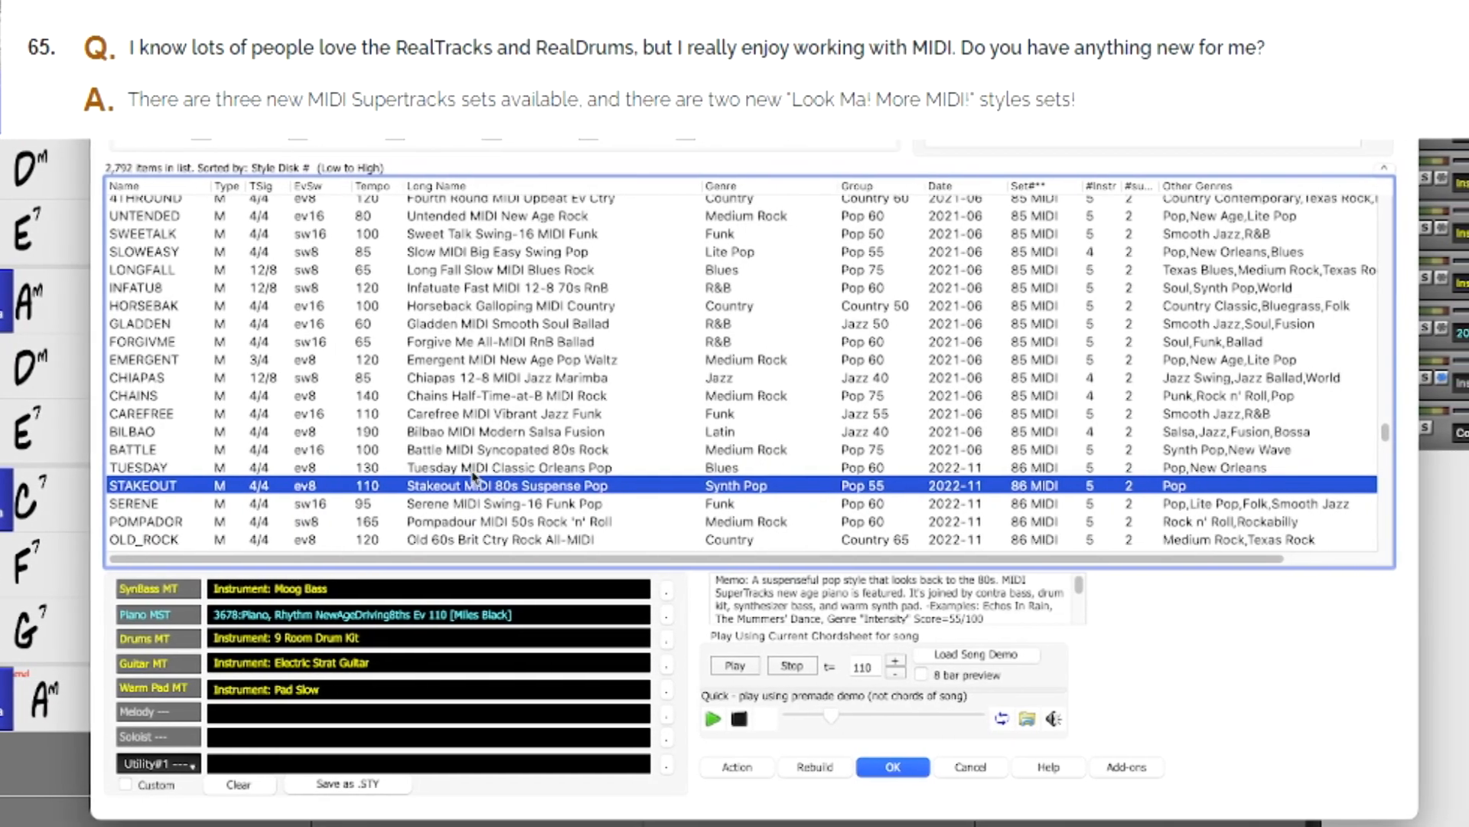
pyautogui.click(468, 467)
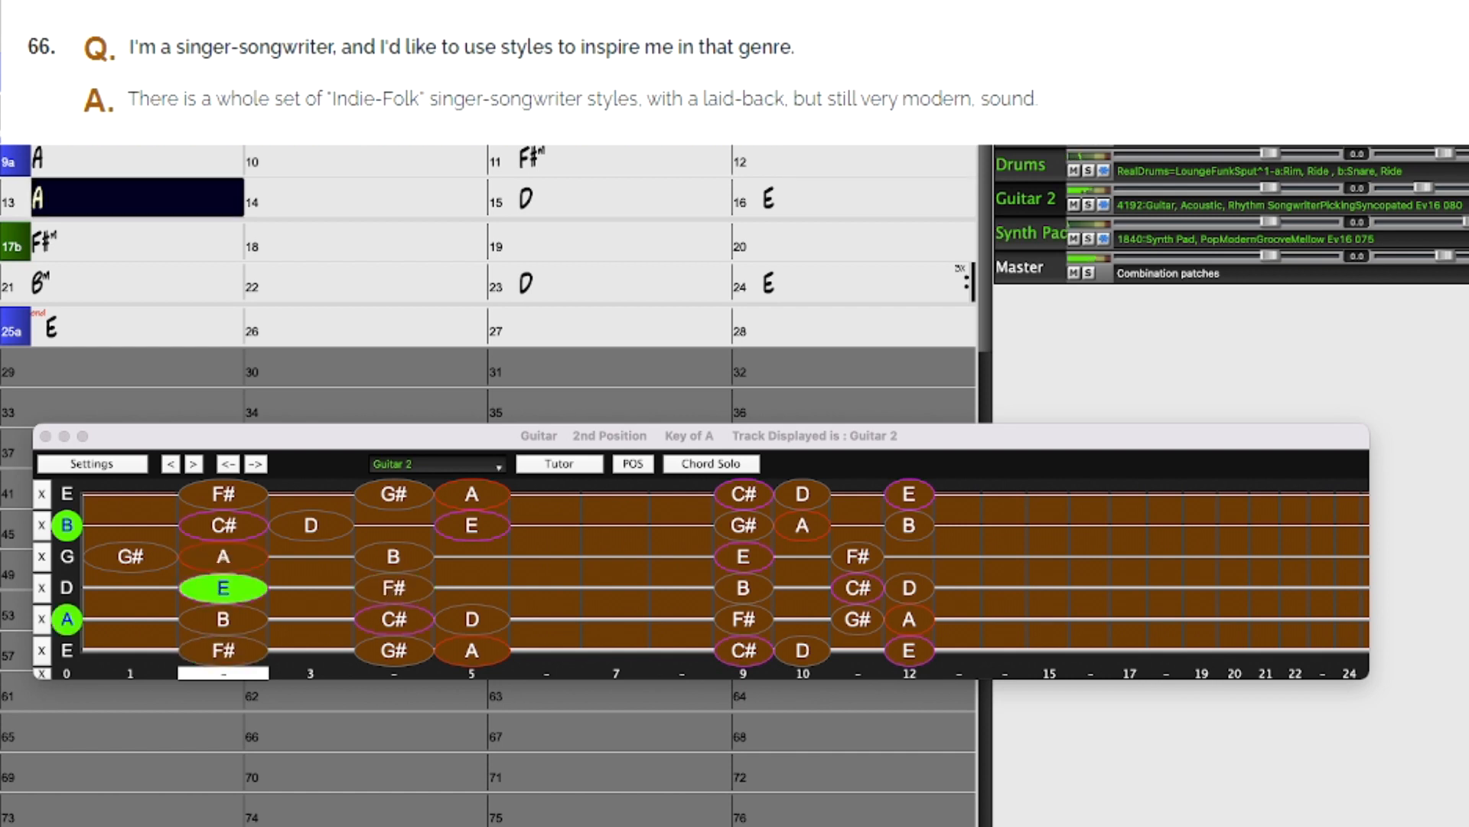
pyautogui.click(222, 556)
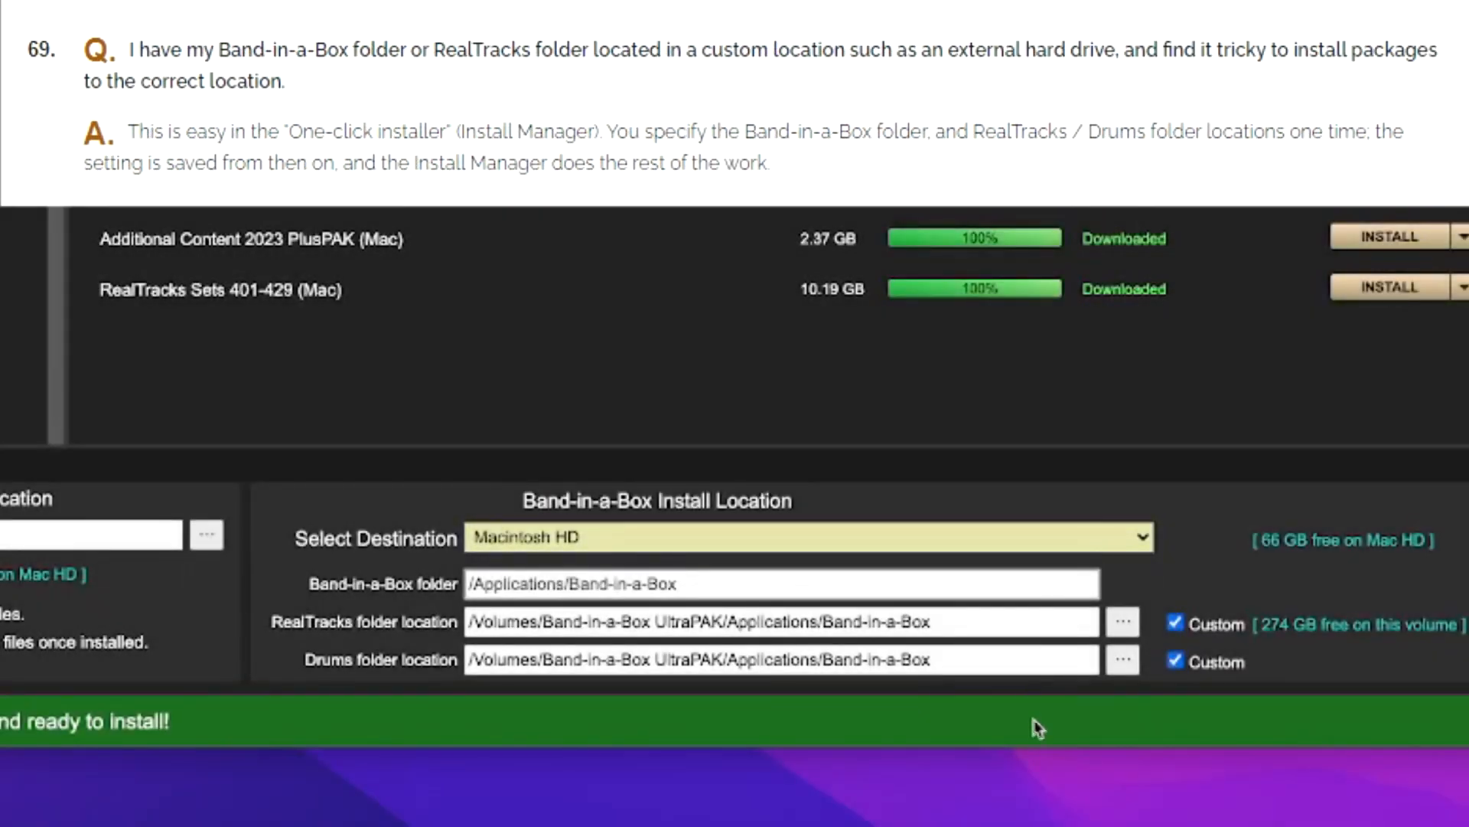
pyautogui.moveTo(383, 369)
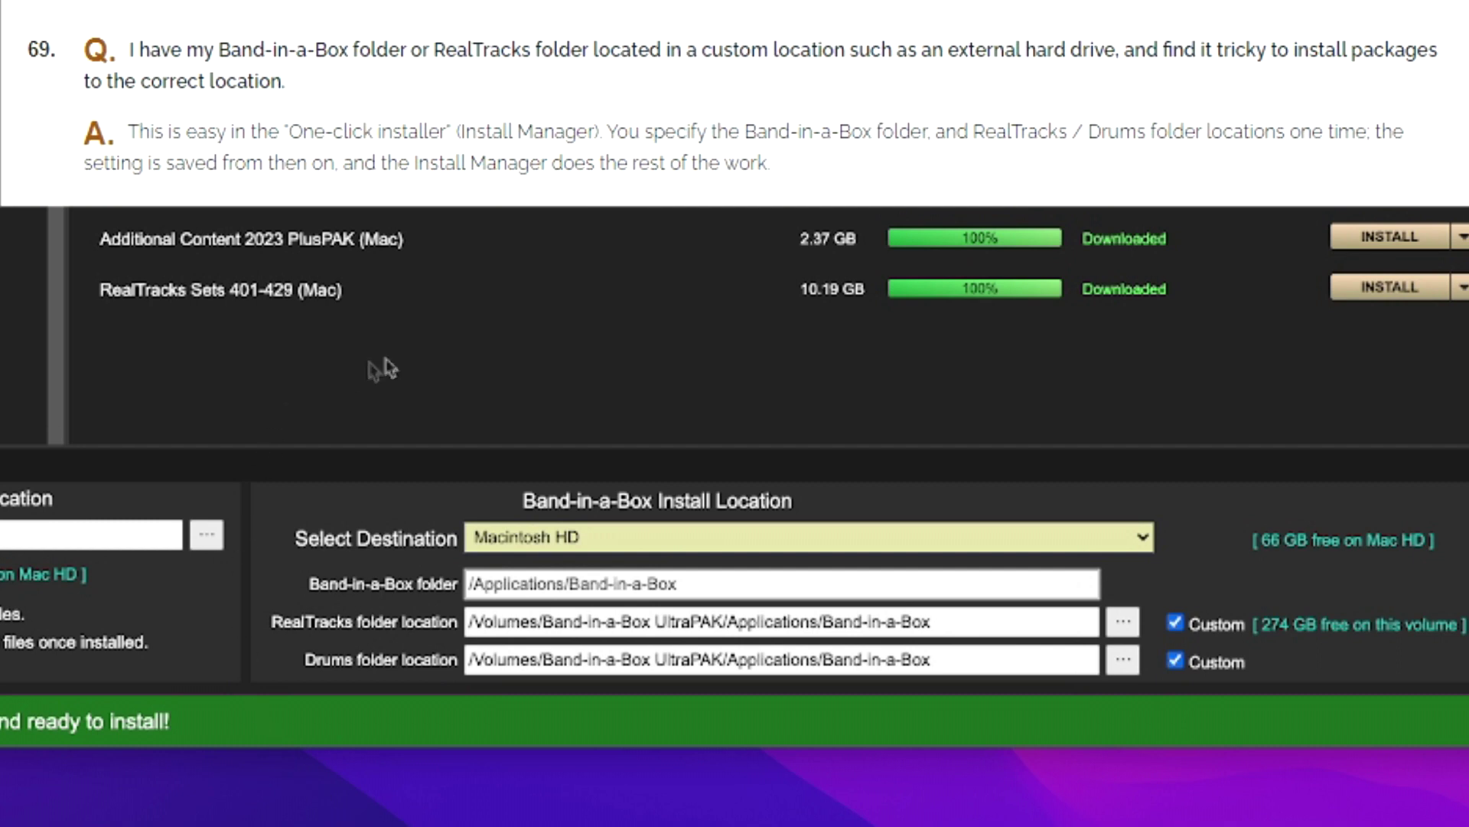
pyautogui.moveTo(1030, 775)
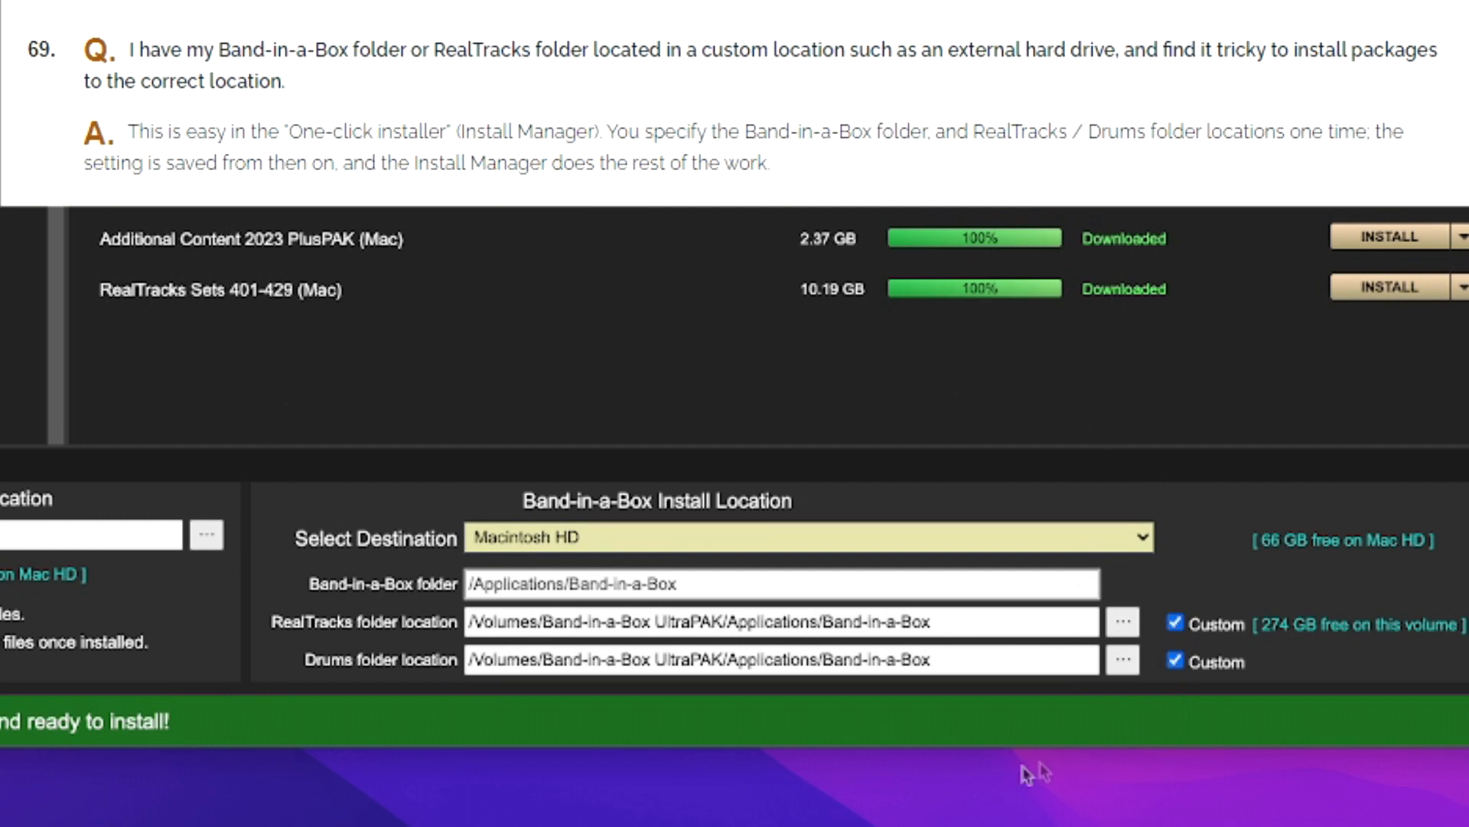
pyautogui.moveTo(1043, 769)
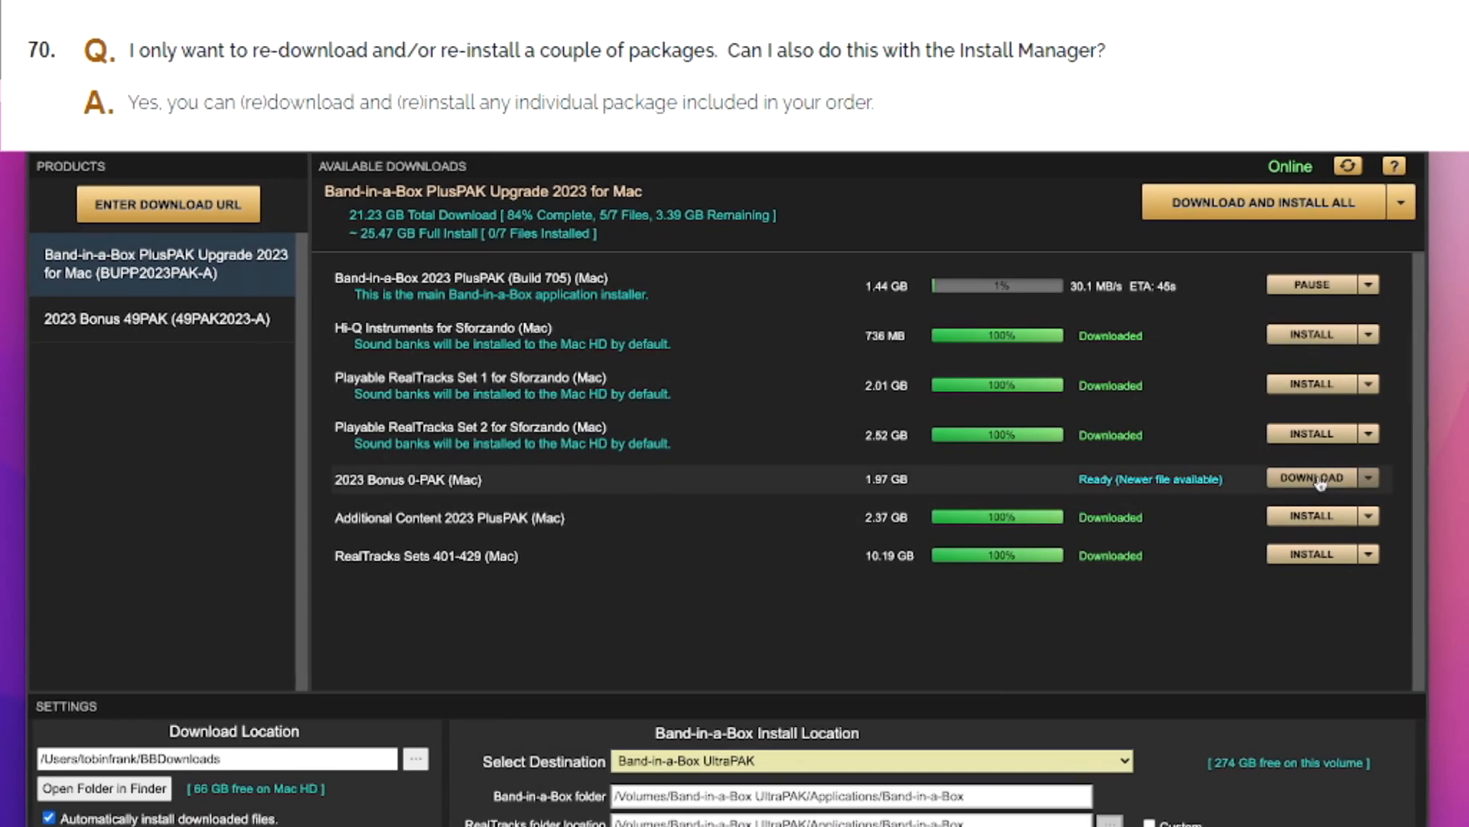
# Step: Set custom RealTracks and Drums install locations on the UltraPAK drive and view the PlusPAK downloads
pyautogui.click(1314, 478)
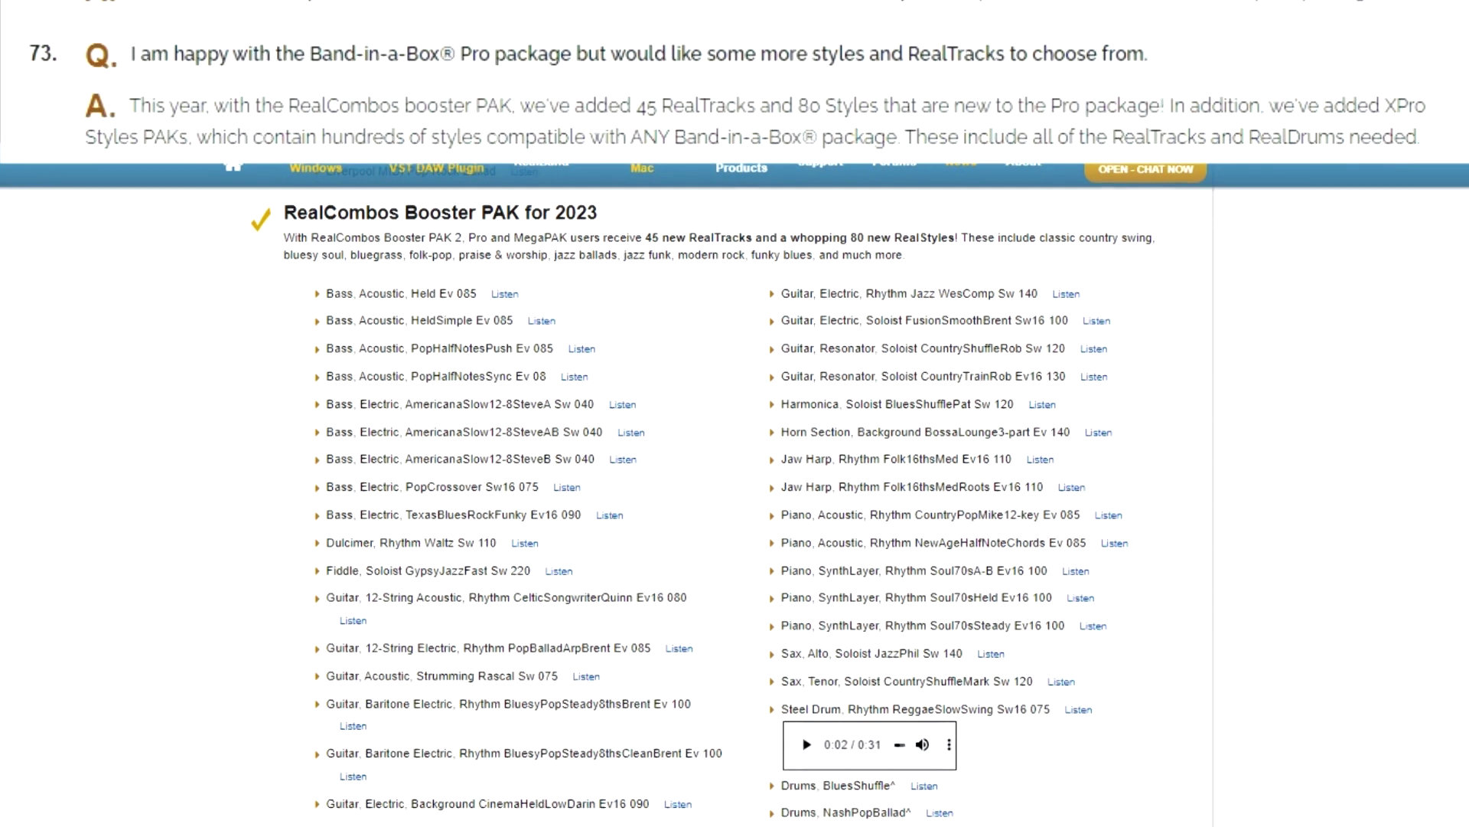
# Step: Review the RealCombos Booster PAK 2023 list, then audition the _CANIS Smooth Soul Funk Jazz XPro style
pyautogui.scroll(-3)
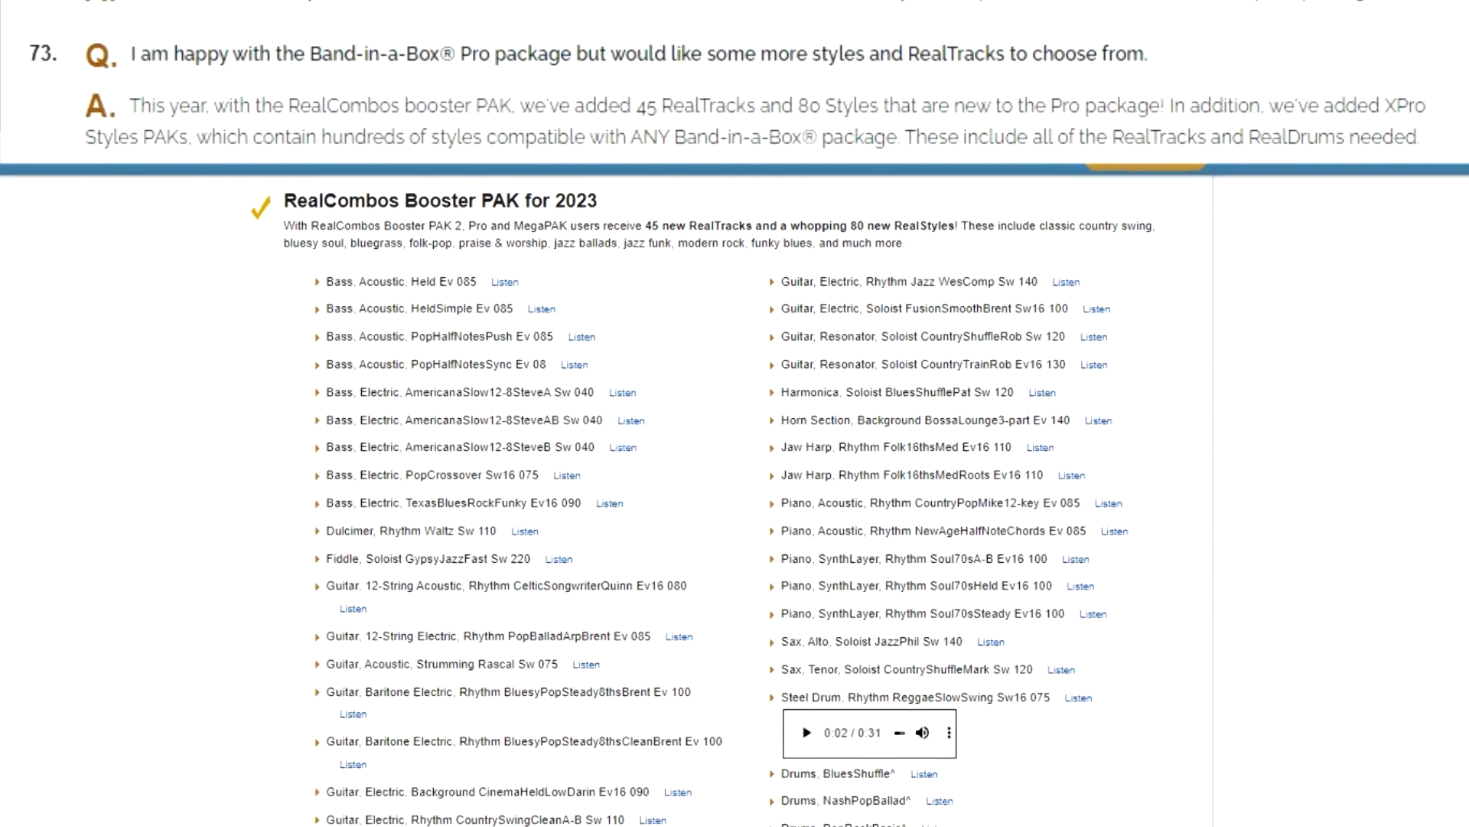
pyautogui.scroll(3)
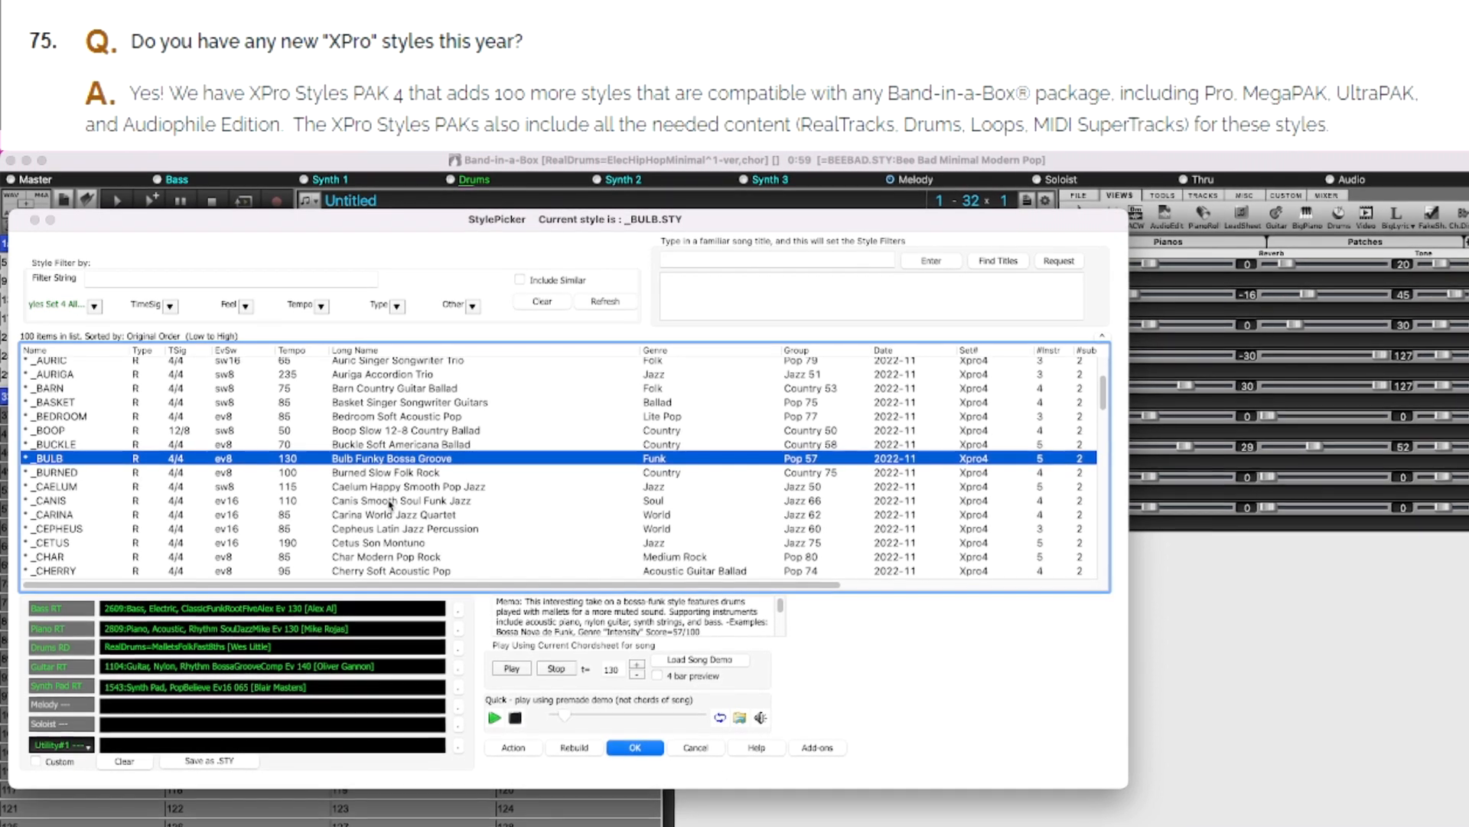
pyautogui.click(385, 502)
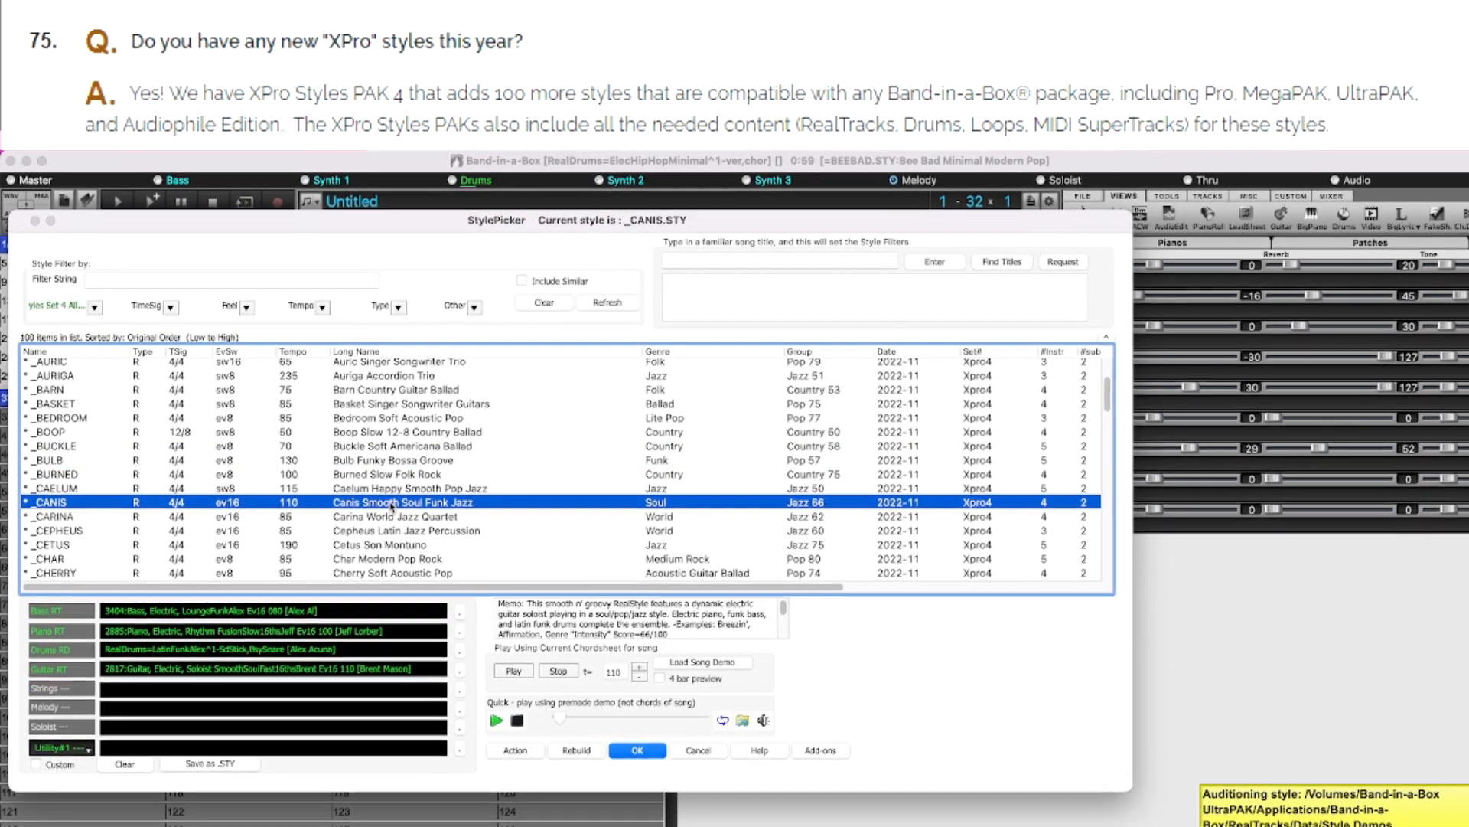